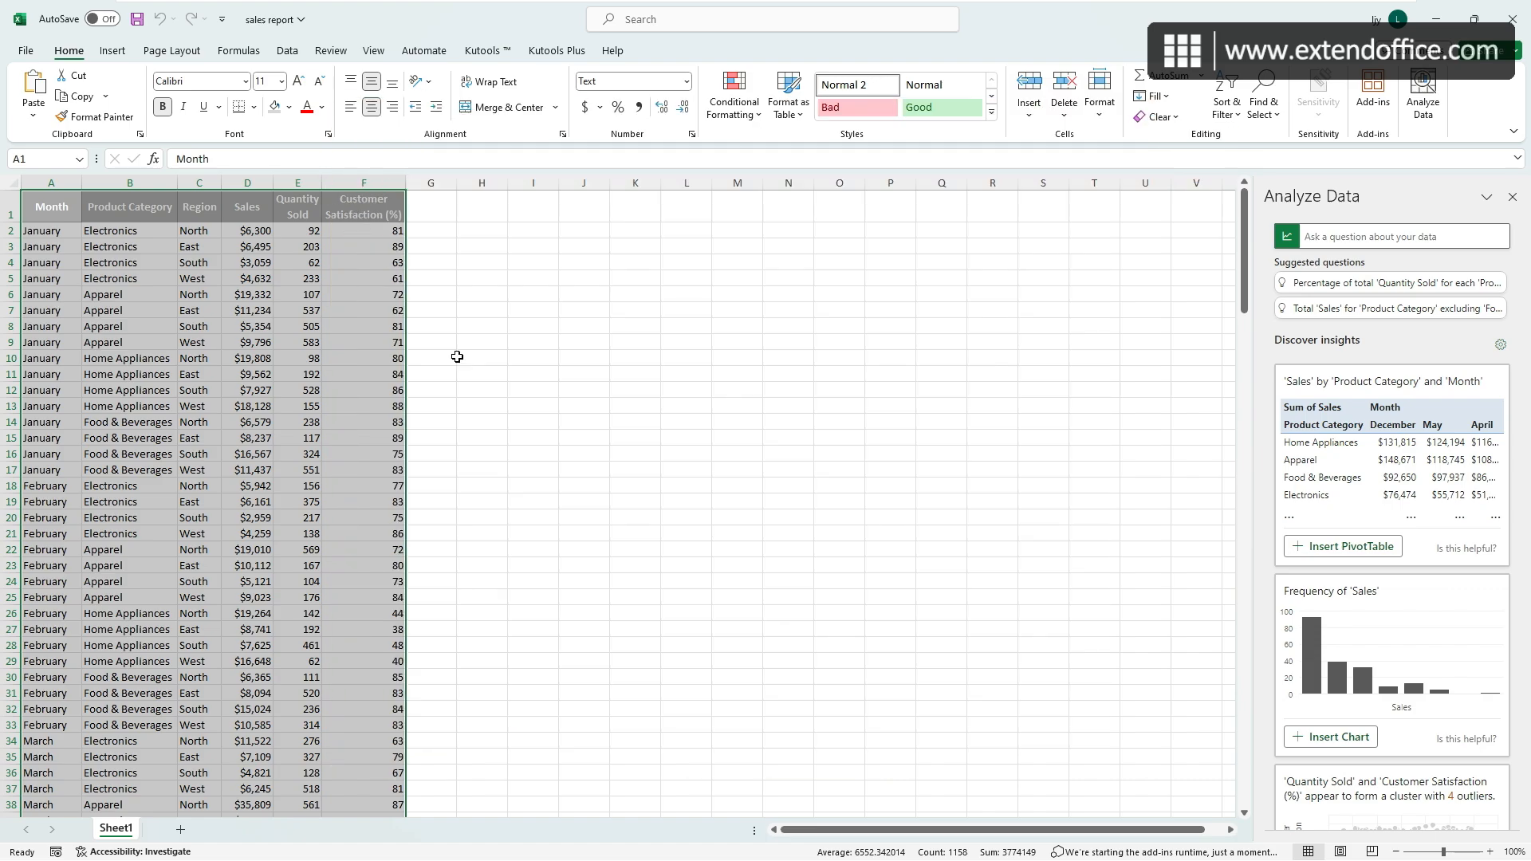
mouse_move(789, 344)
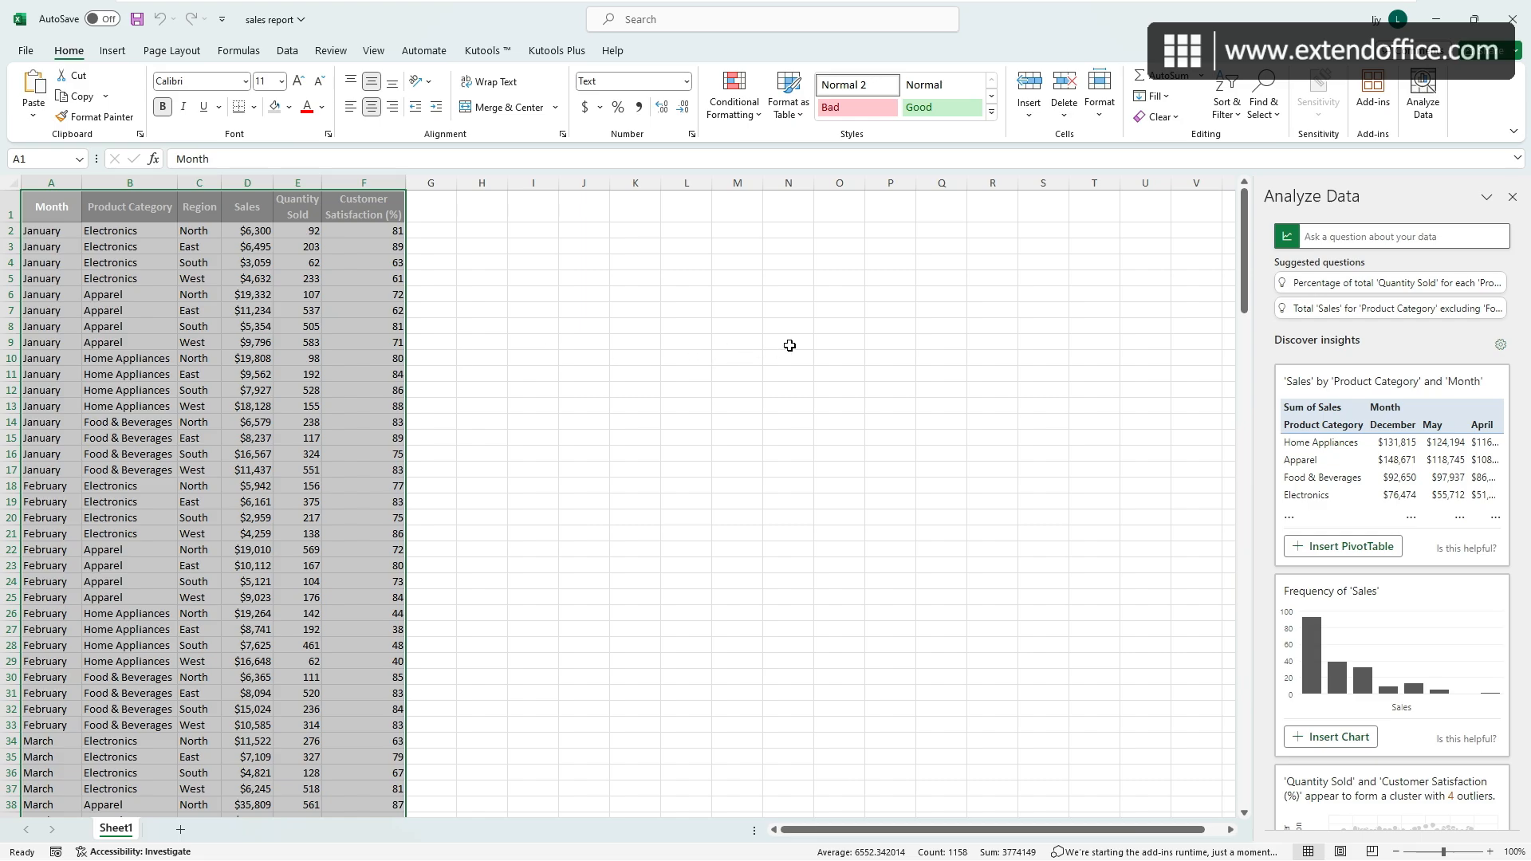
mouse_move(1517, 252)
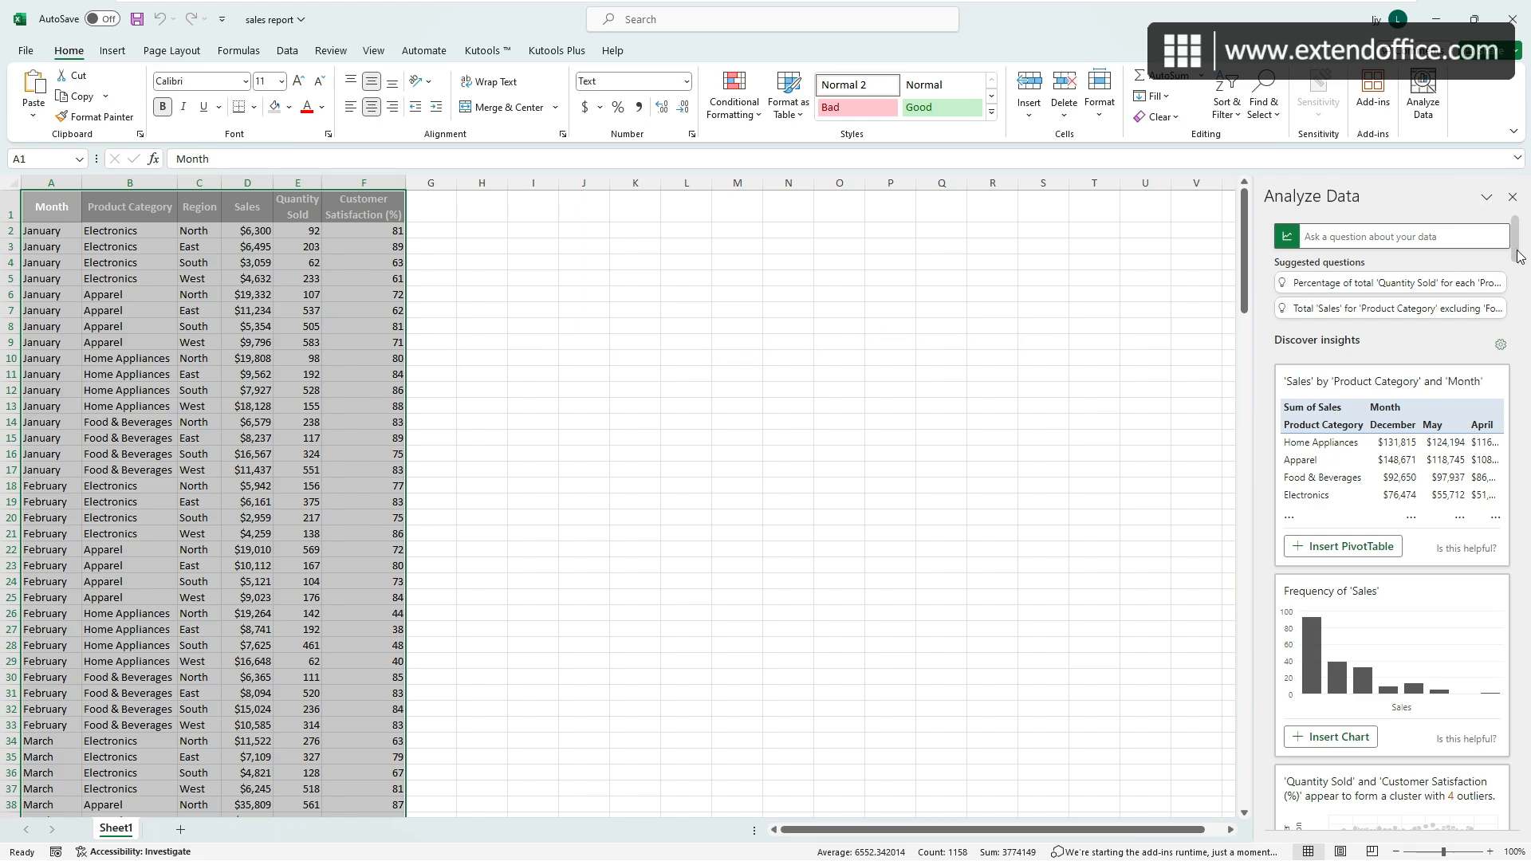
mouse_move(1517, 279)
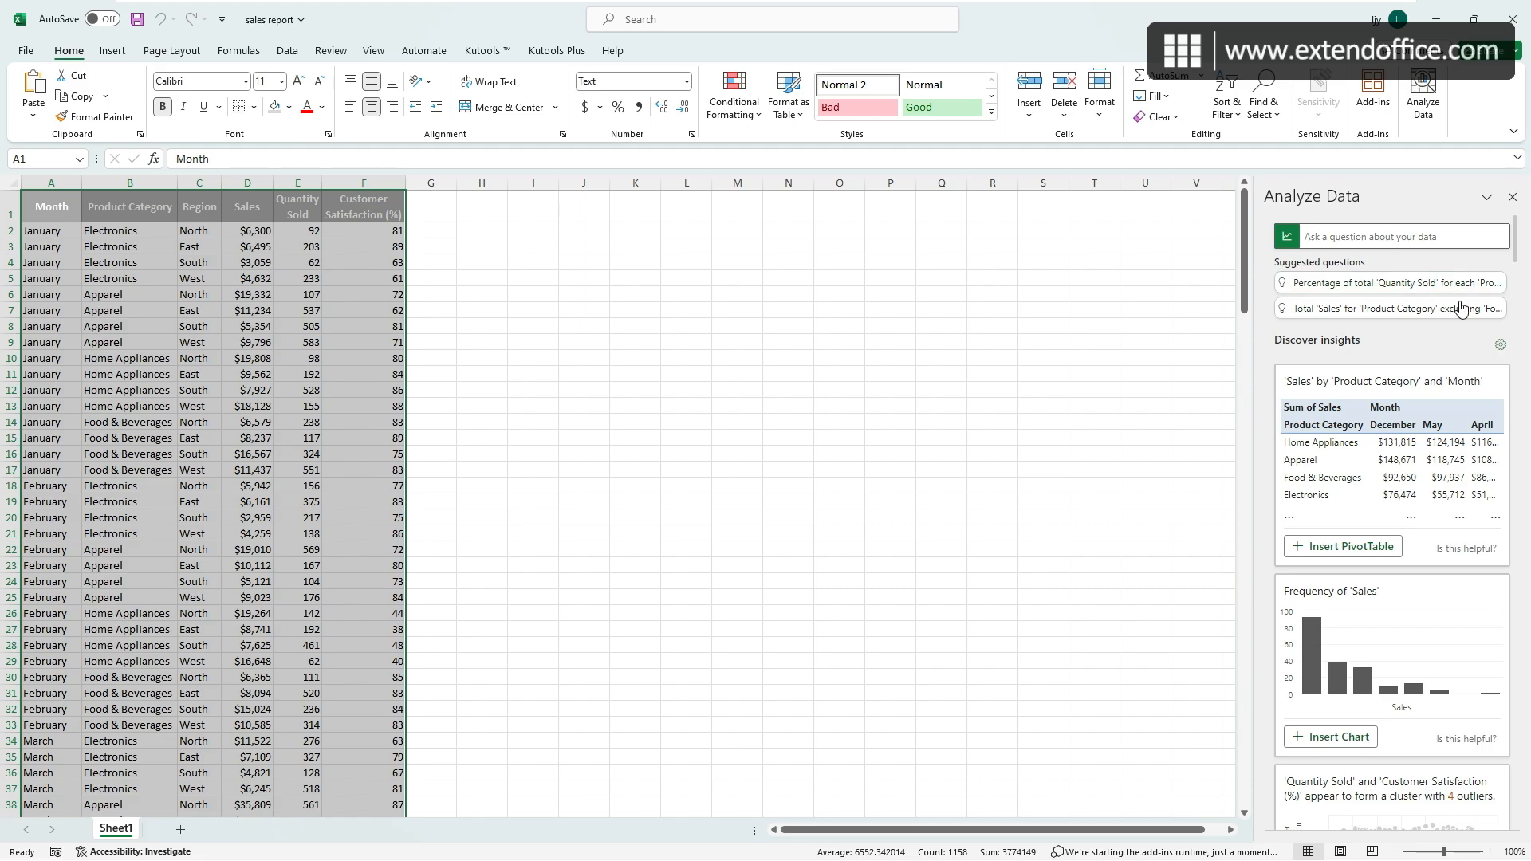
Browse the Analyze Data insight cards for the sales report table.
scroll("down", 3)
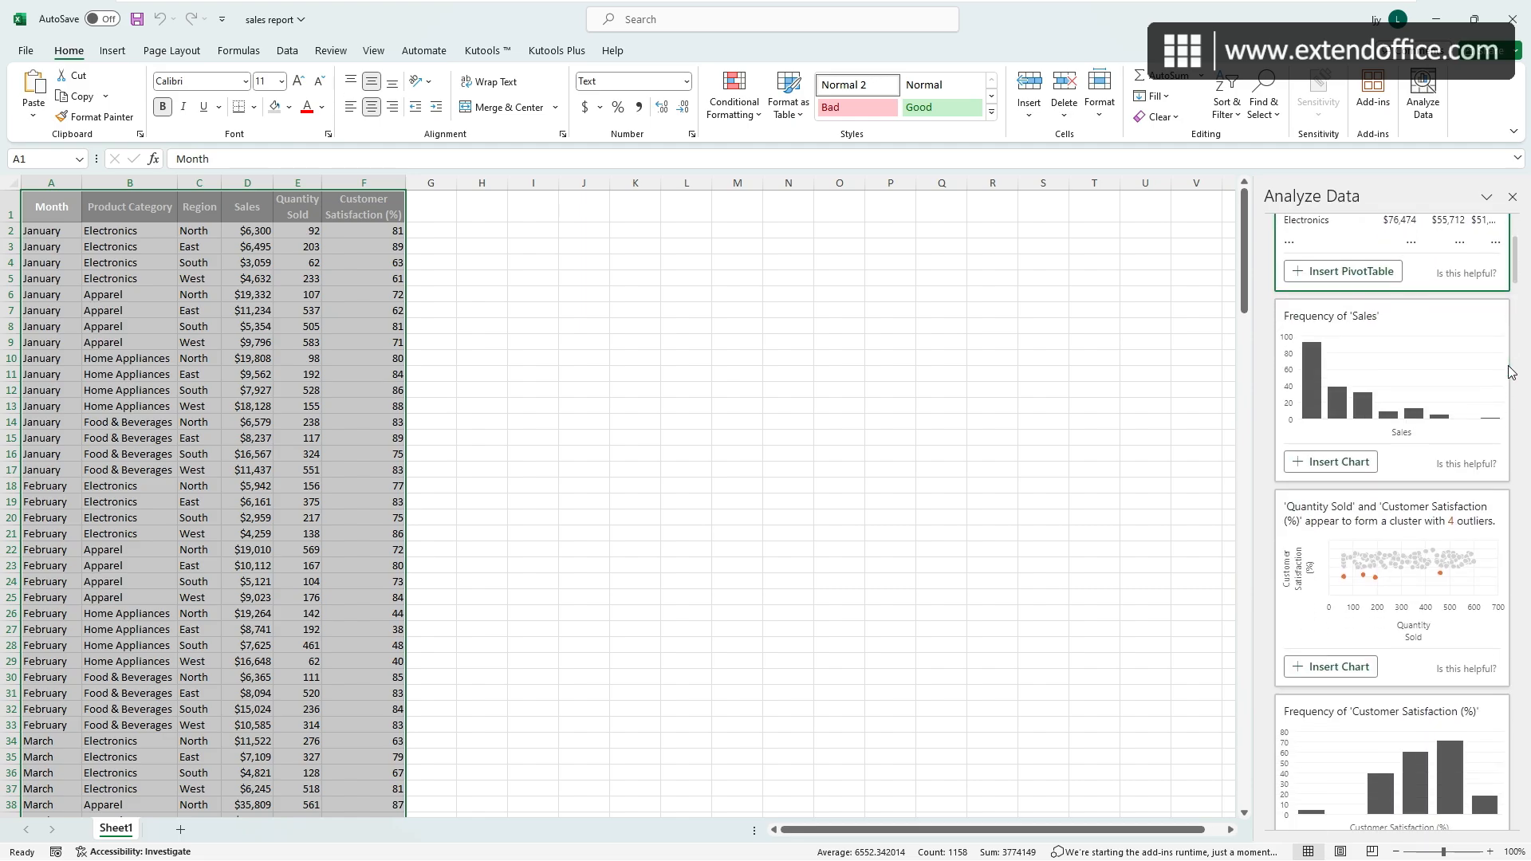
scroll("down", 3)
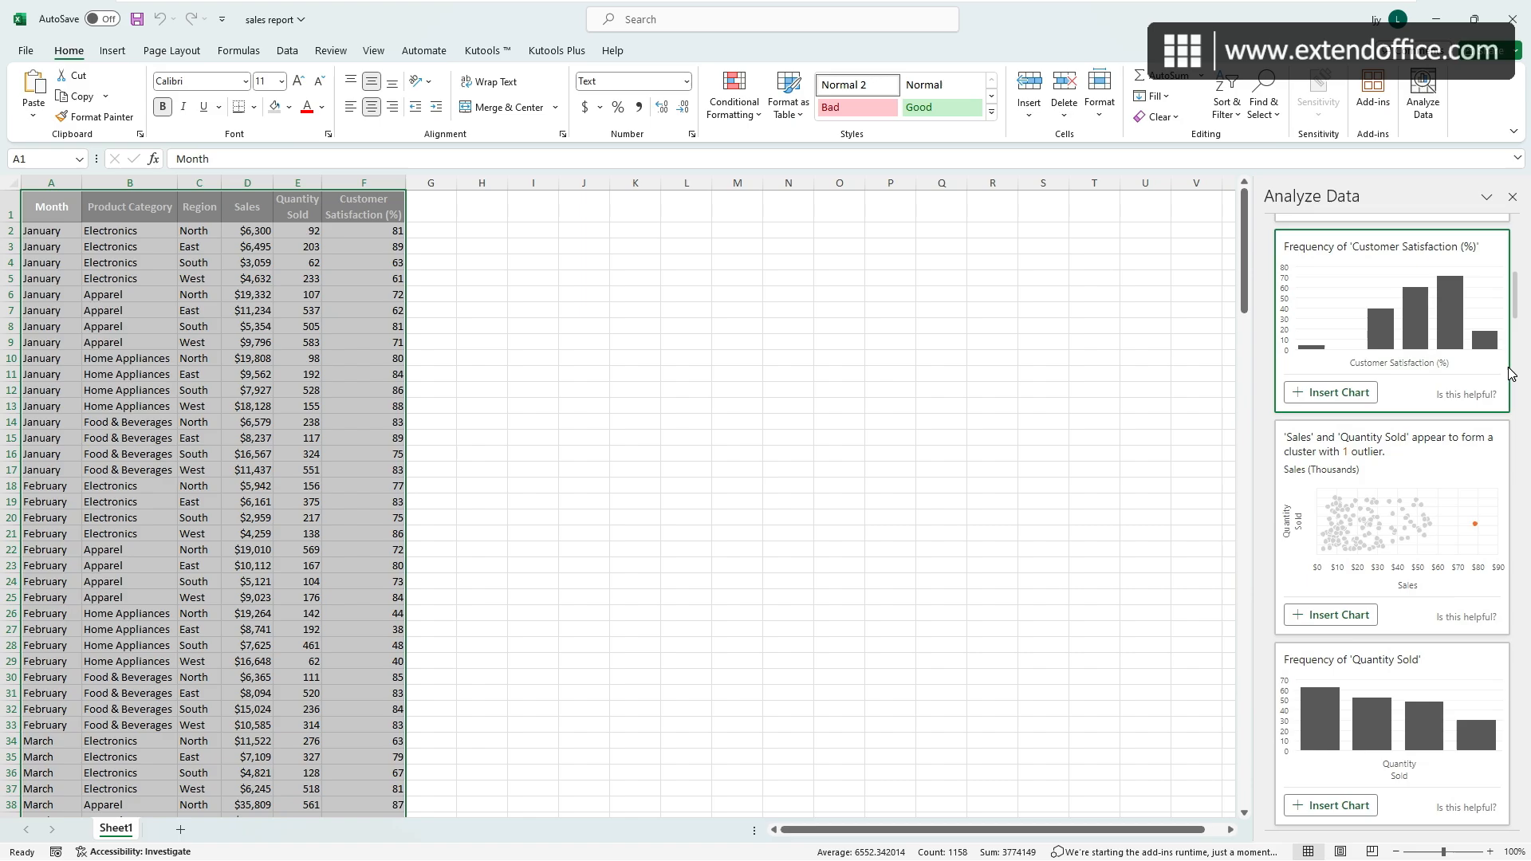
scroll("down", 3)
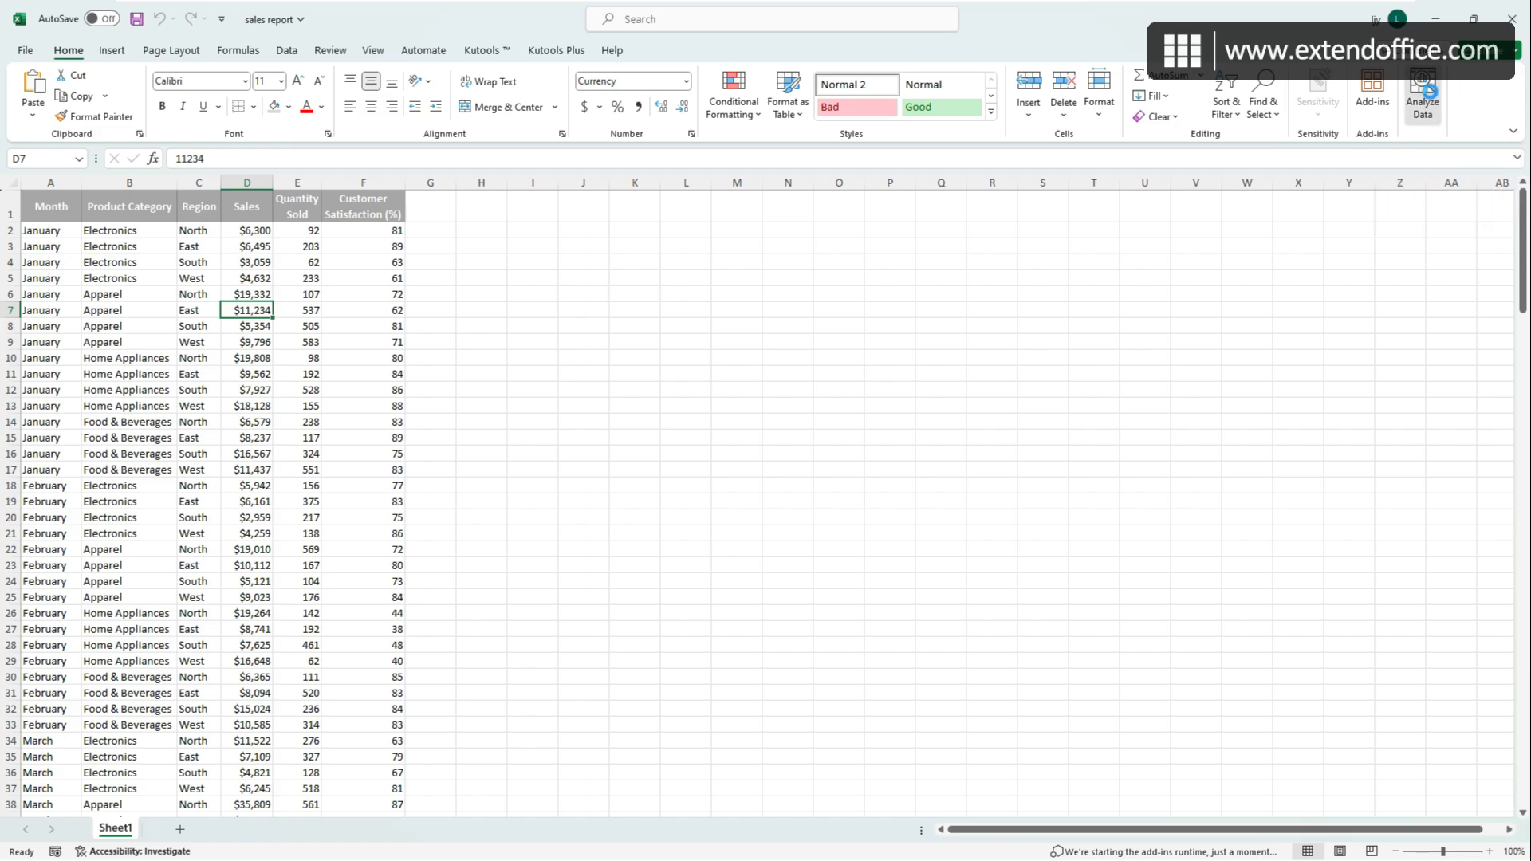
Ask Analyze Data 'what are sales by region', insert its PivotChart, and return to Sheet1.
left_click(1422, 92)
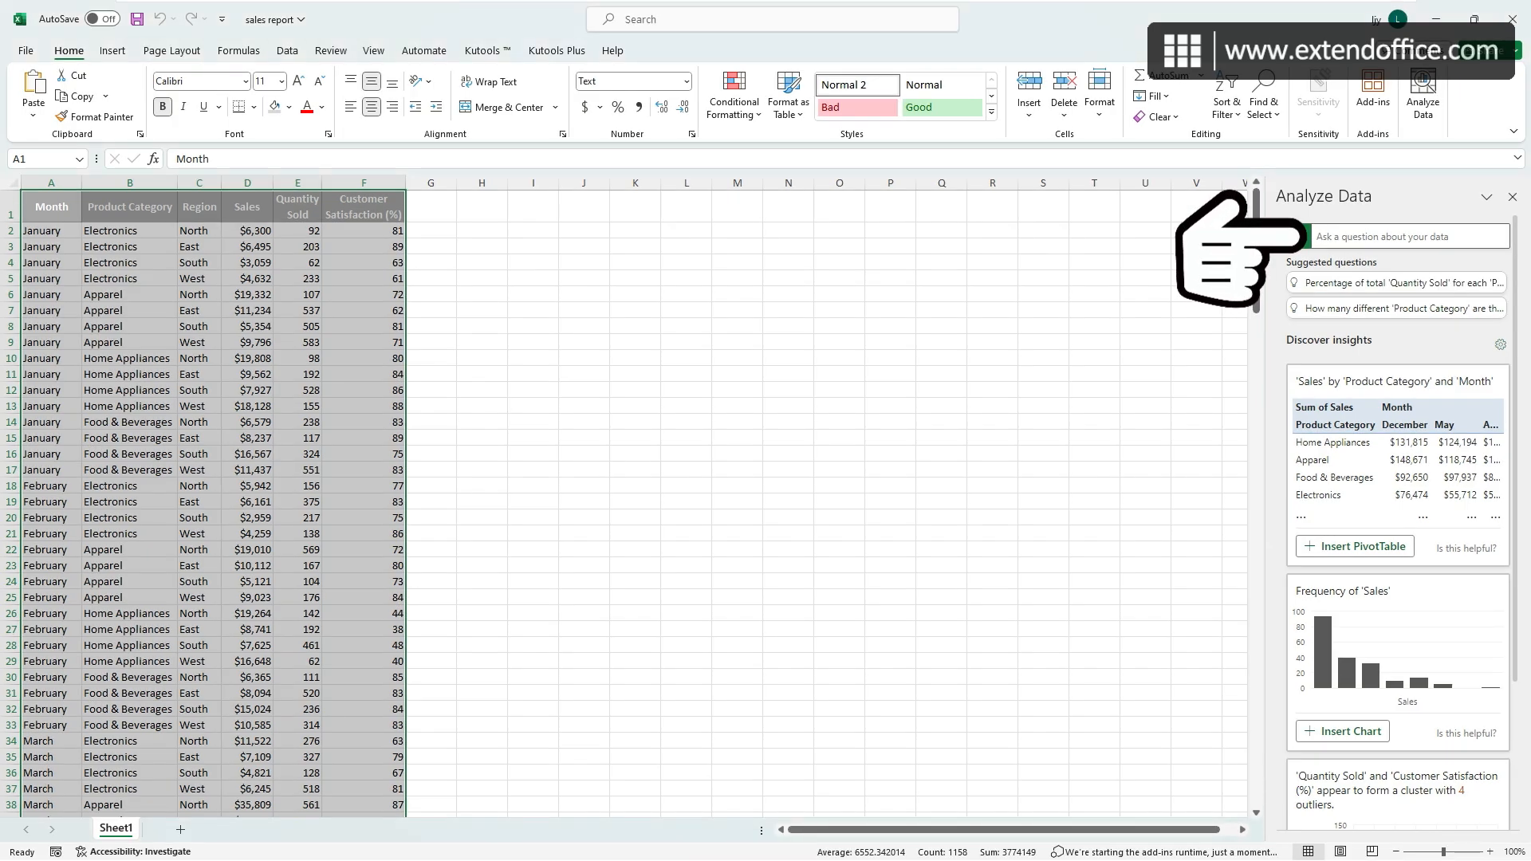
type("what are sales by")
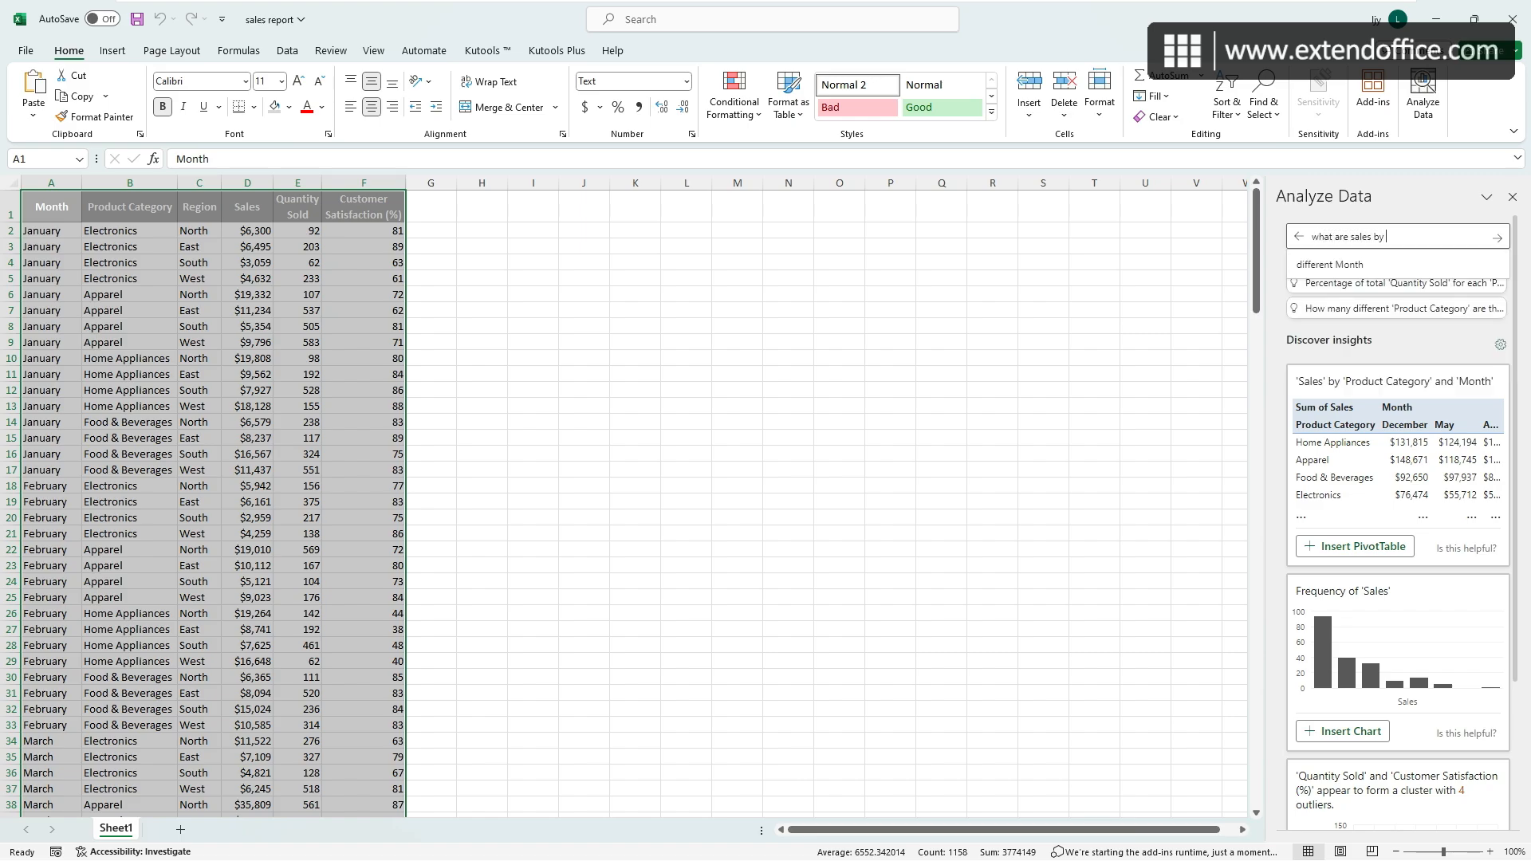
type("region")
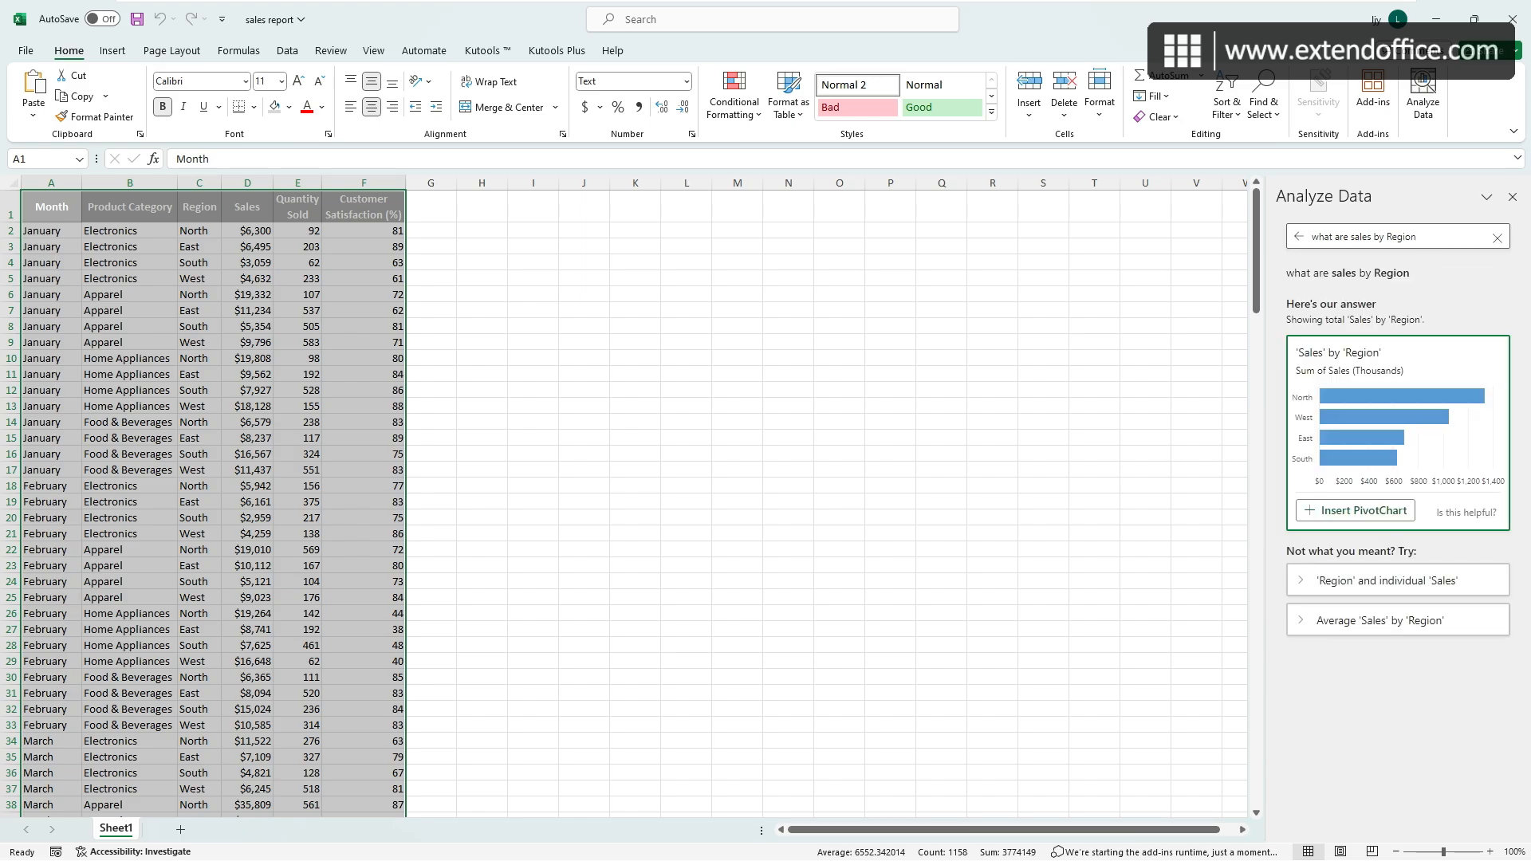
mouse_move(1489, 325)
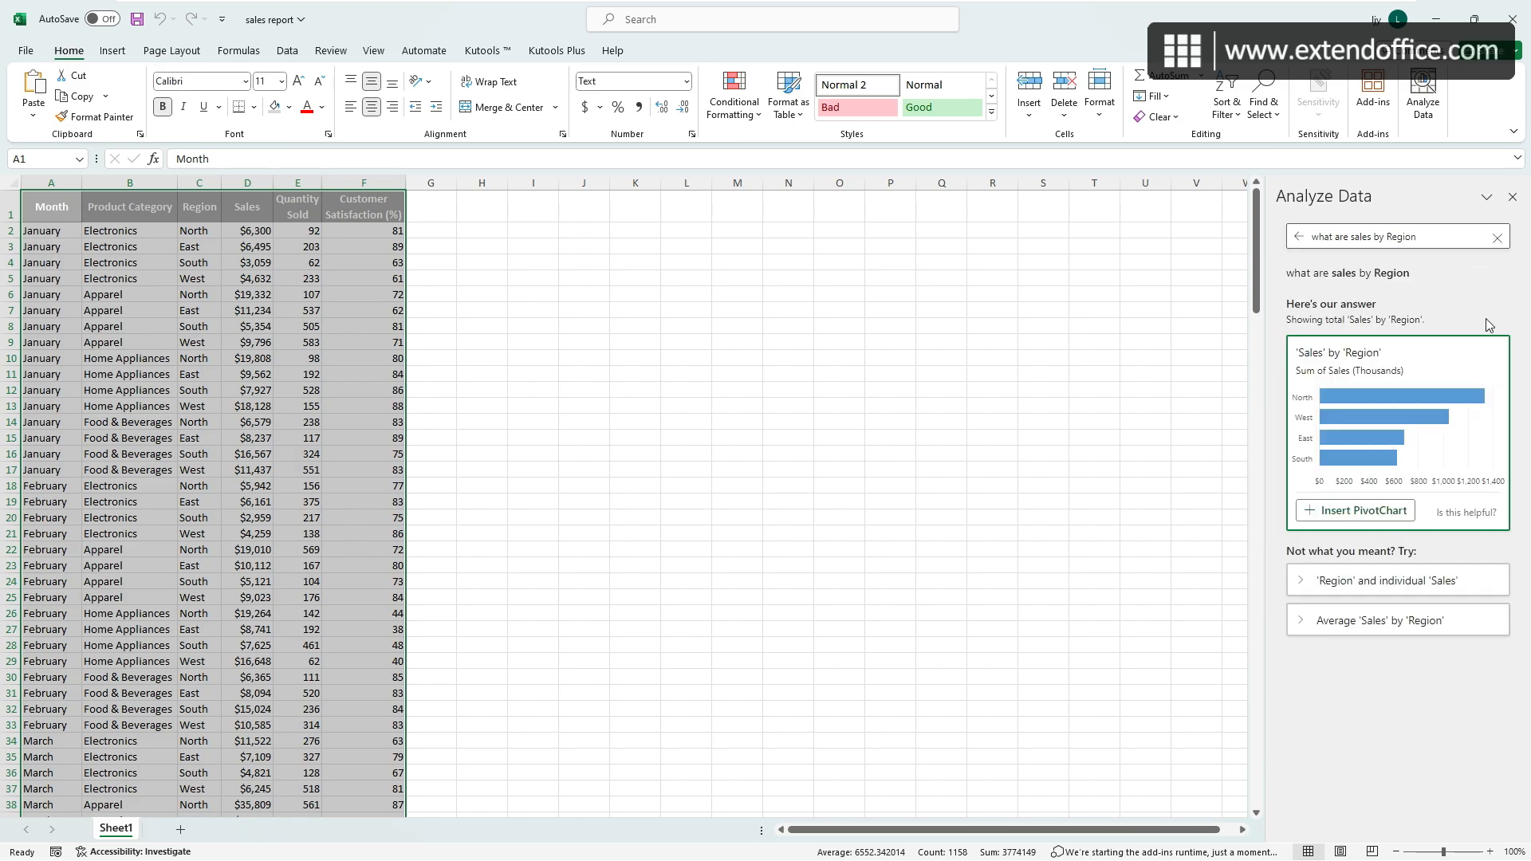
mouse_move(1497, 475)
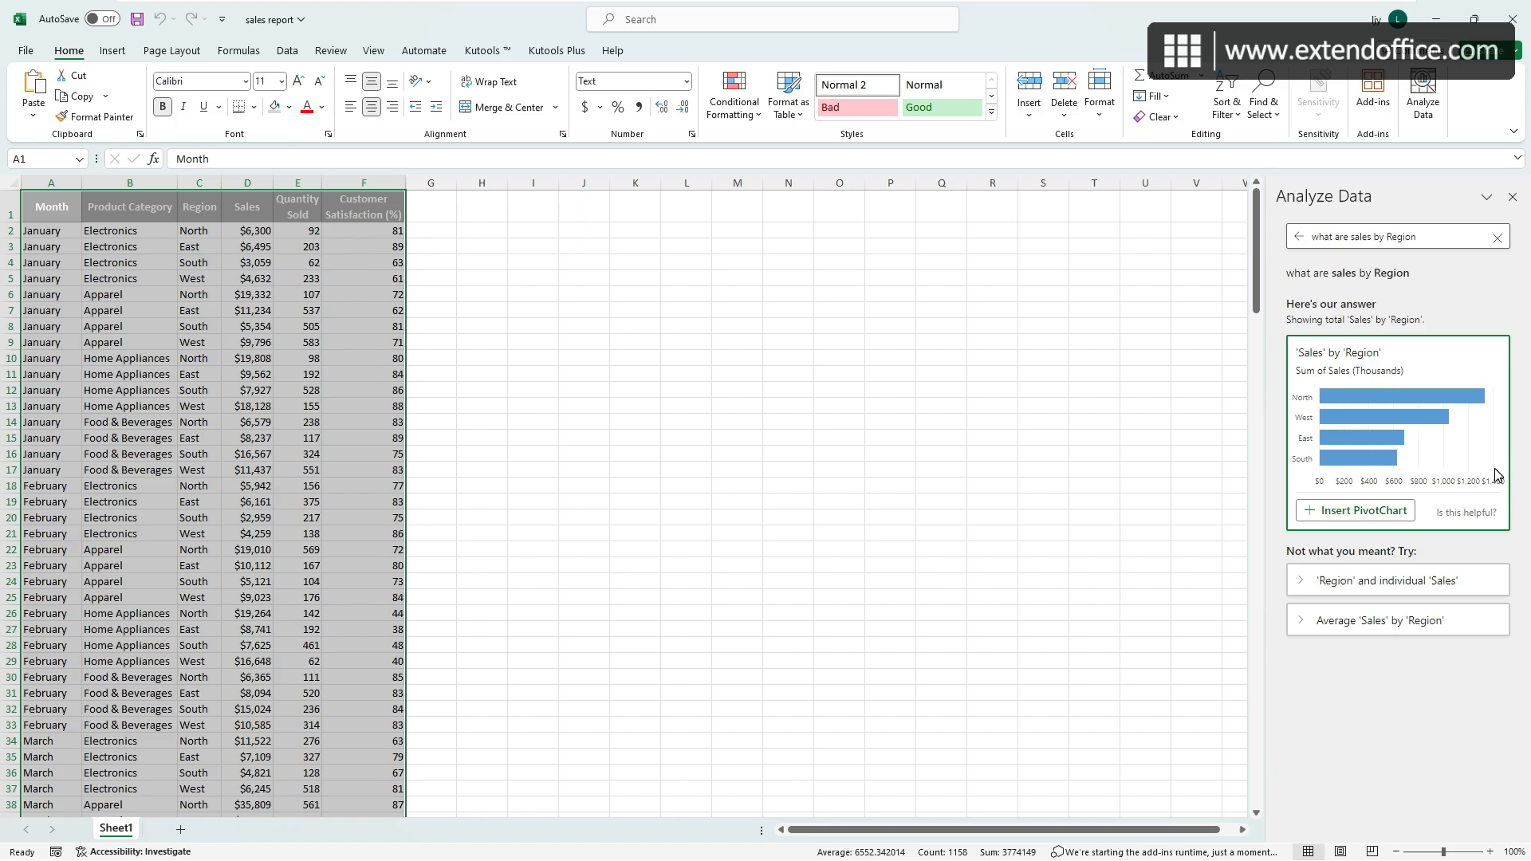
mouse_move(1492, 479)
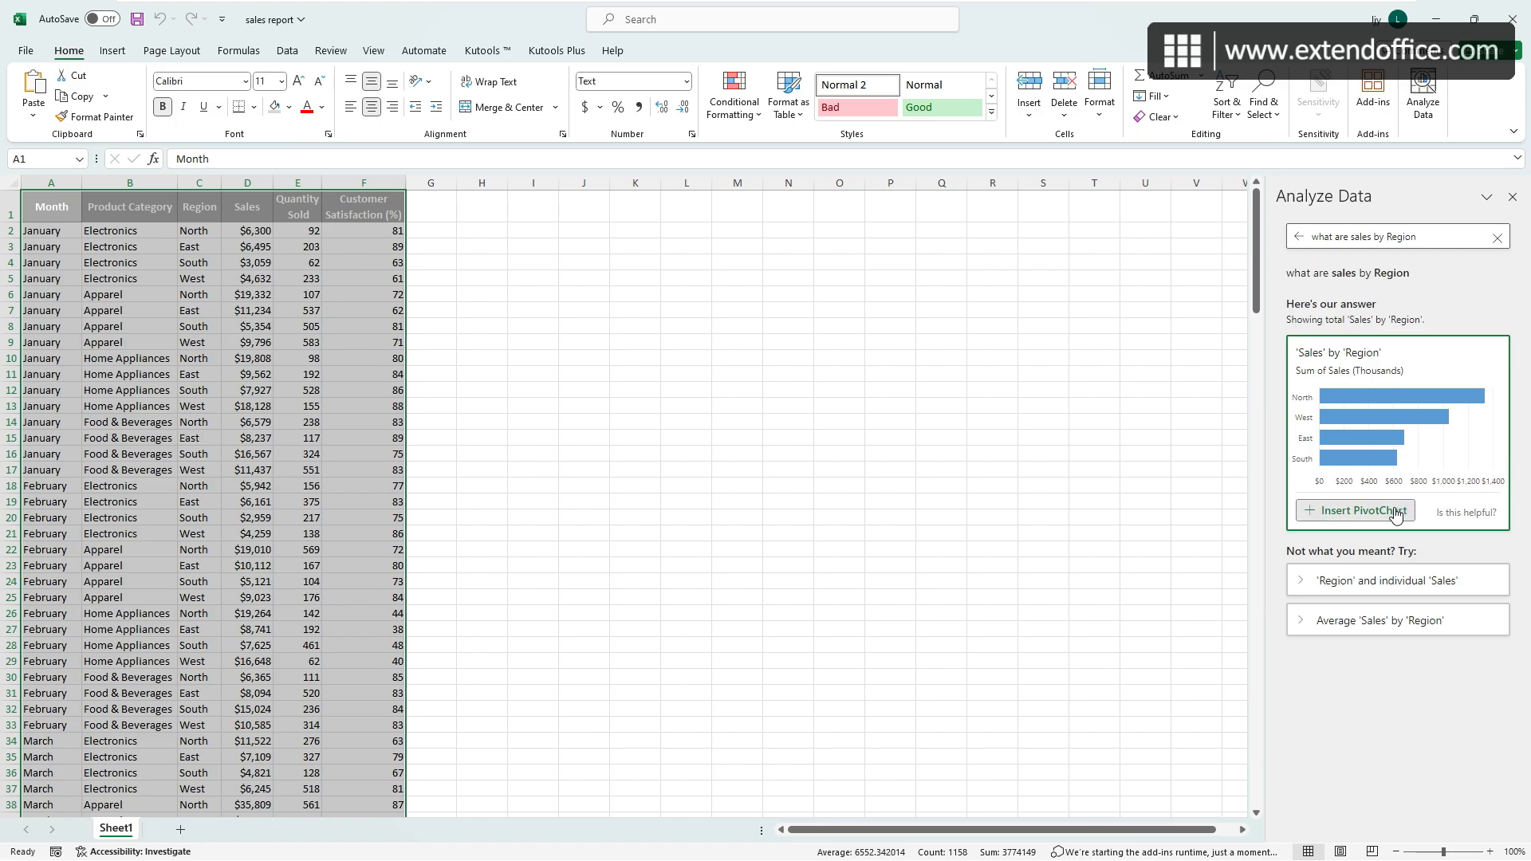
left_click(1354, 510)
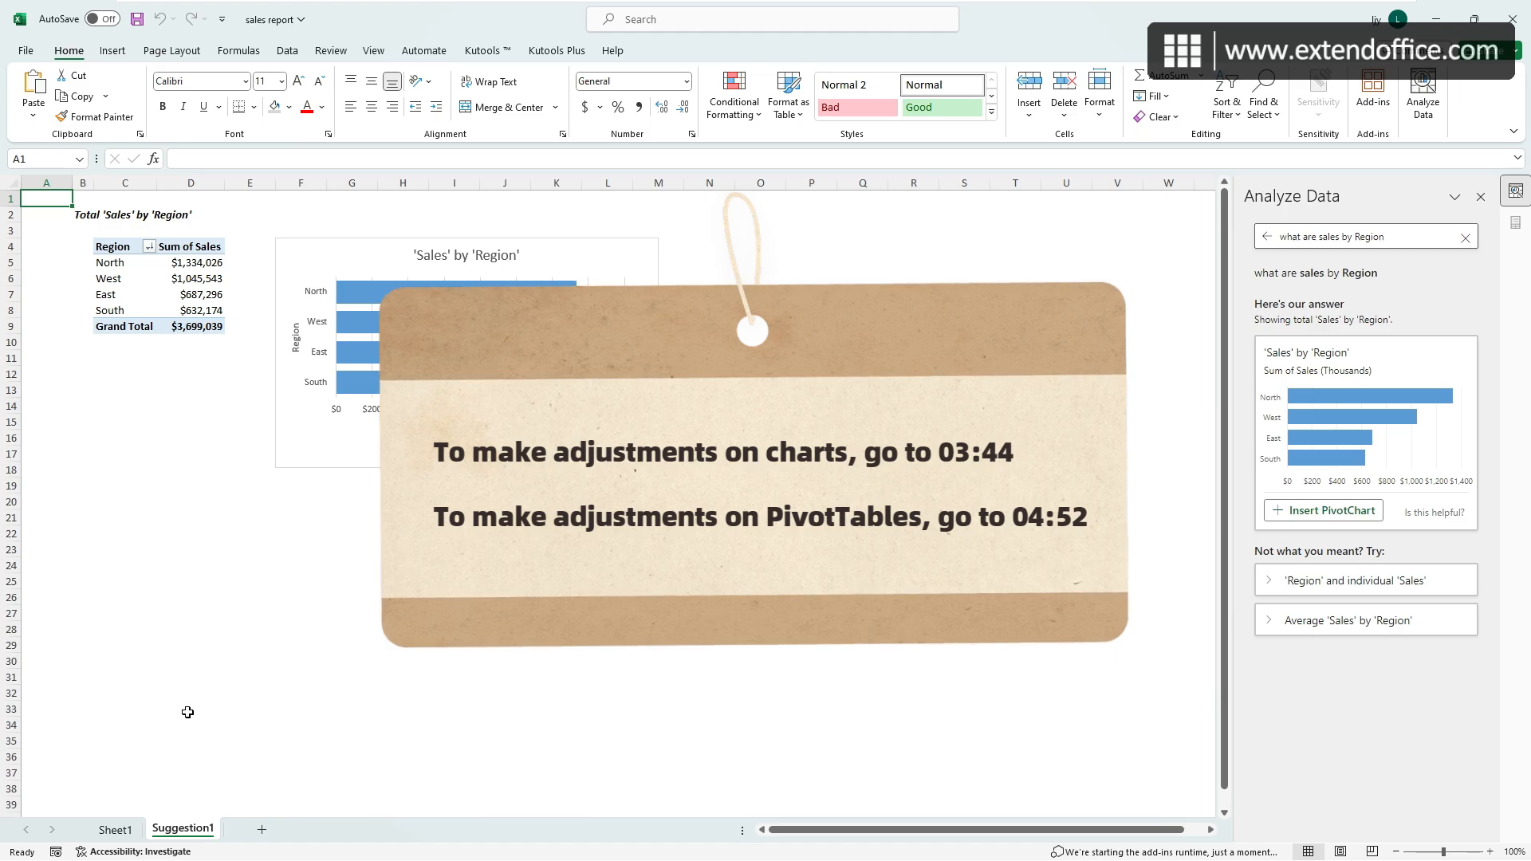
left_click(115, 828)
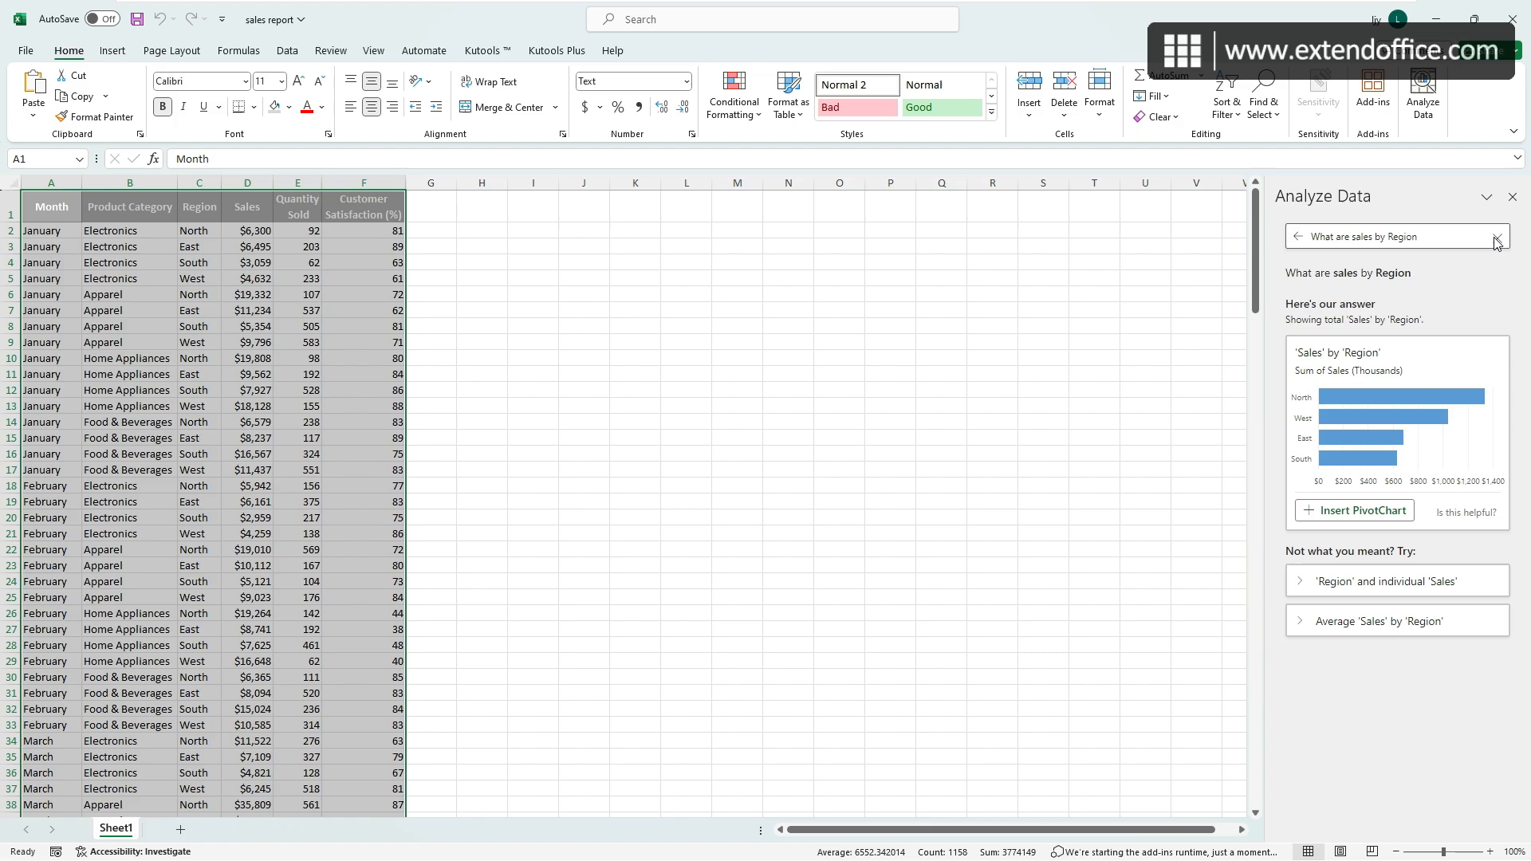
Ask for the top 5 sales, then begin a new 'Quantity Sold' question.
type("w")
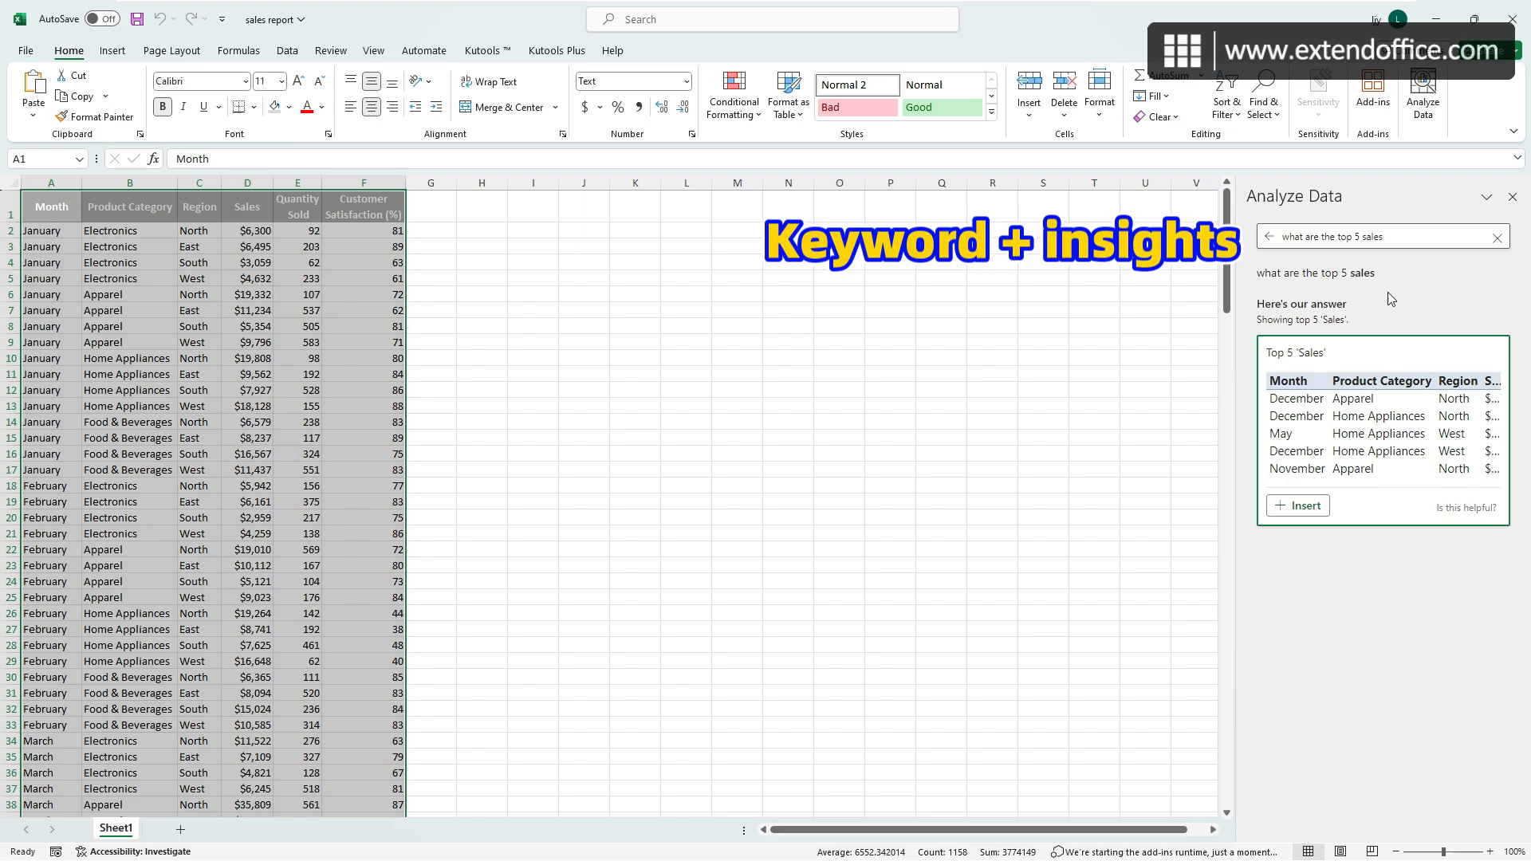
left_click(1377, 235)
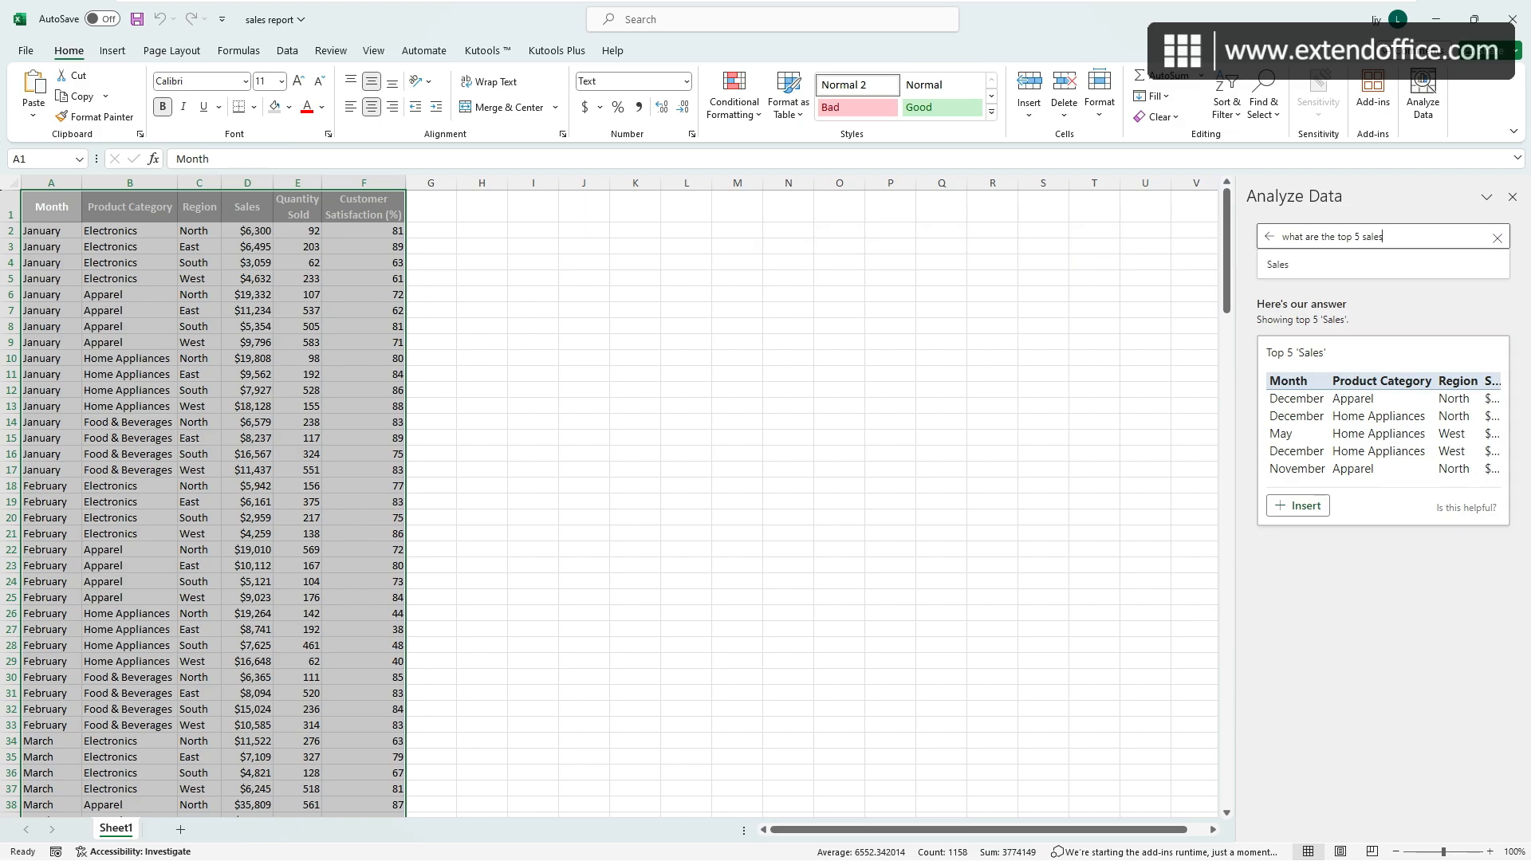
type("qua")
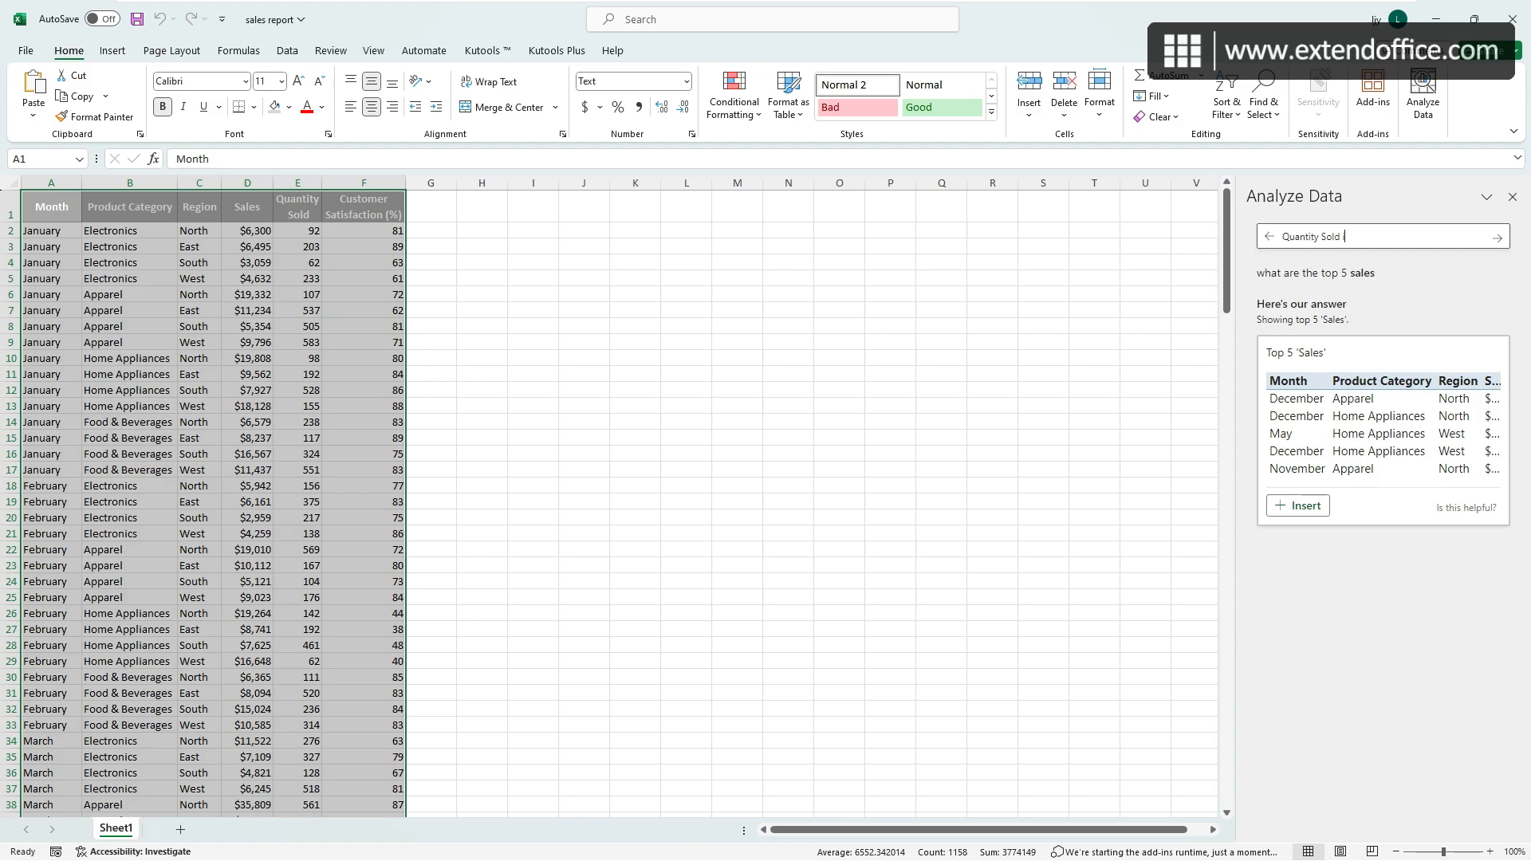
Insert the Quantity Sold vs Customer Satisfaction scatter chart from Quantity Sold insights.
left_click(1486, 236)
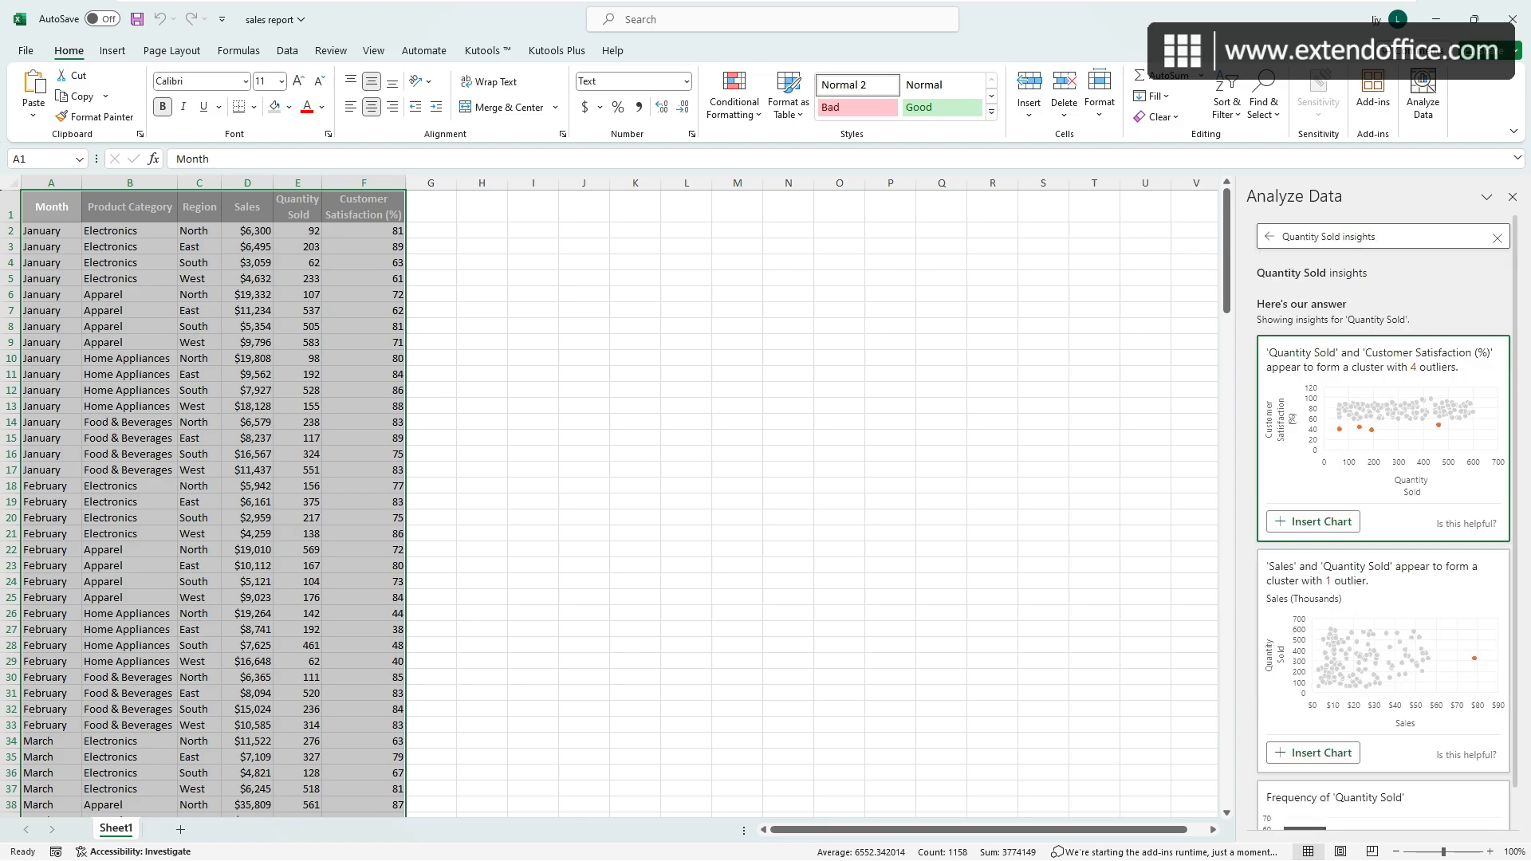
scroll("down", 3)
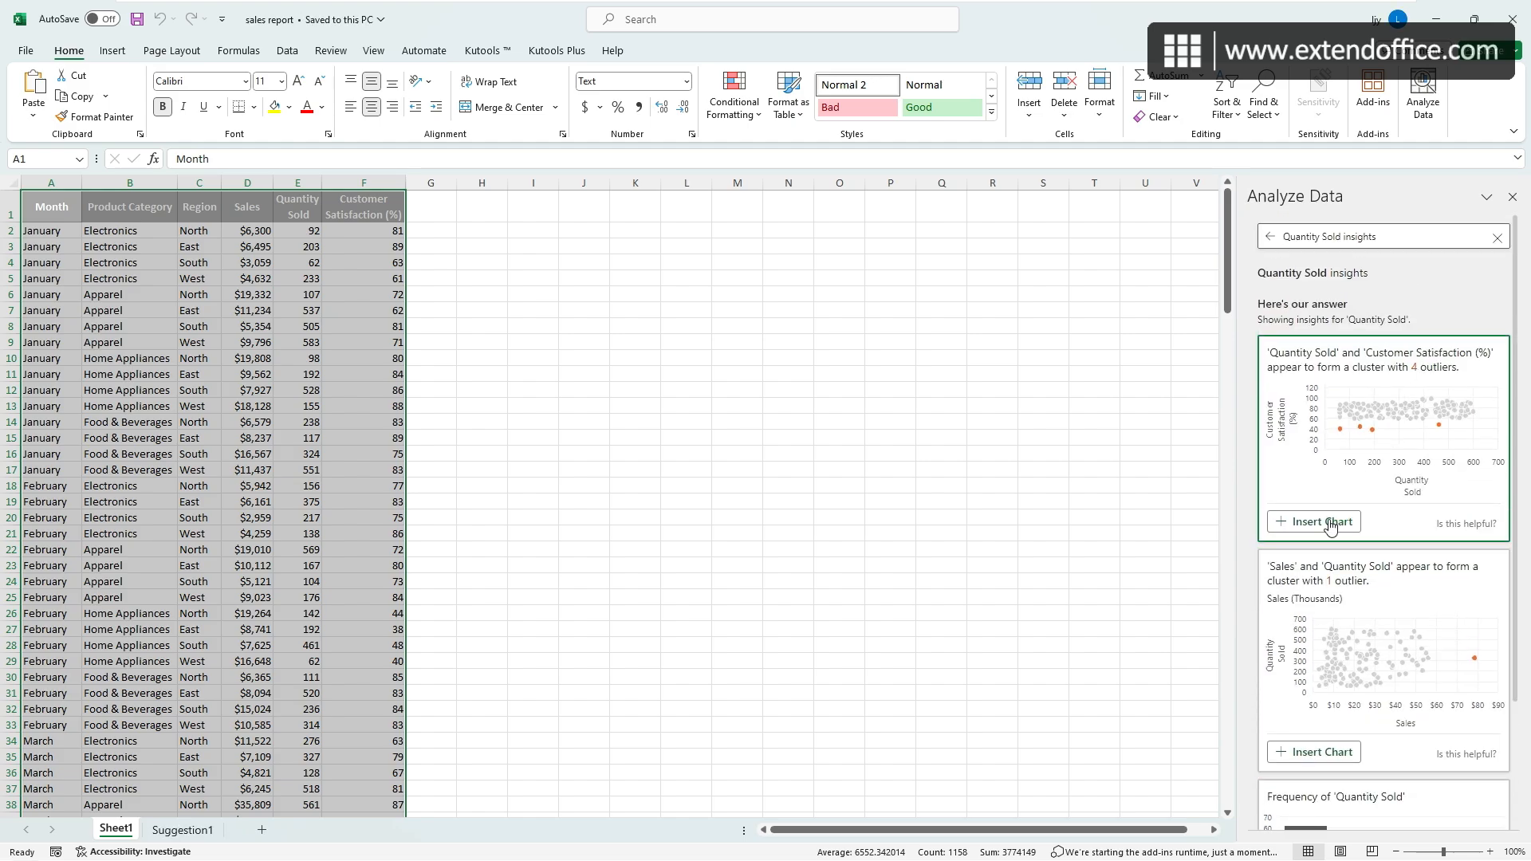
left_click(1312, 522)
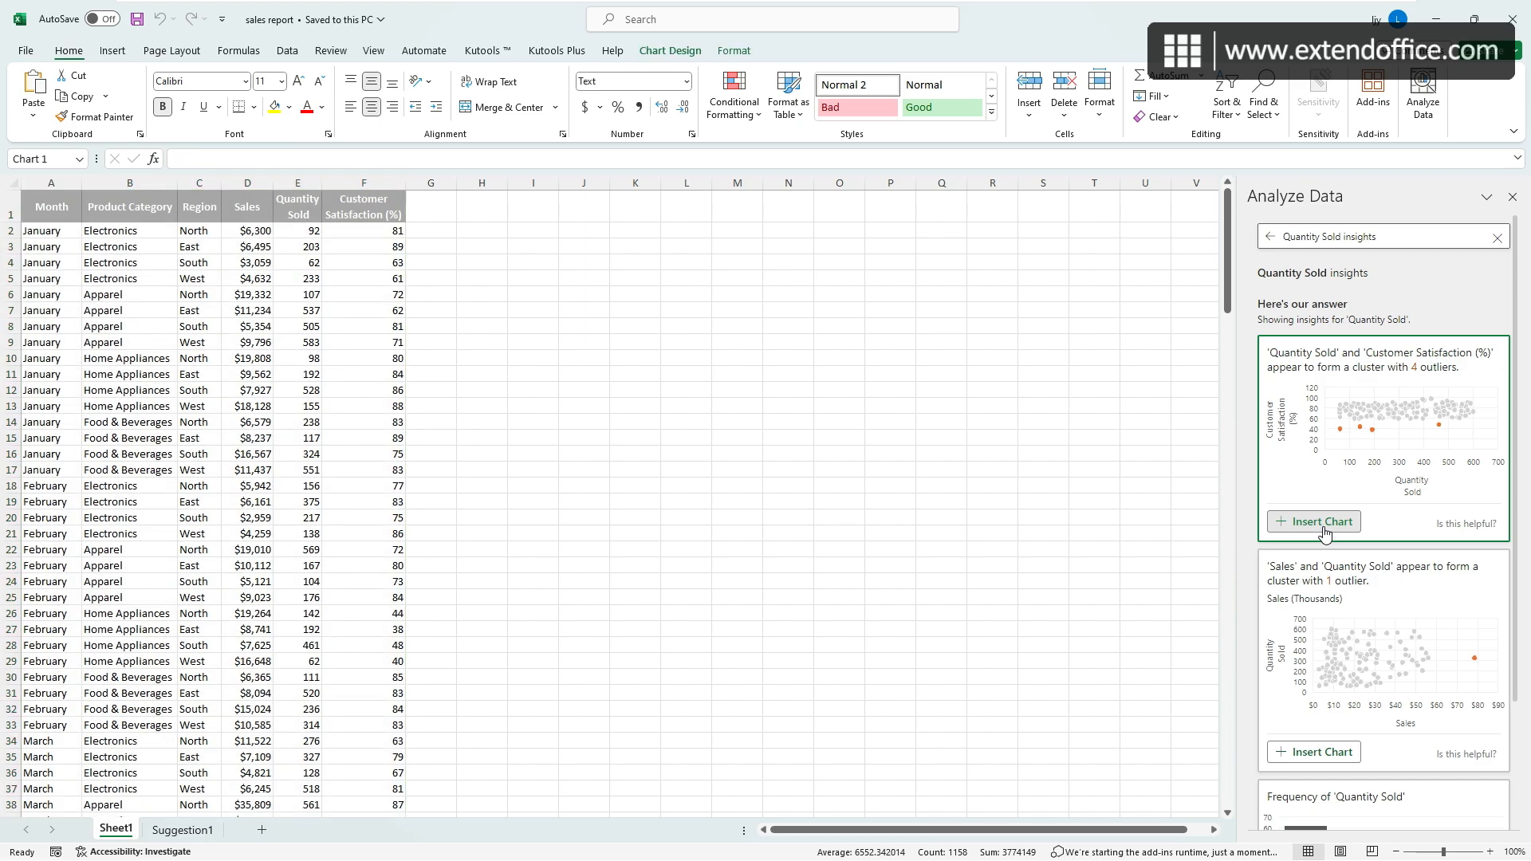
left_click(1320, 521)
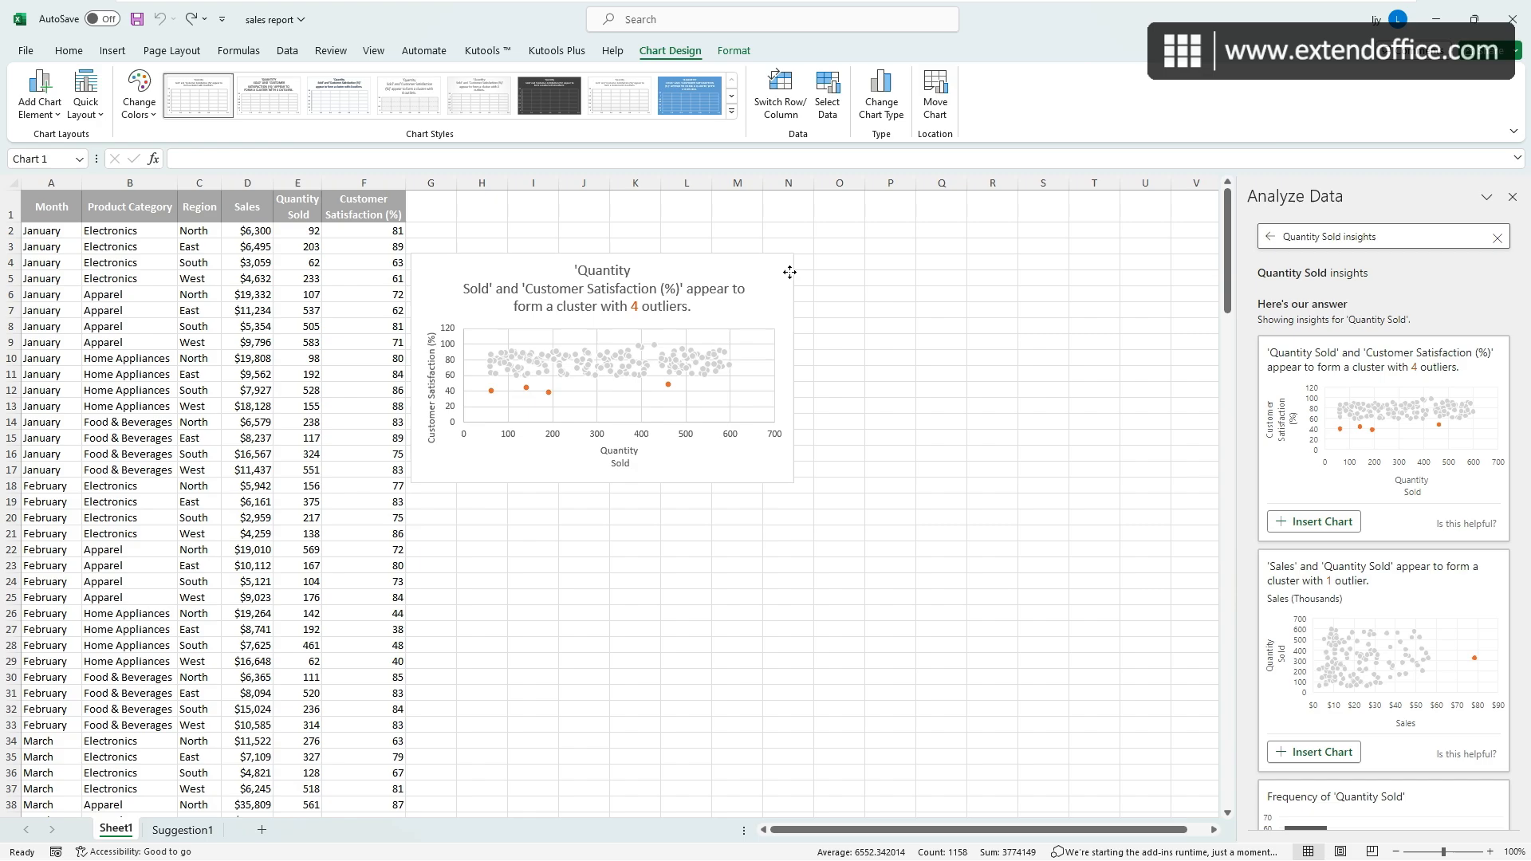
left_click(615, 352)
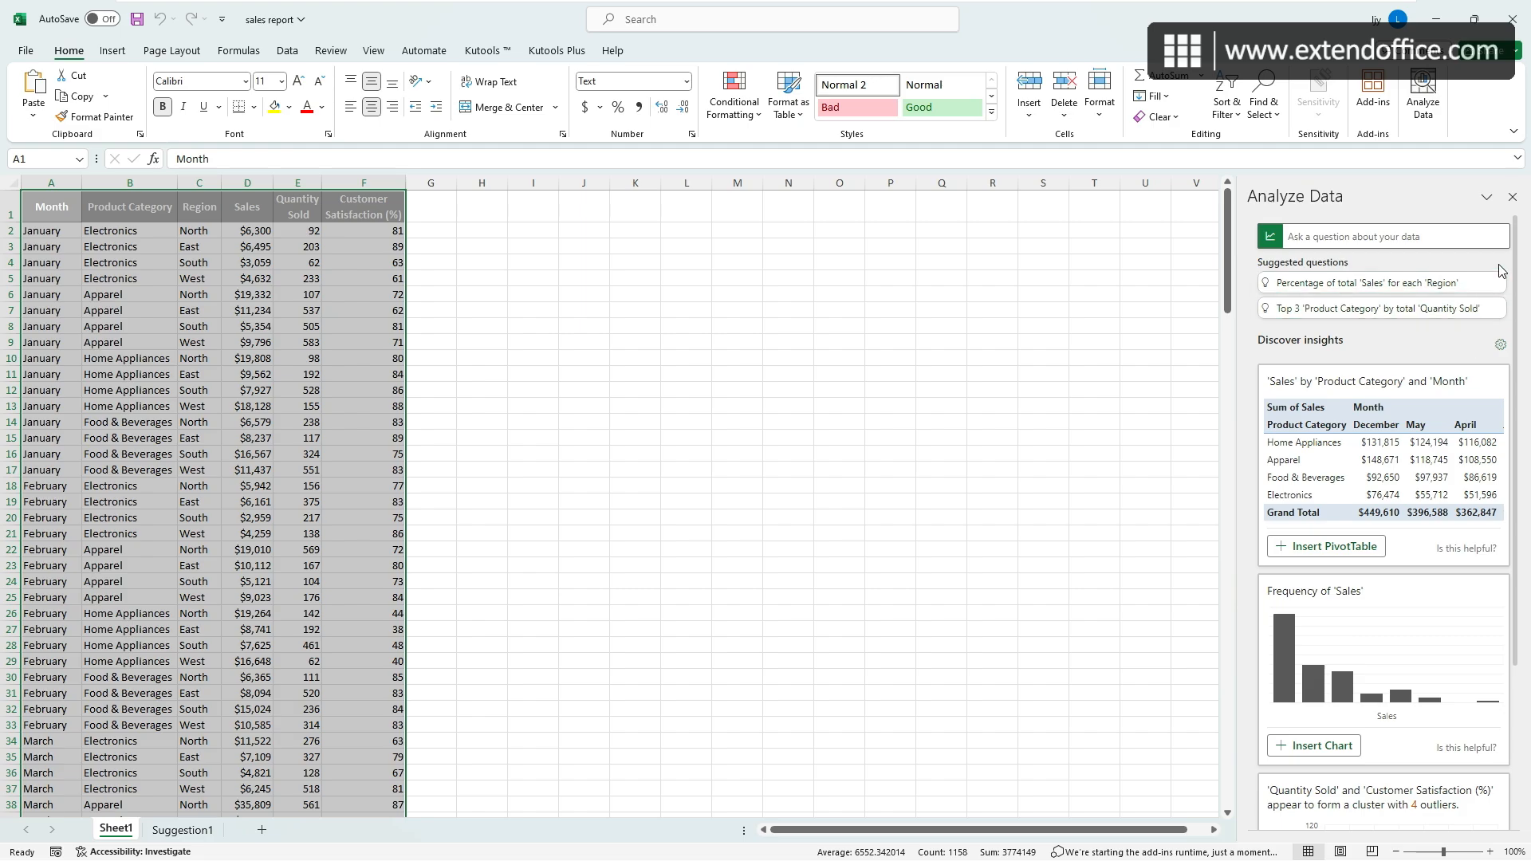
mouse_move(1379, 308)
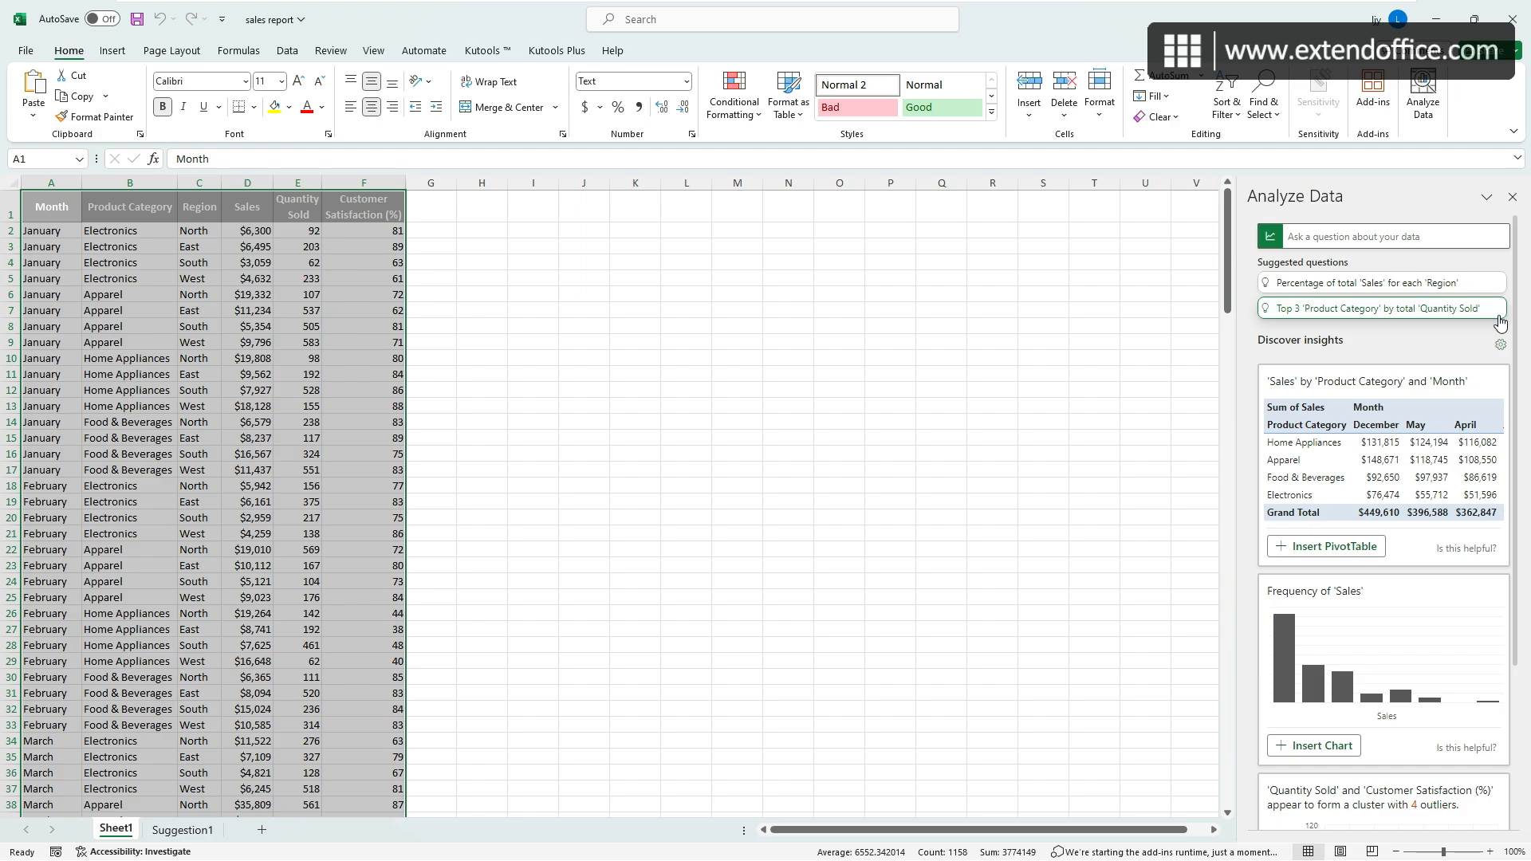
mouse_move(1379, 308)
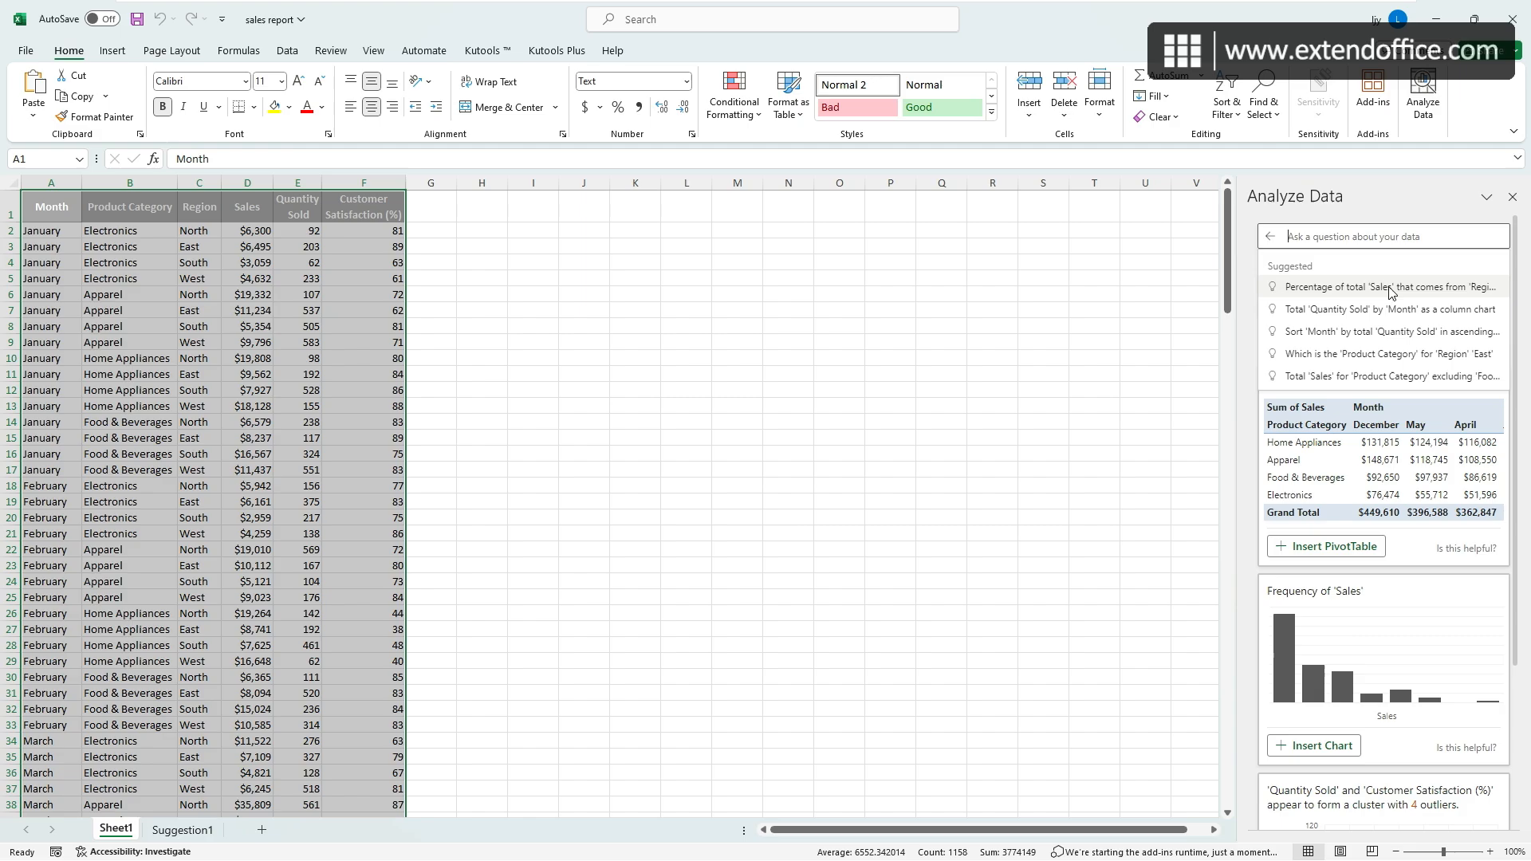
mouse_move(1384, 375)
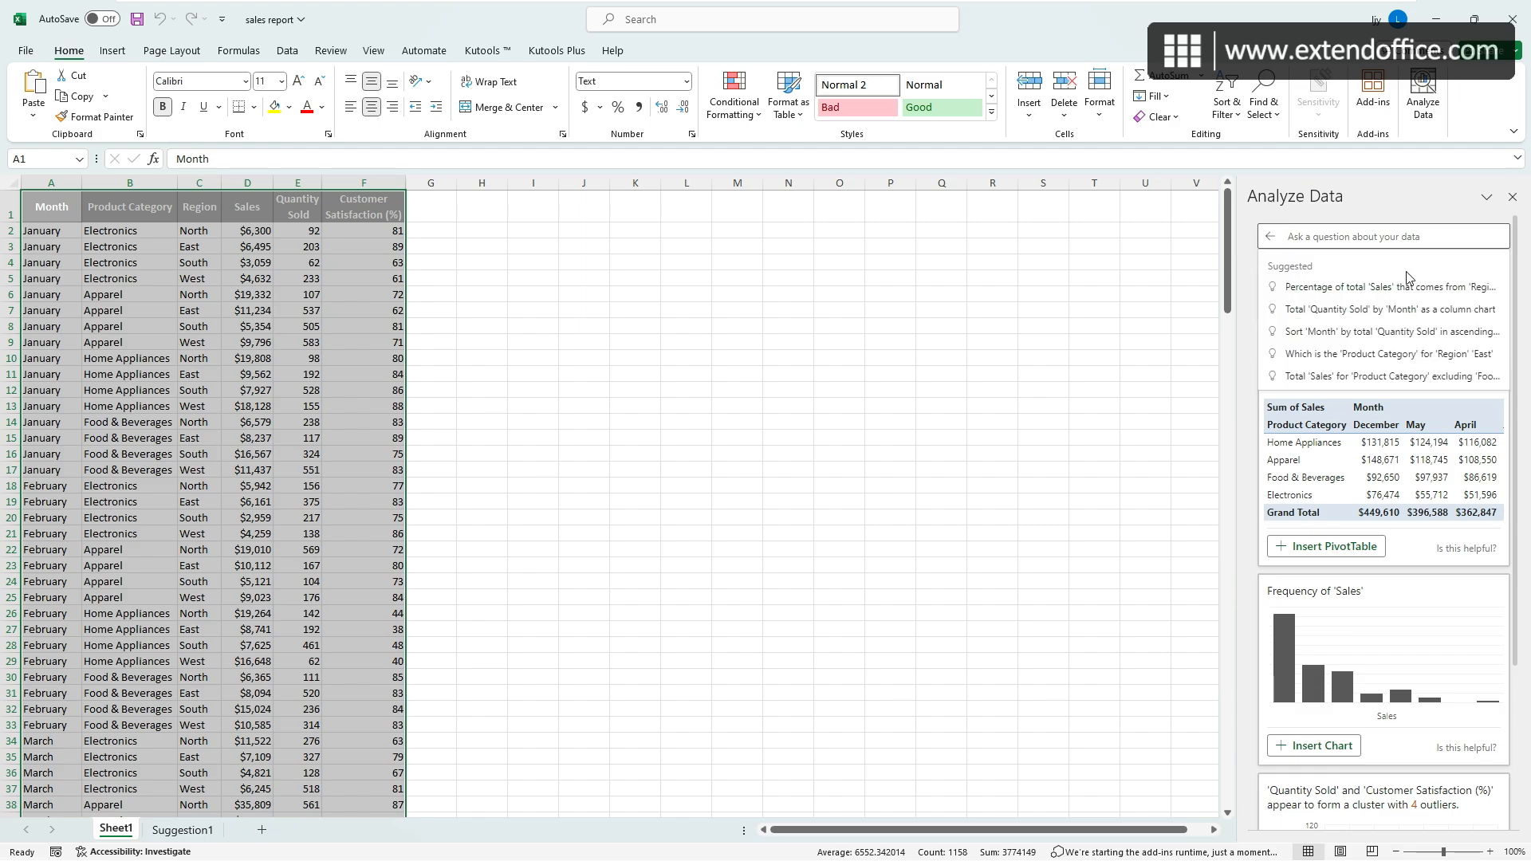
mouse_move(1392, 309)
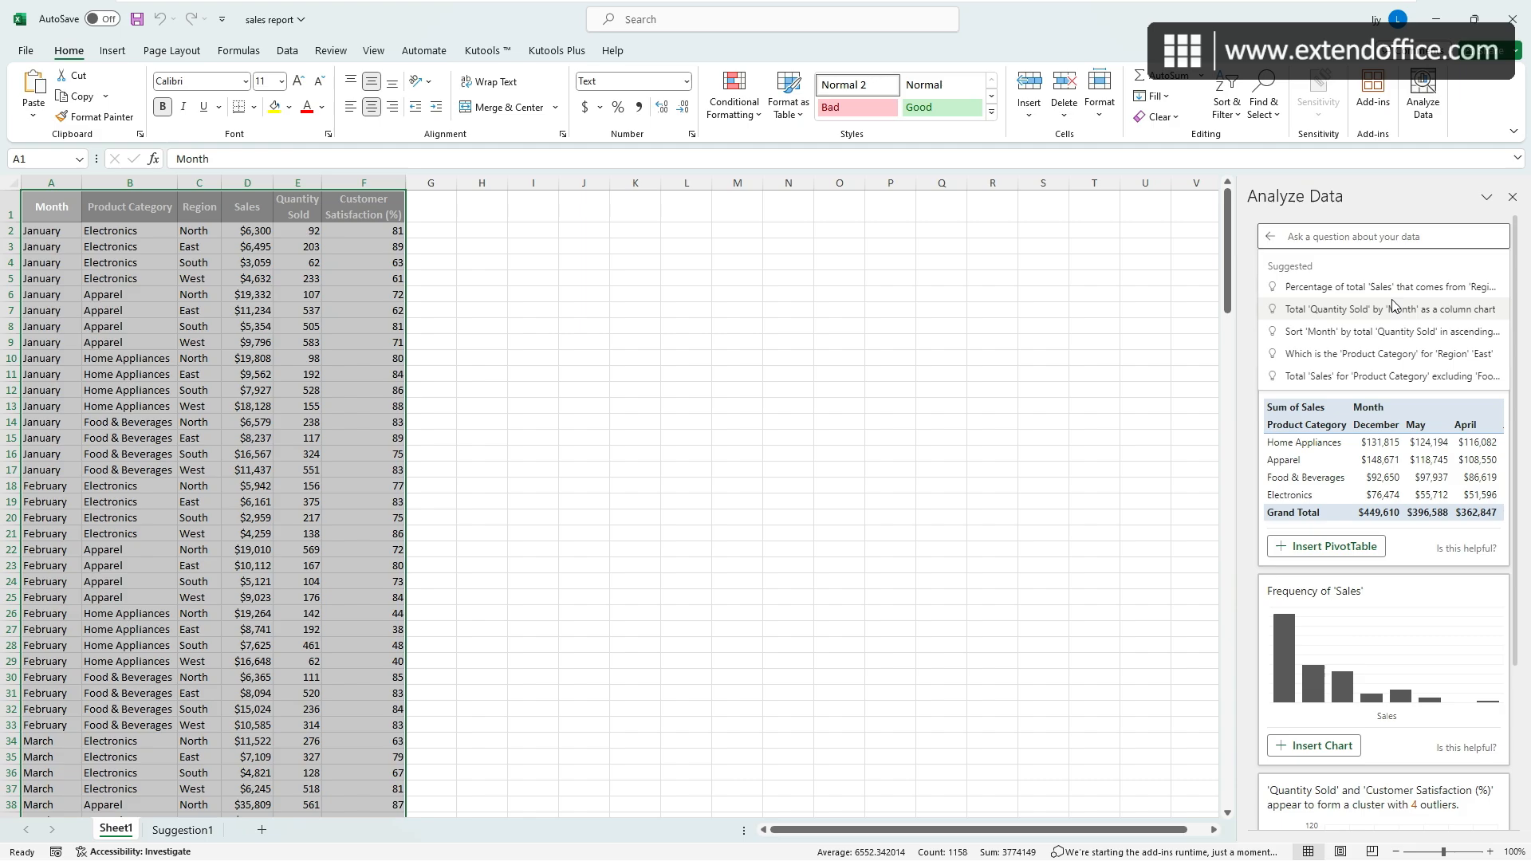
Insert the regional percentage-of-sales PivotTable, then clear the question.
left_click(1382, 287)
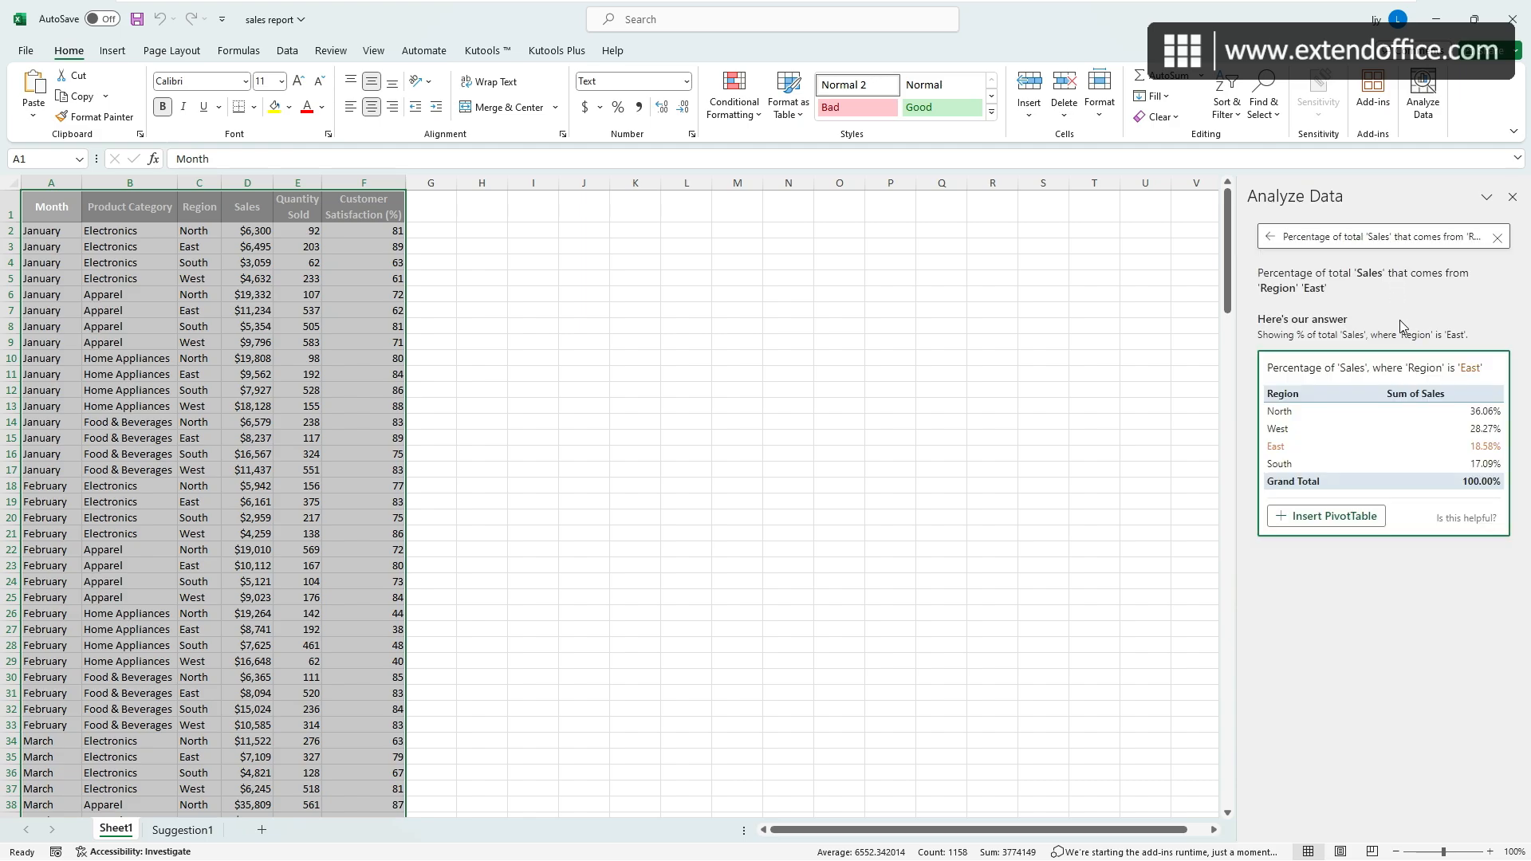
mouse_move(1443, 548)
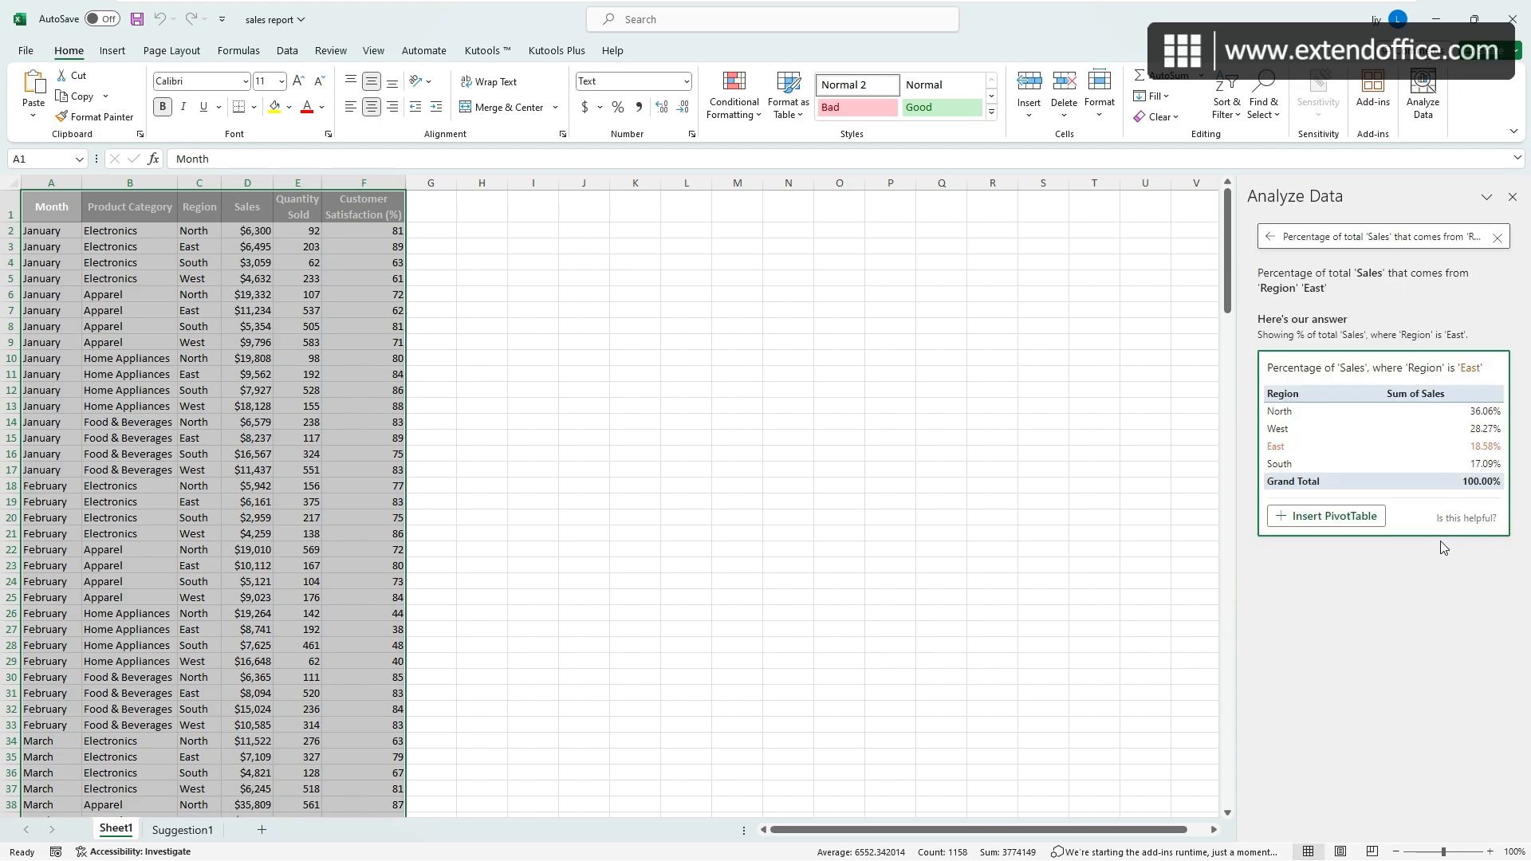
mouse_move(1325, 516)
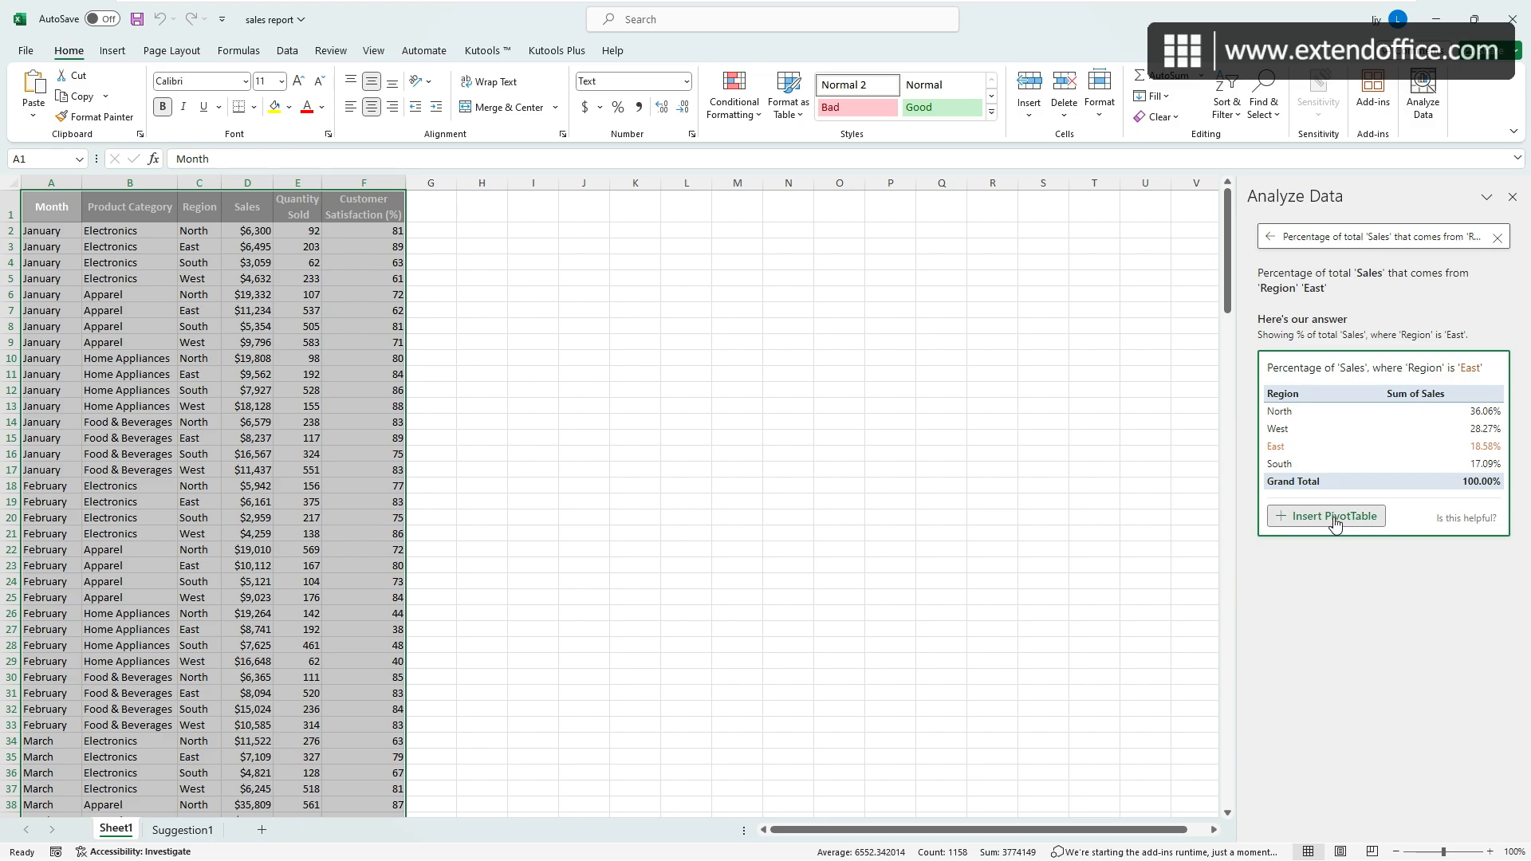
left_click(1333, 516)
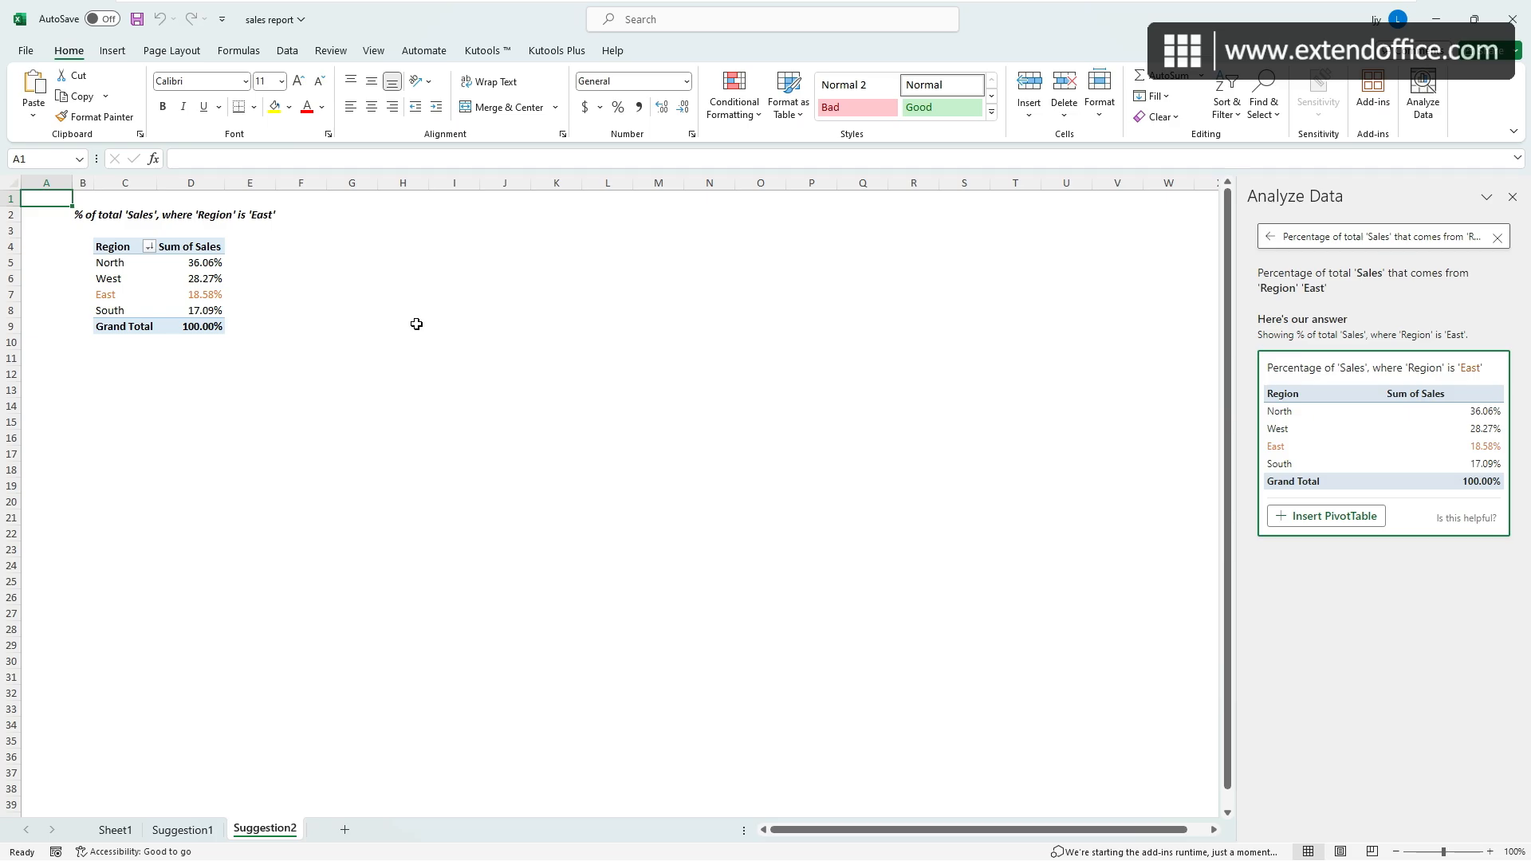
mouse_move(717, 366)
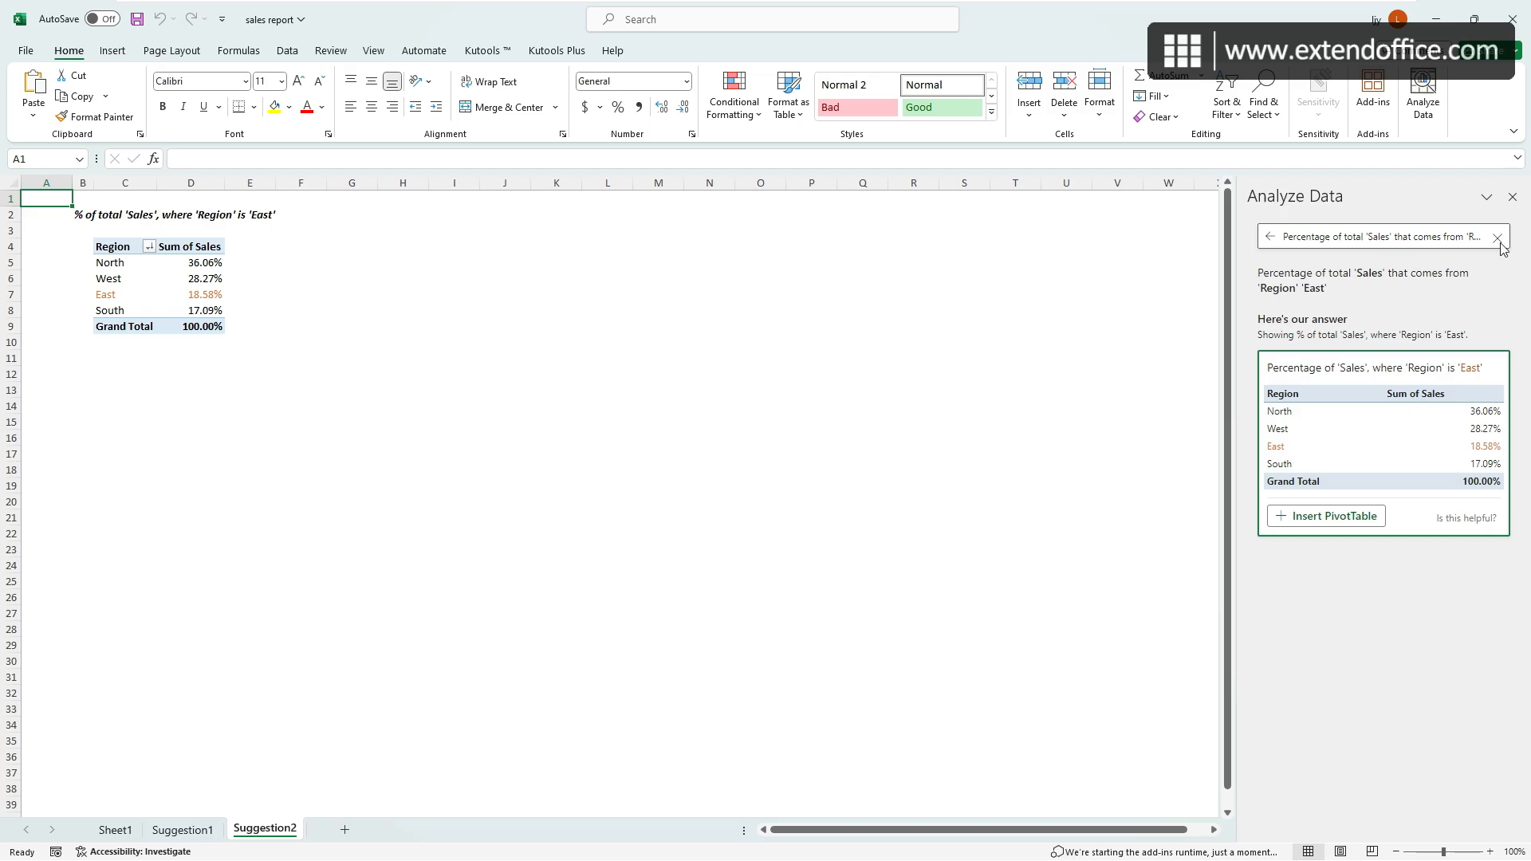
left_click(1270, 236)
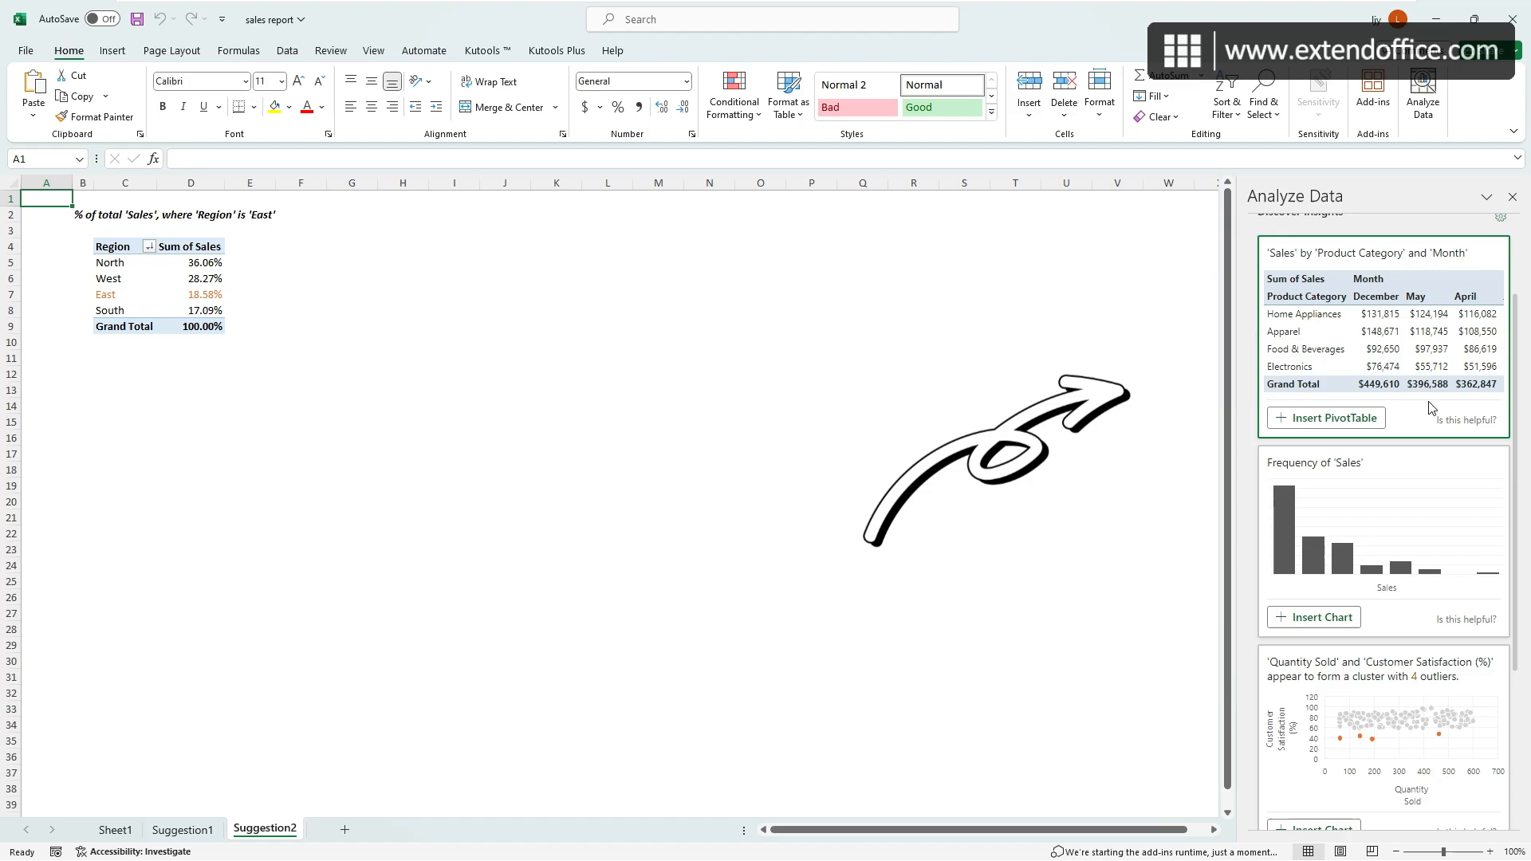
Insert the South Food & Beverages donut PivotChart, then return to Sheet1.
scroll("down", 3)
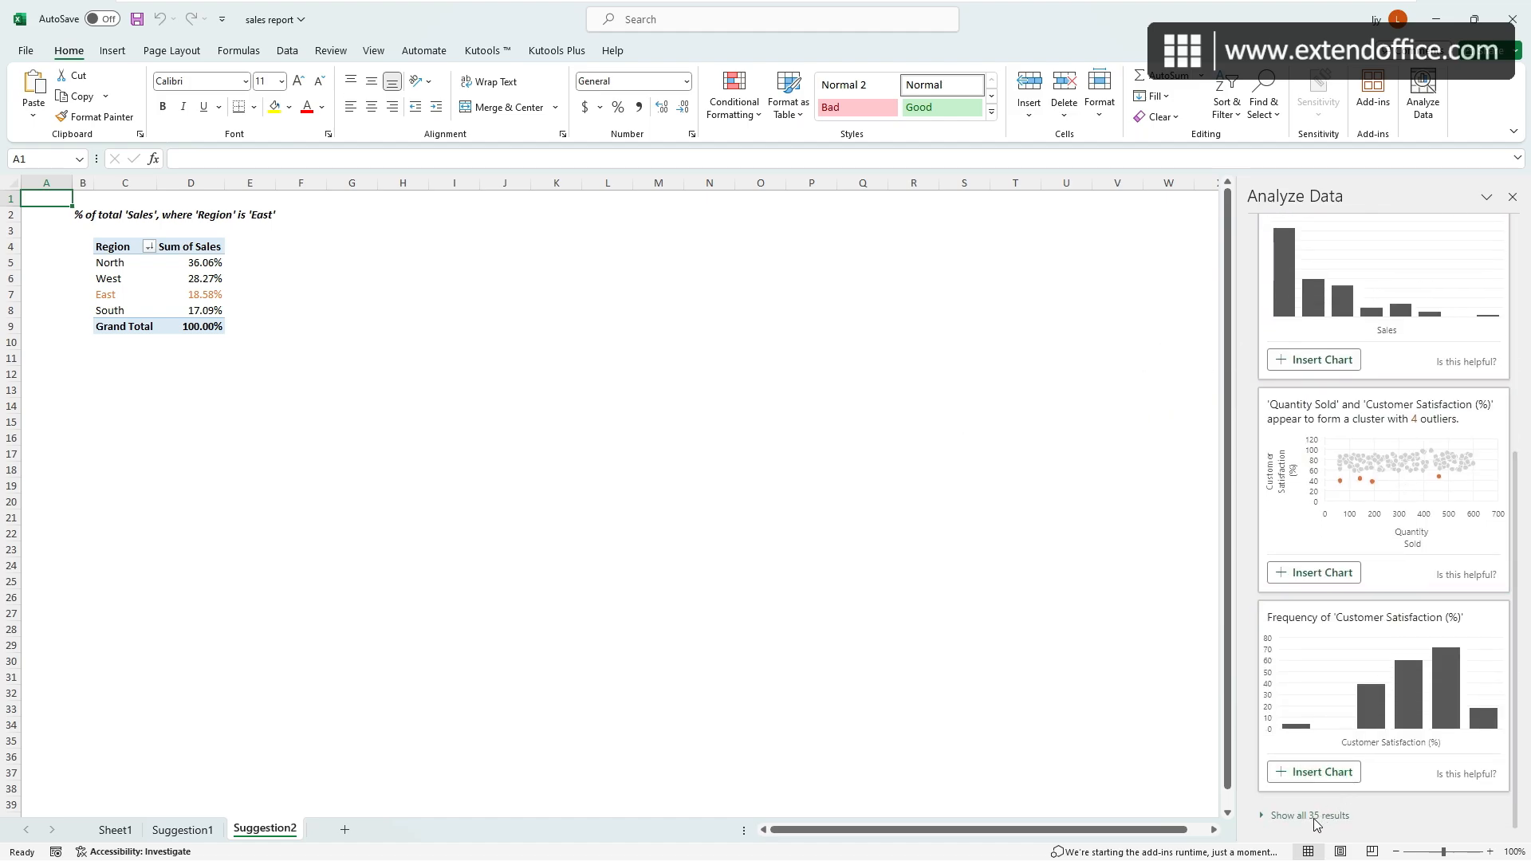
scroll("down", 3)
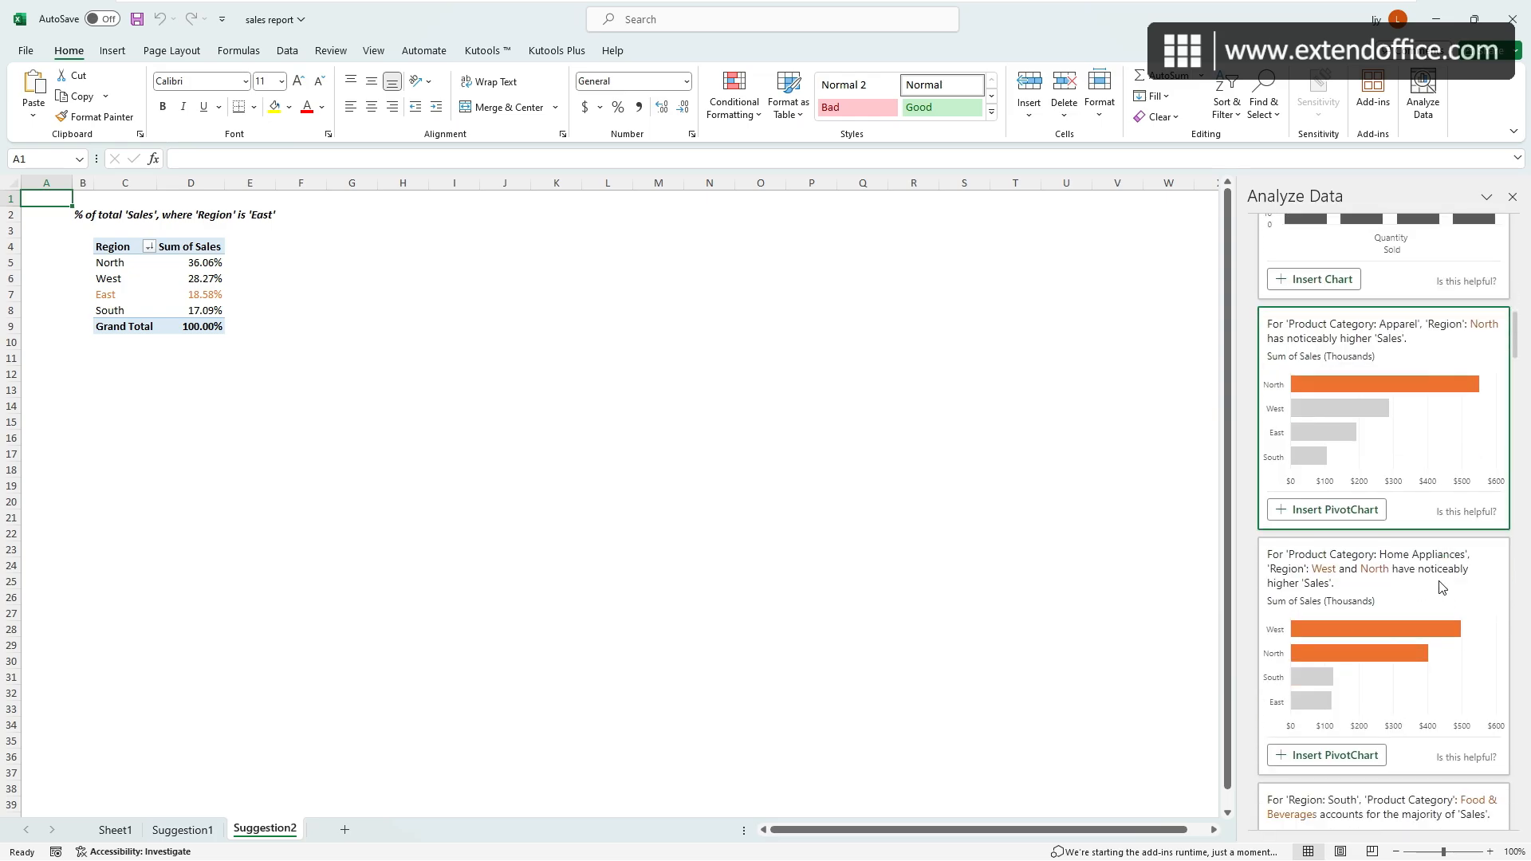
scroll("down", 3)
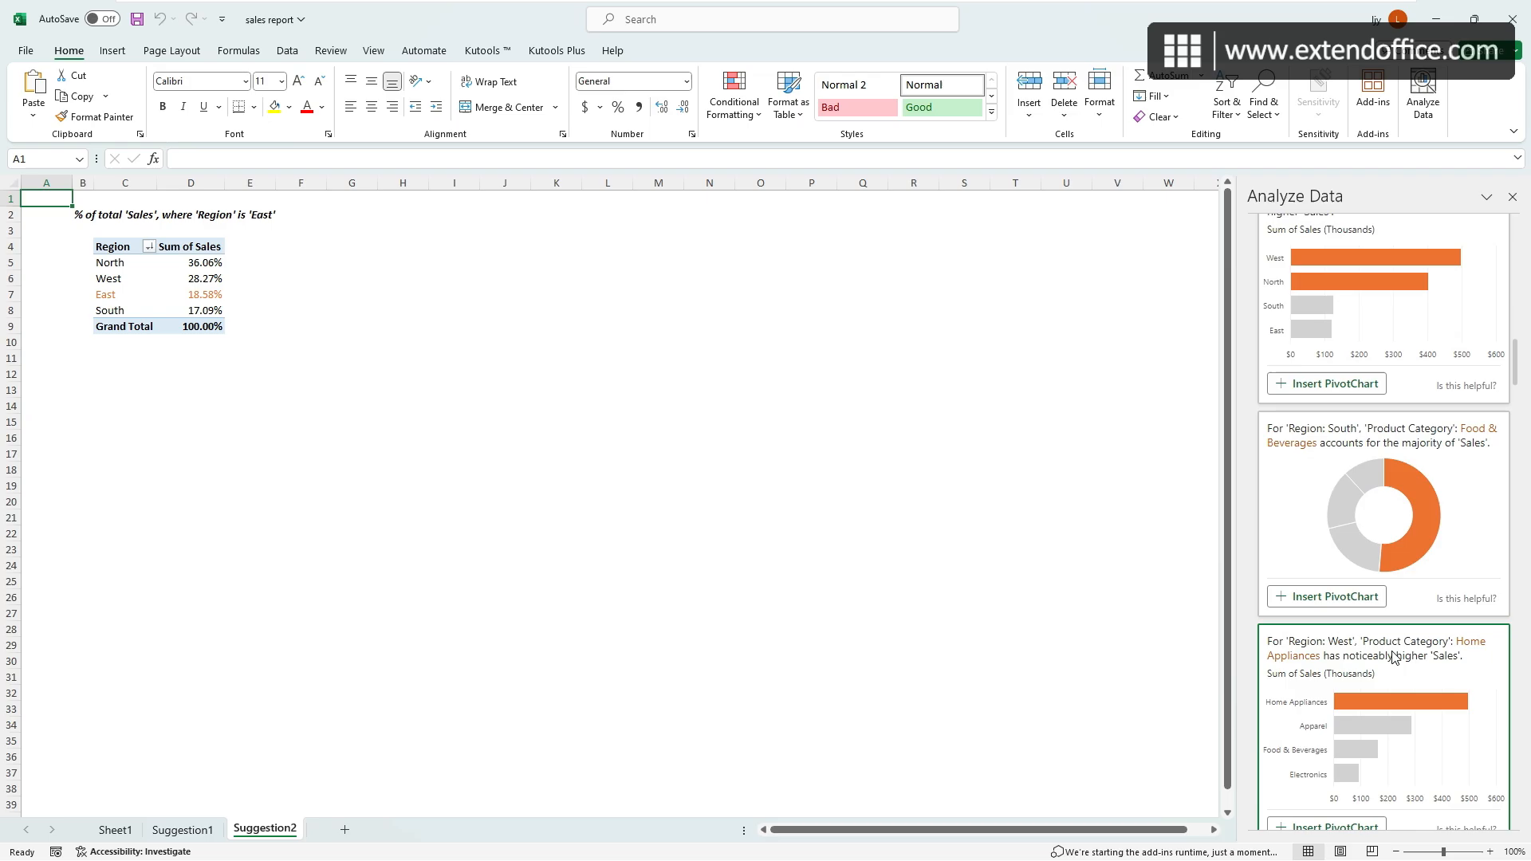
scroll("down", 3)
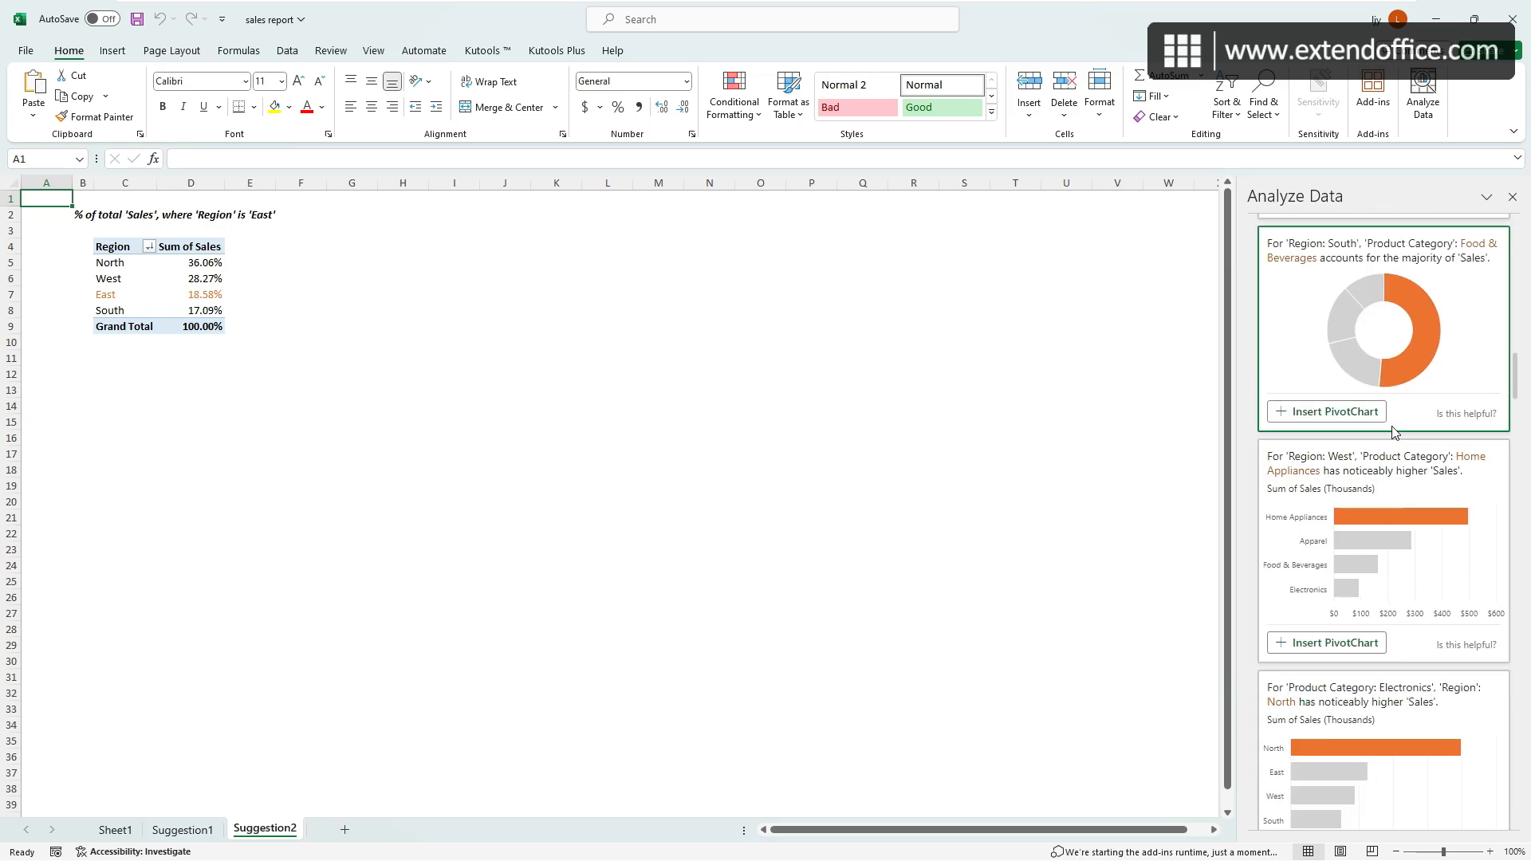
left_click(1326, 412)
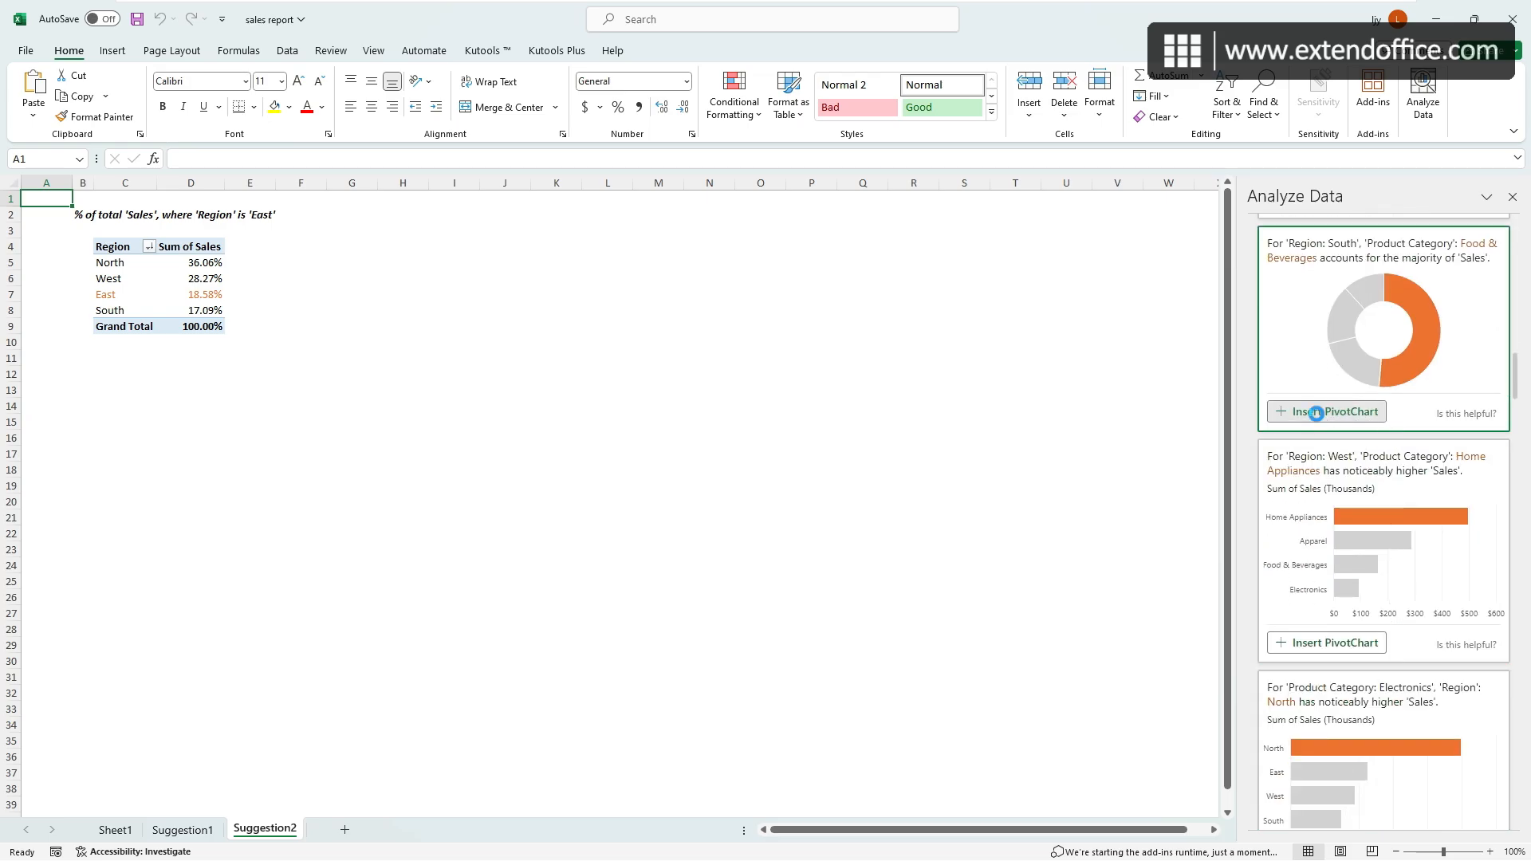
left_click(1327, 411)
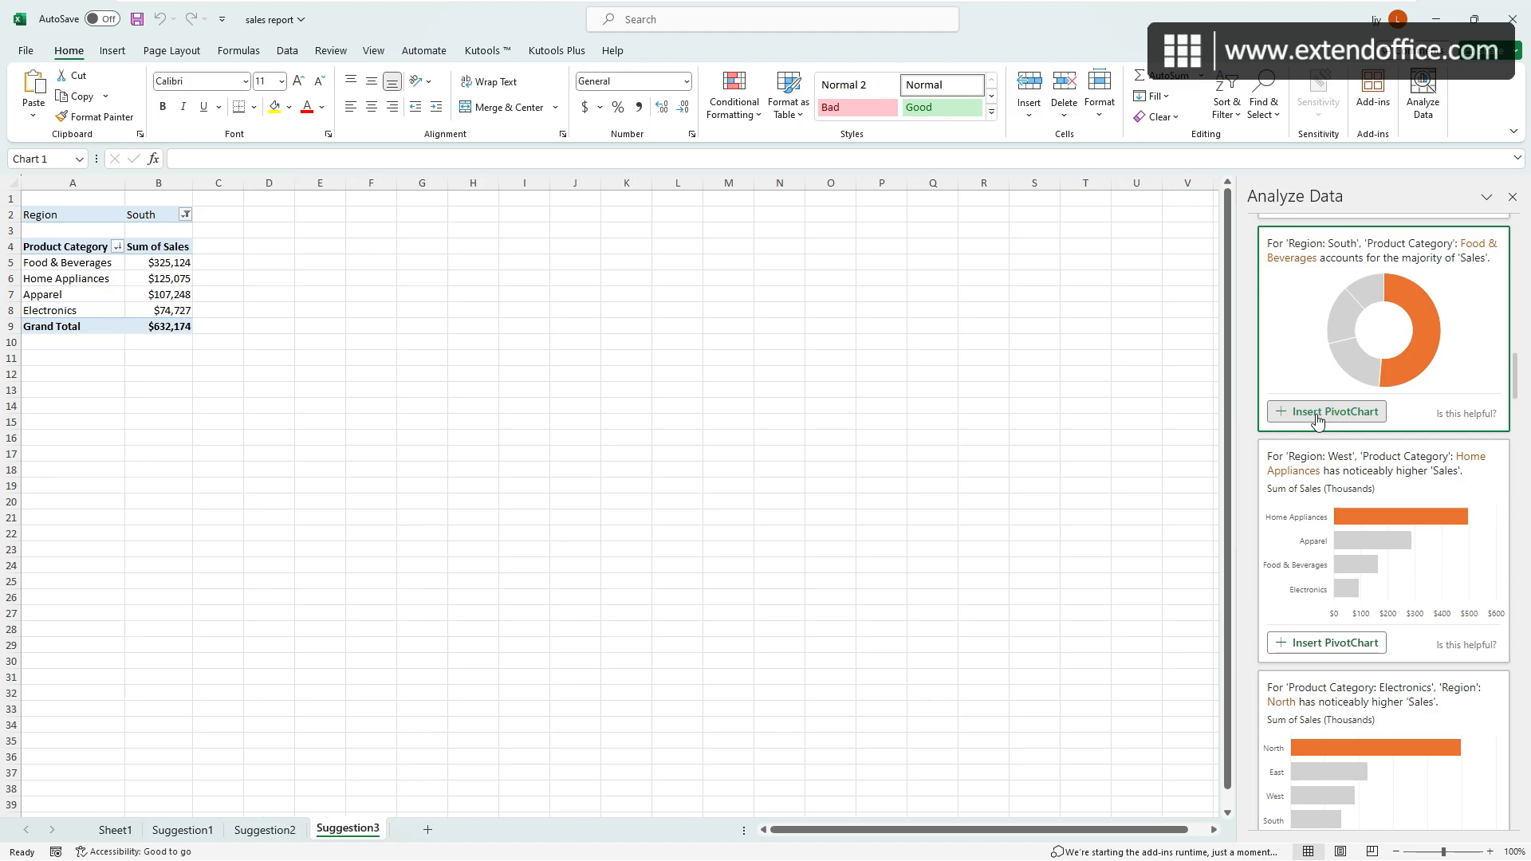
left_click(1326, 411)
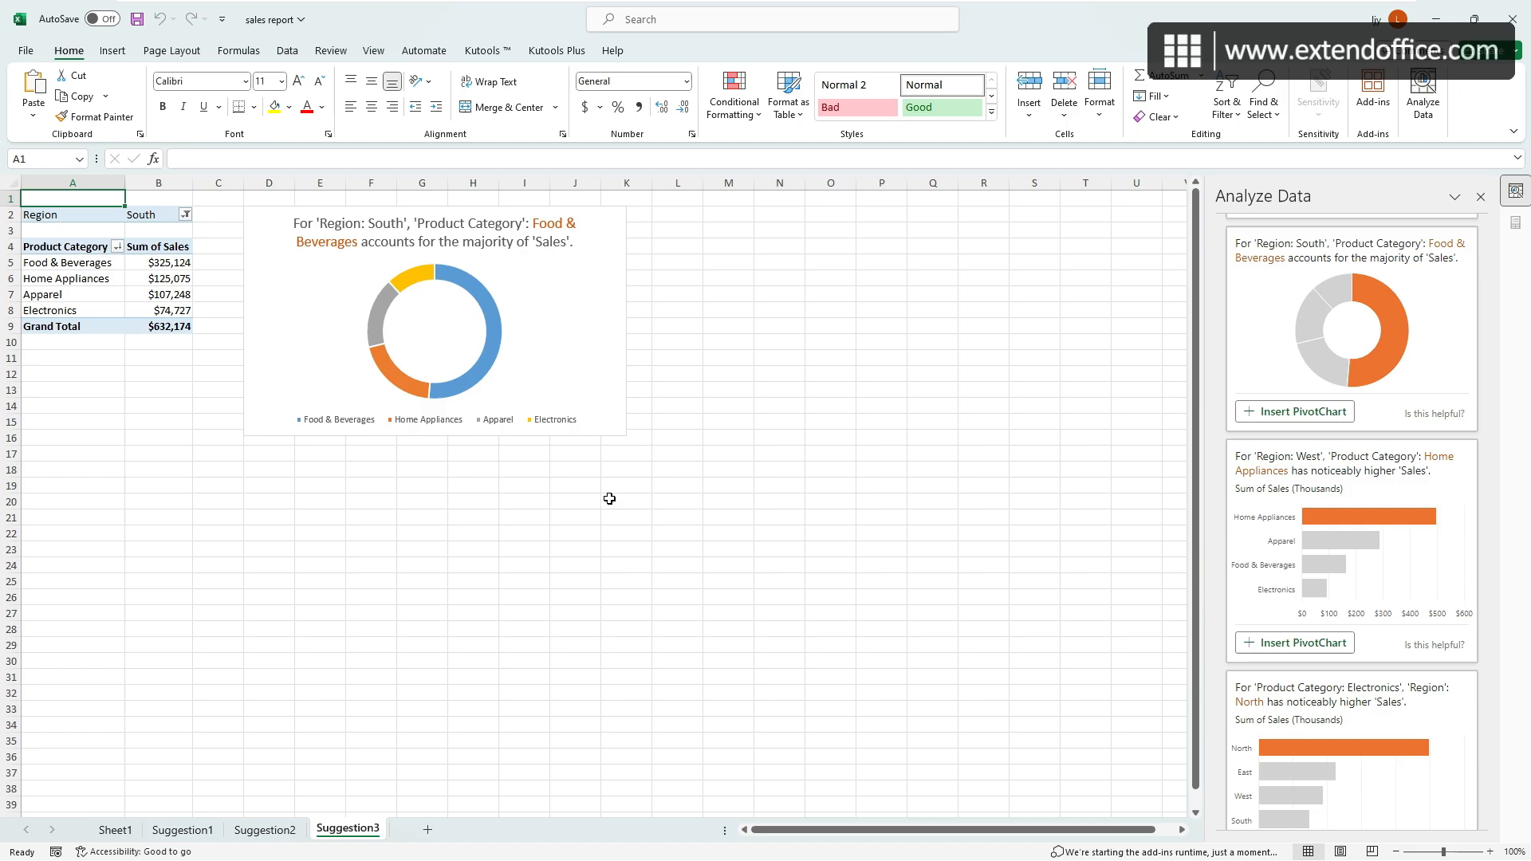
left_click(114, 830)
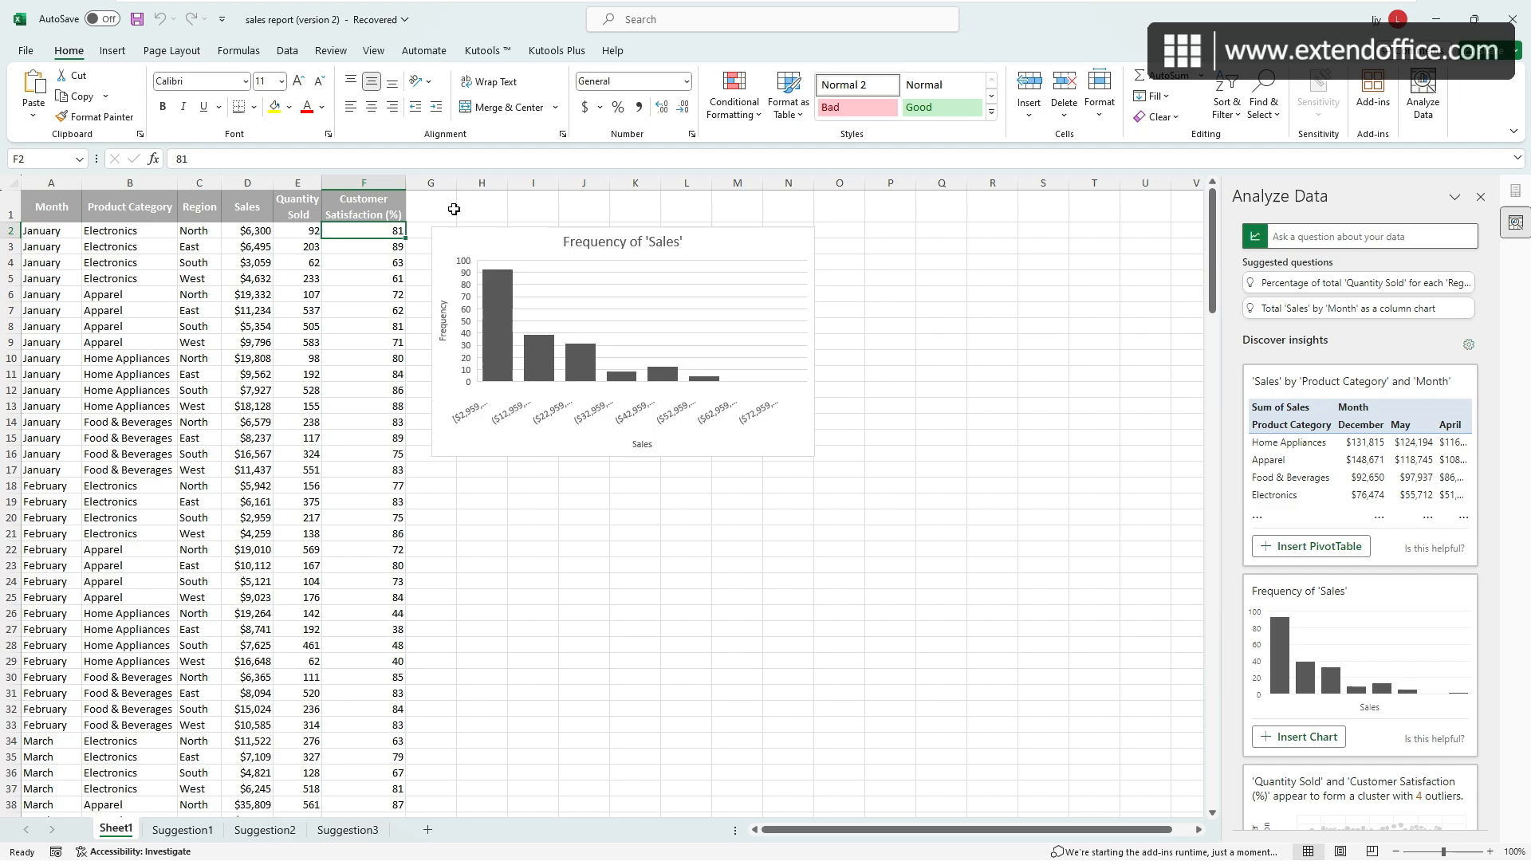
left_click(622, 342)
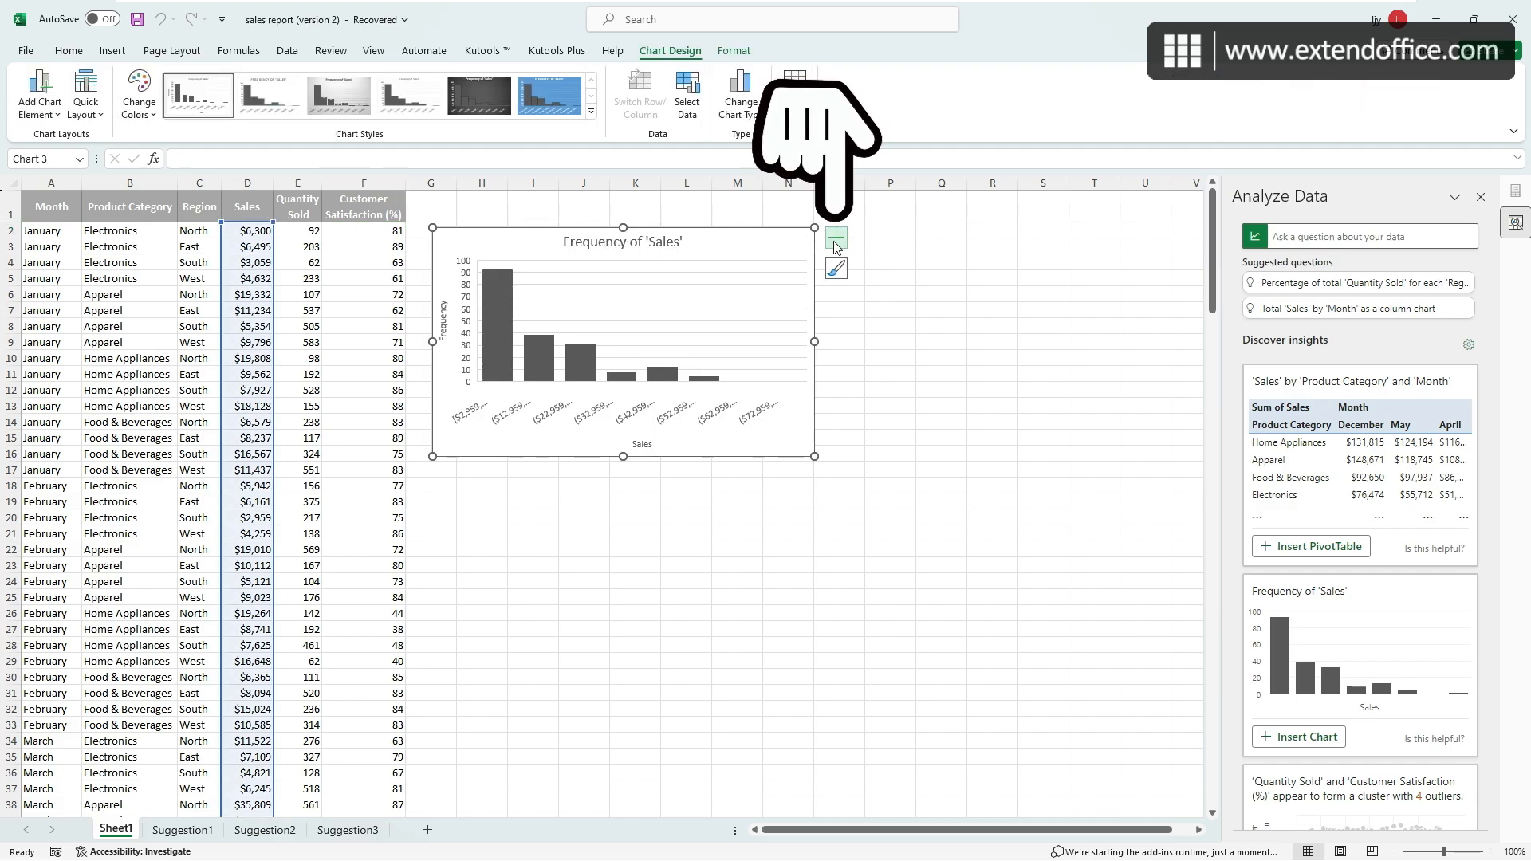
left_click(835, 238)
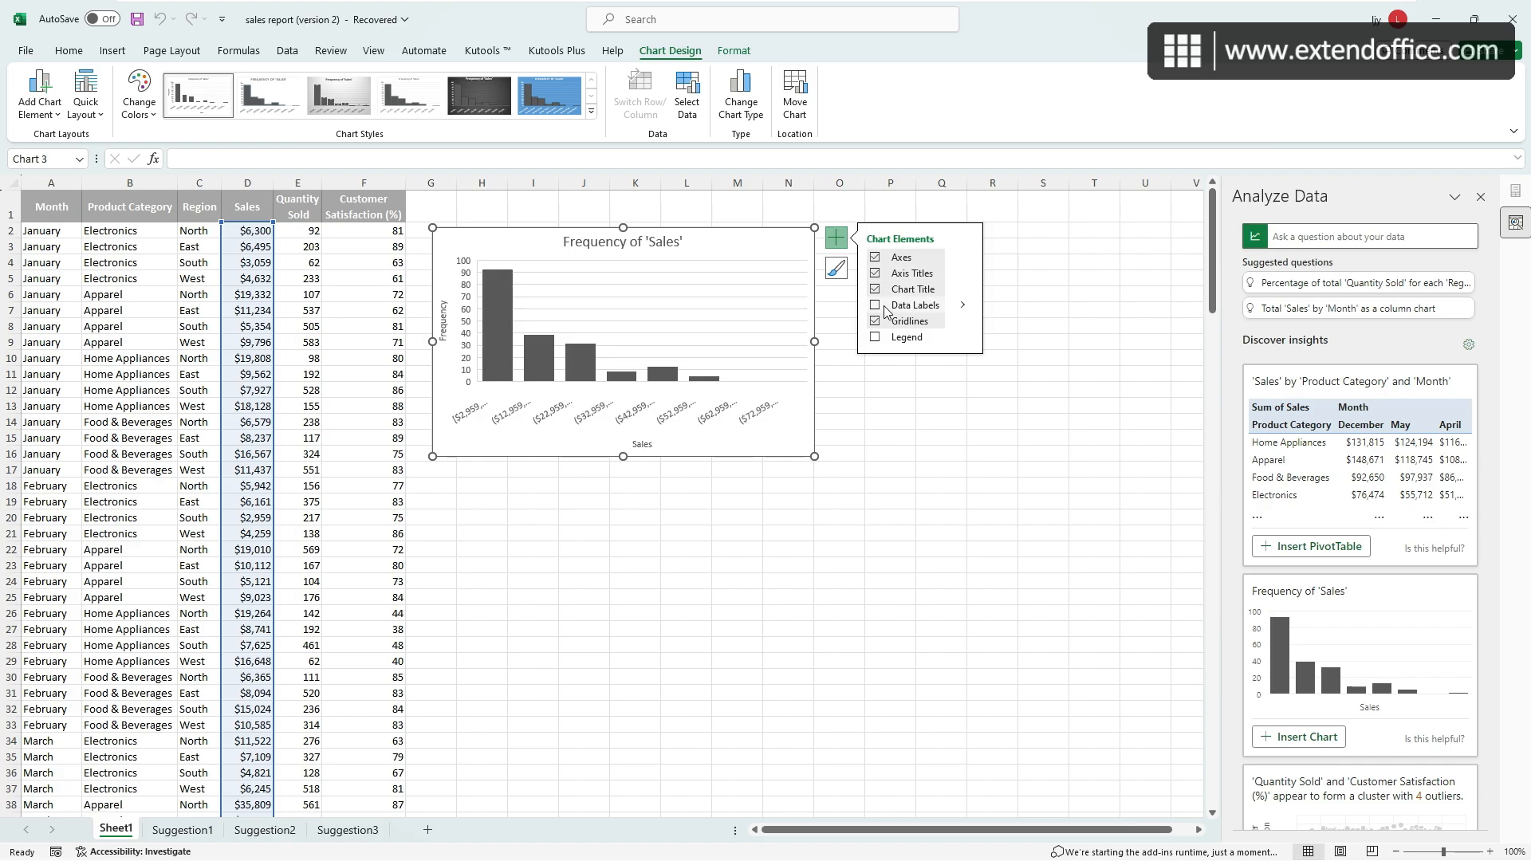
left_click(876, 304)
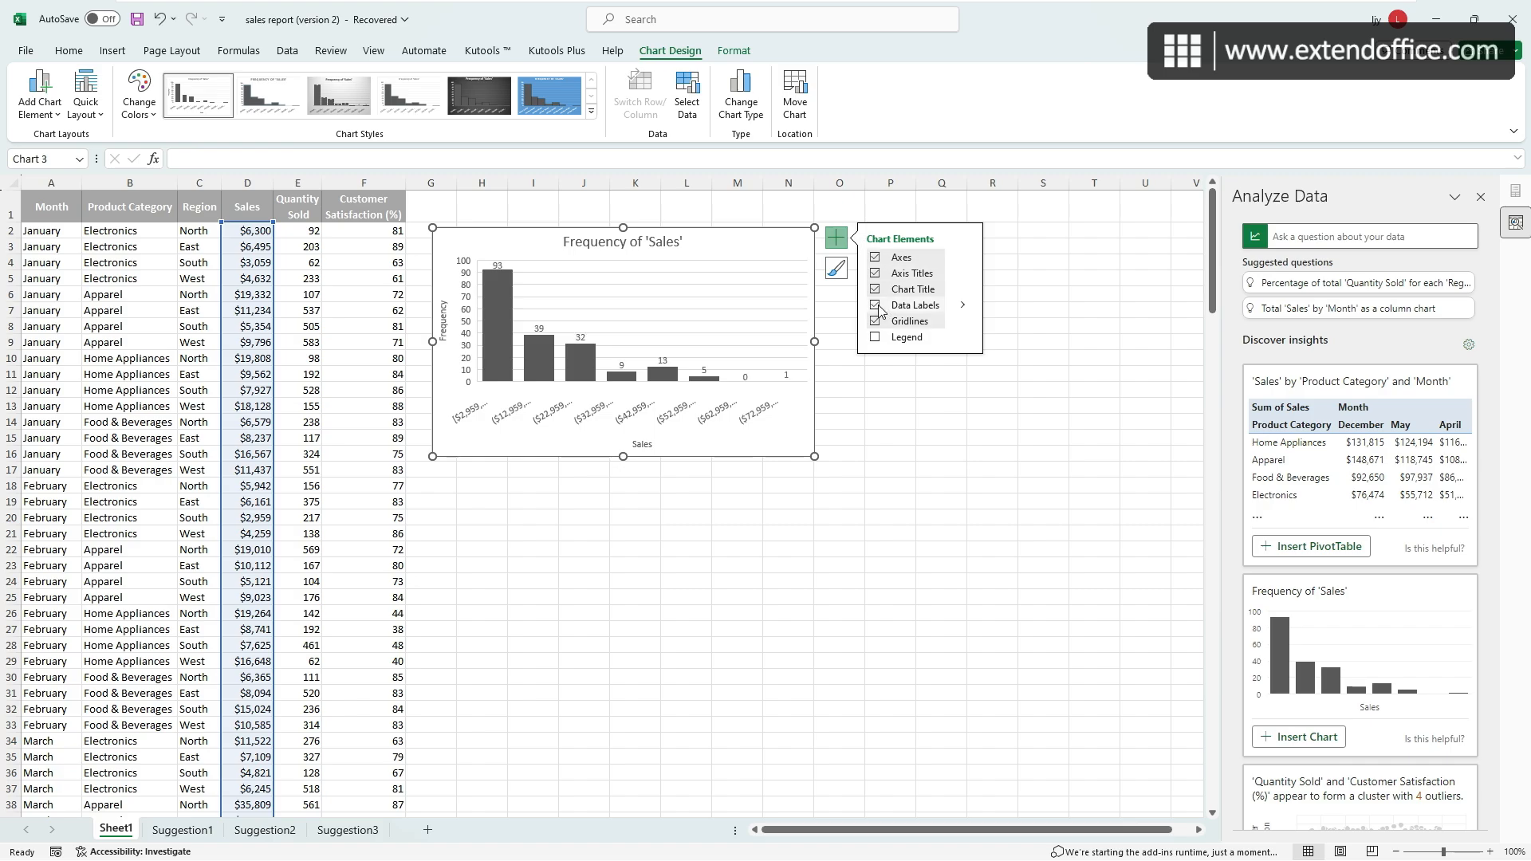
left_click(876, 305)
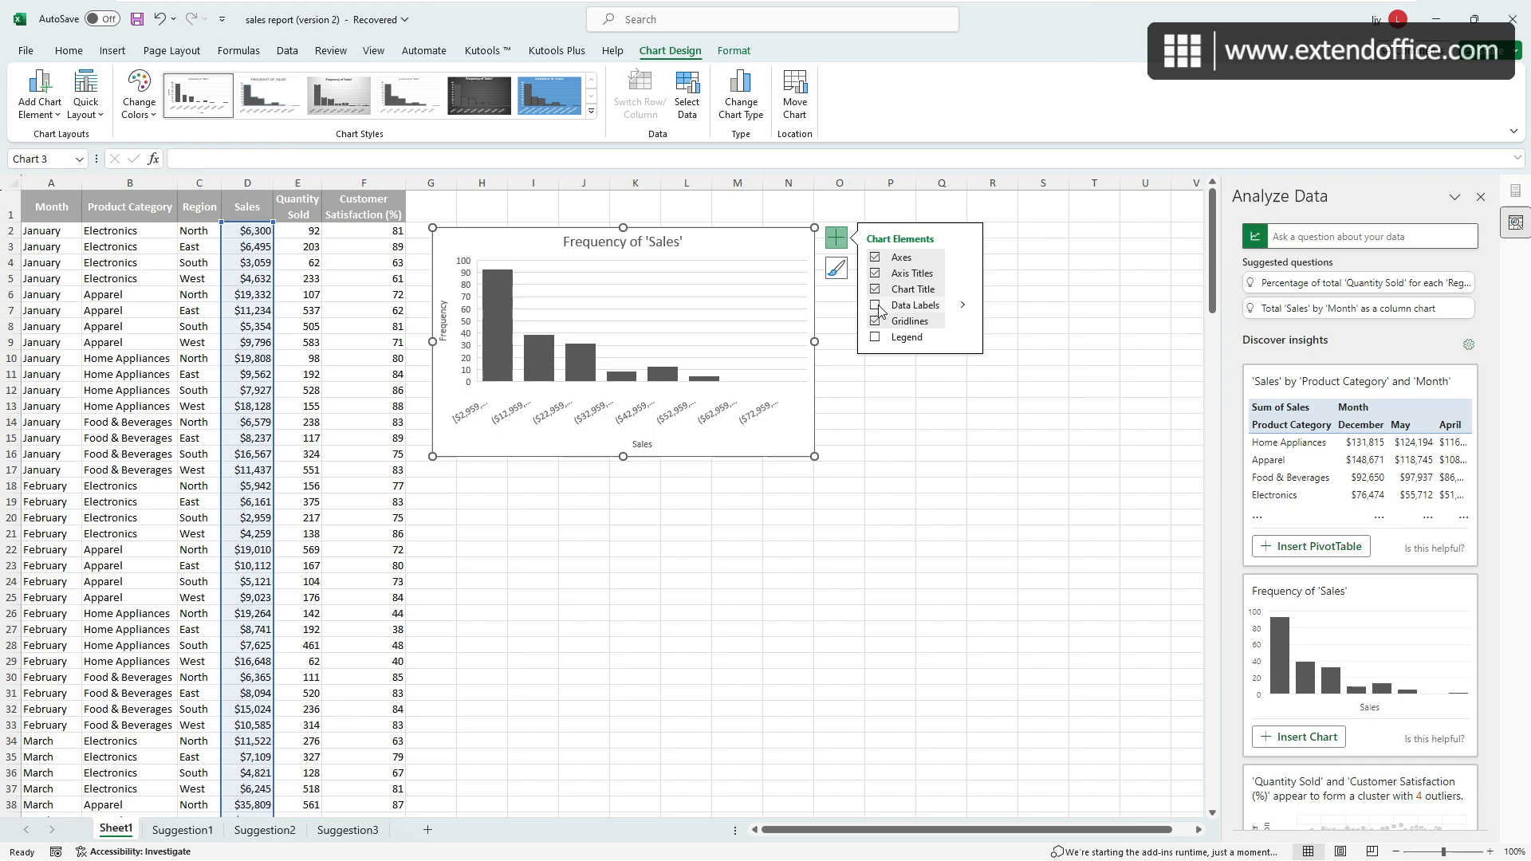
left_click(875, 305)
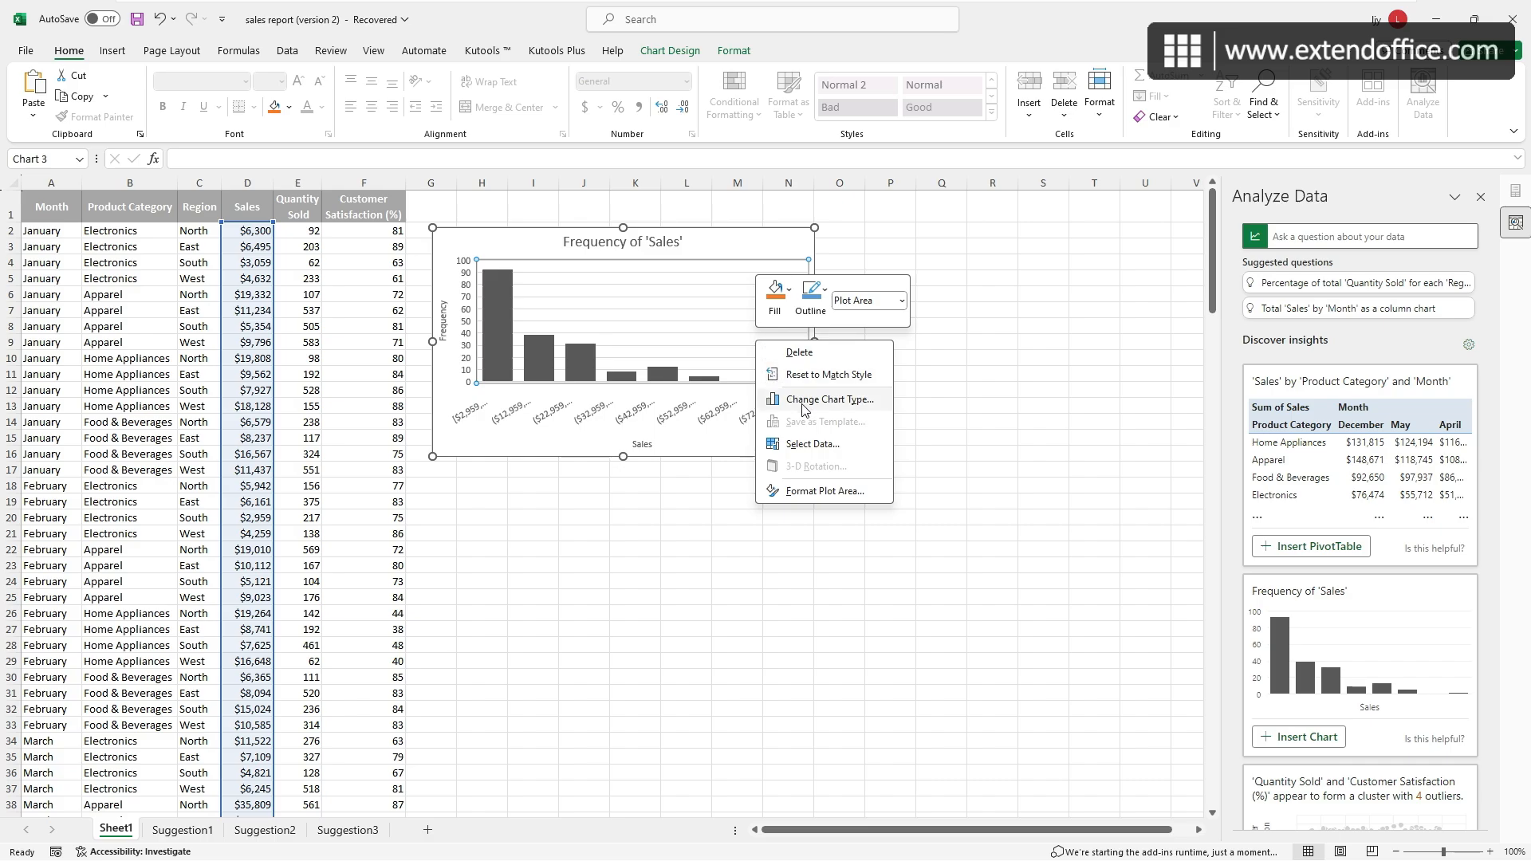
Convert the Frequency of 'Sales' histogram to a line chart with a dark style.
left_click(830, 399)
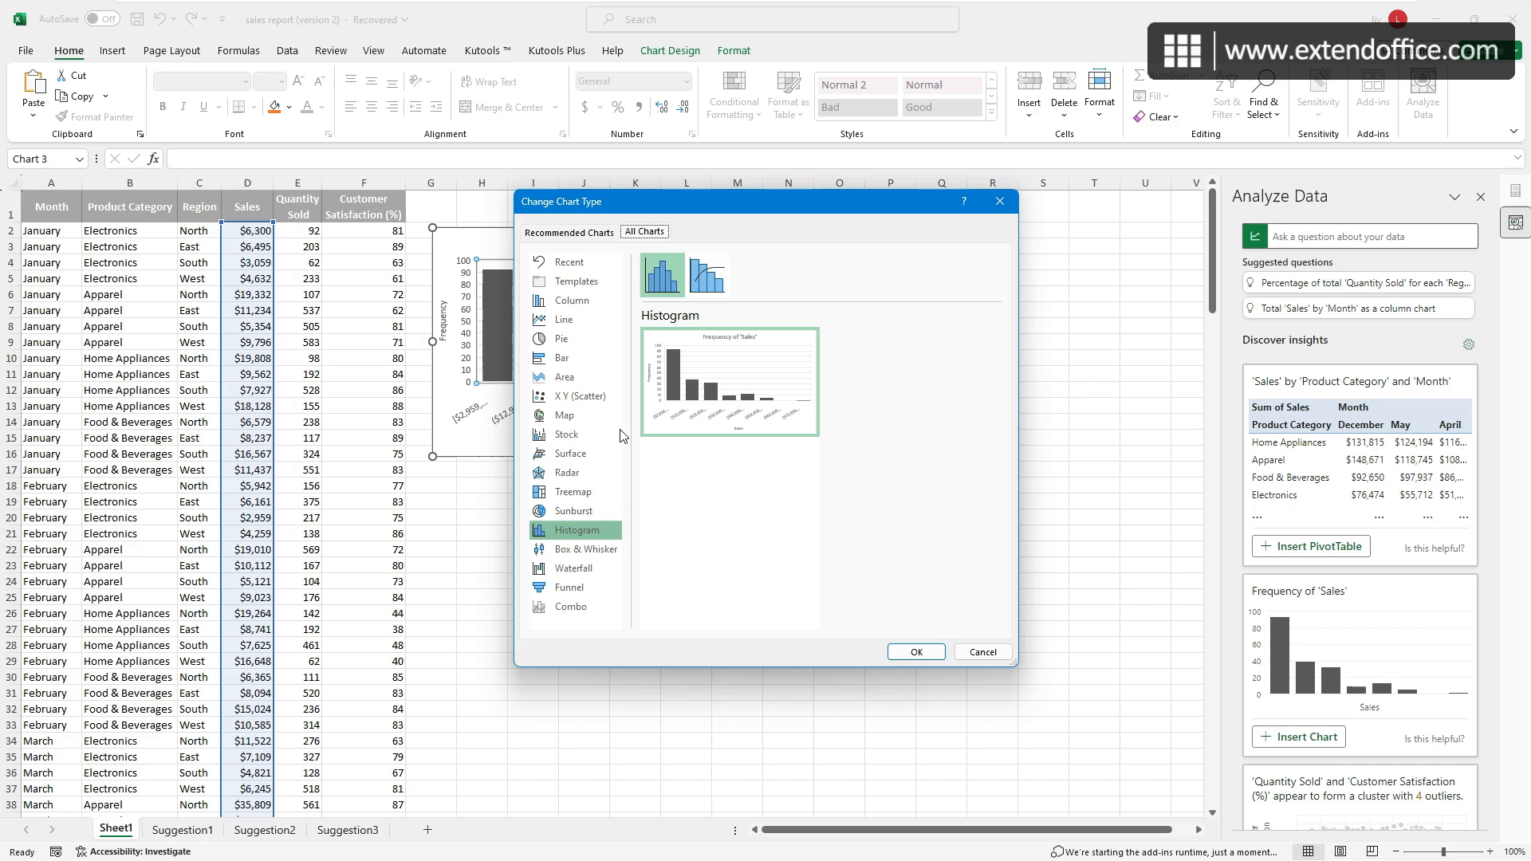
left_click(565, 319)
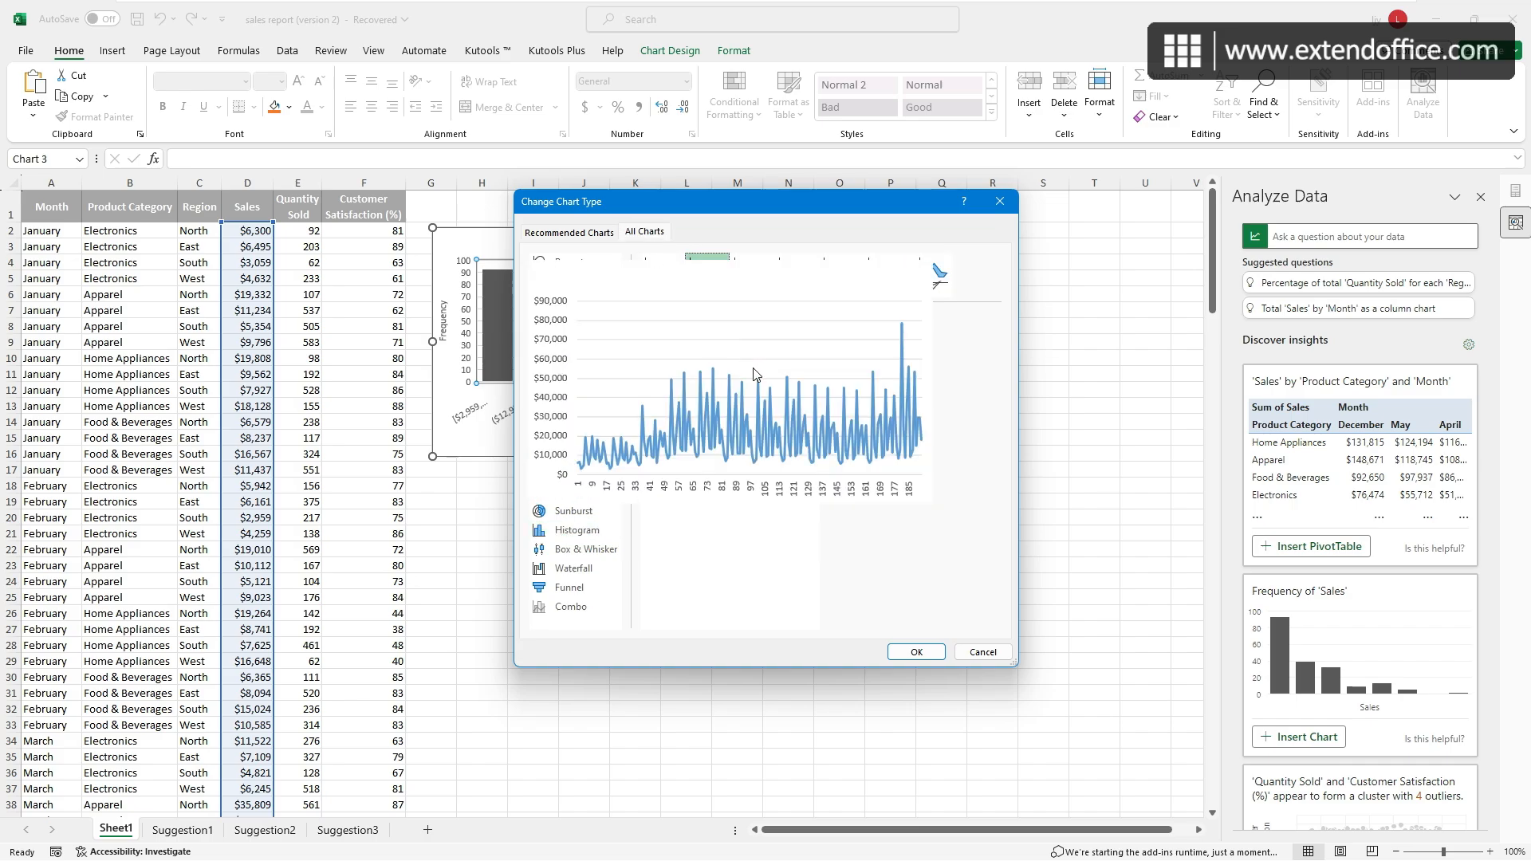
left_click(914, 652)
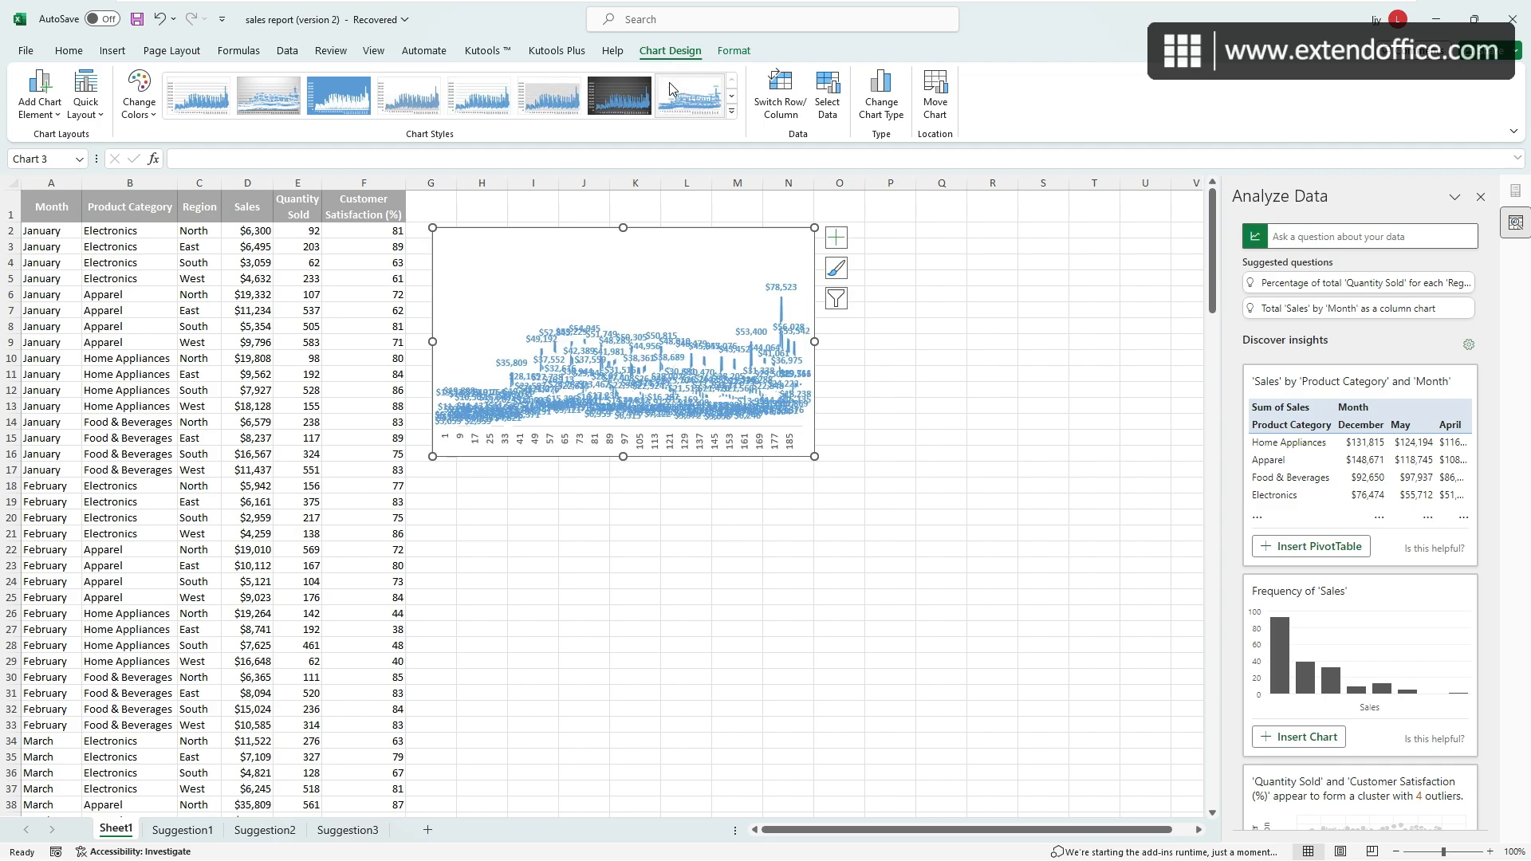
left_click(618, 95)
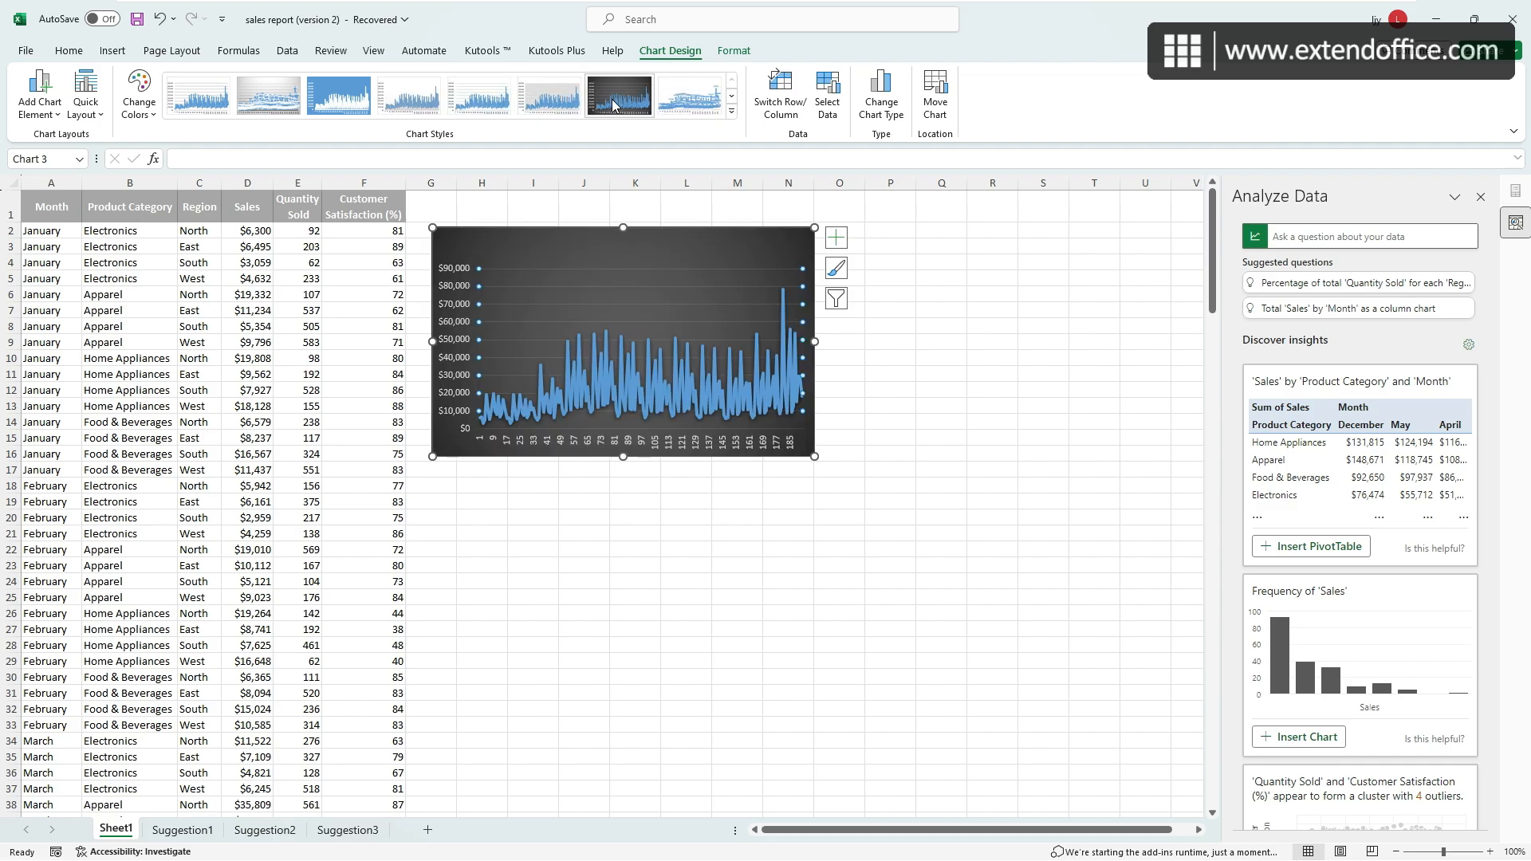
left_click(729, 110)
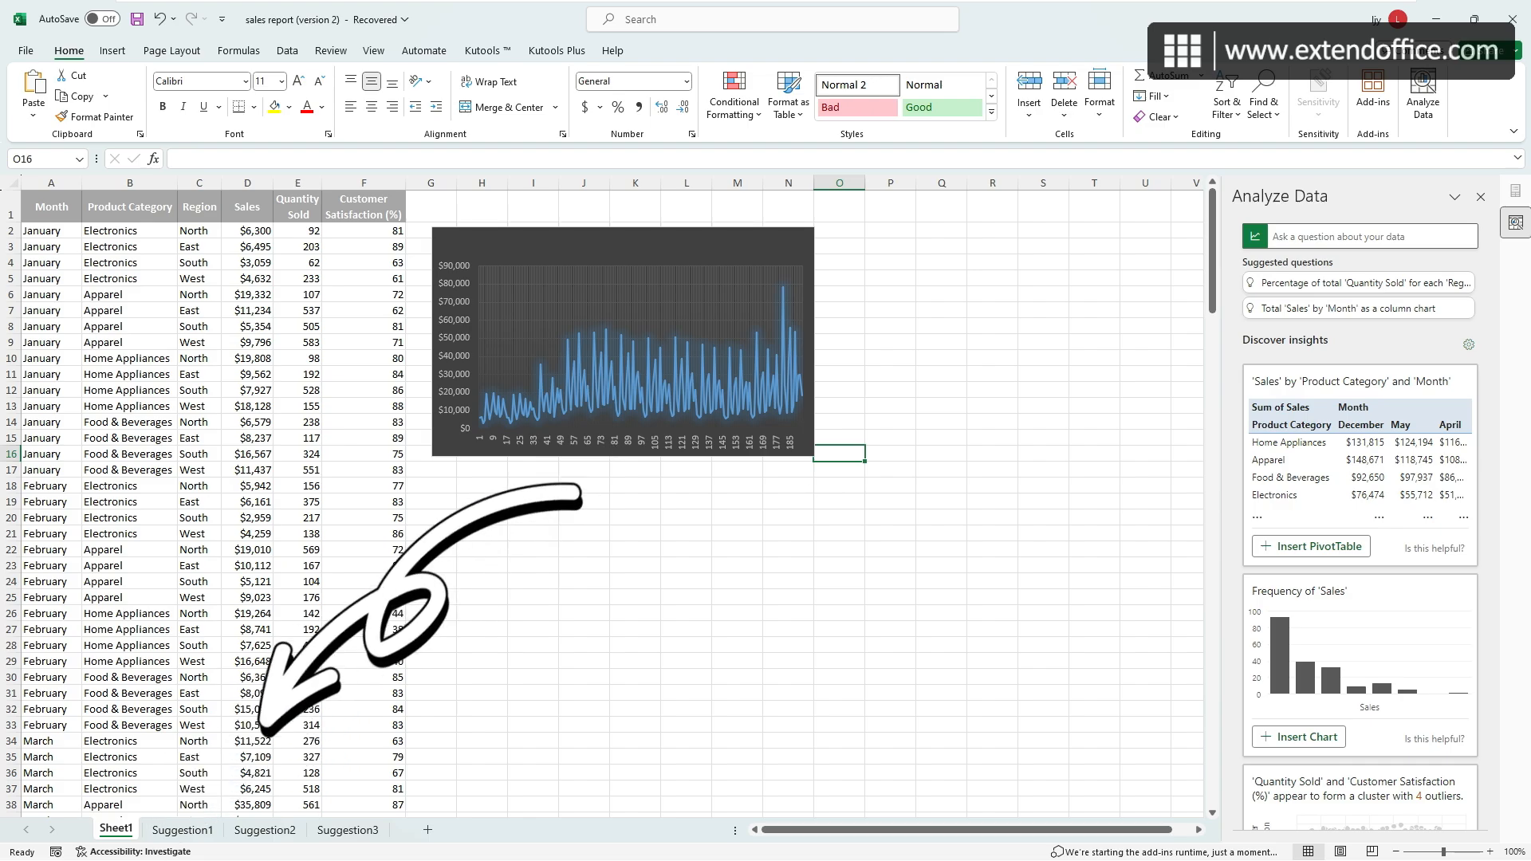
Switch to the Suggestion3 sheet.
left_click(348, 830)
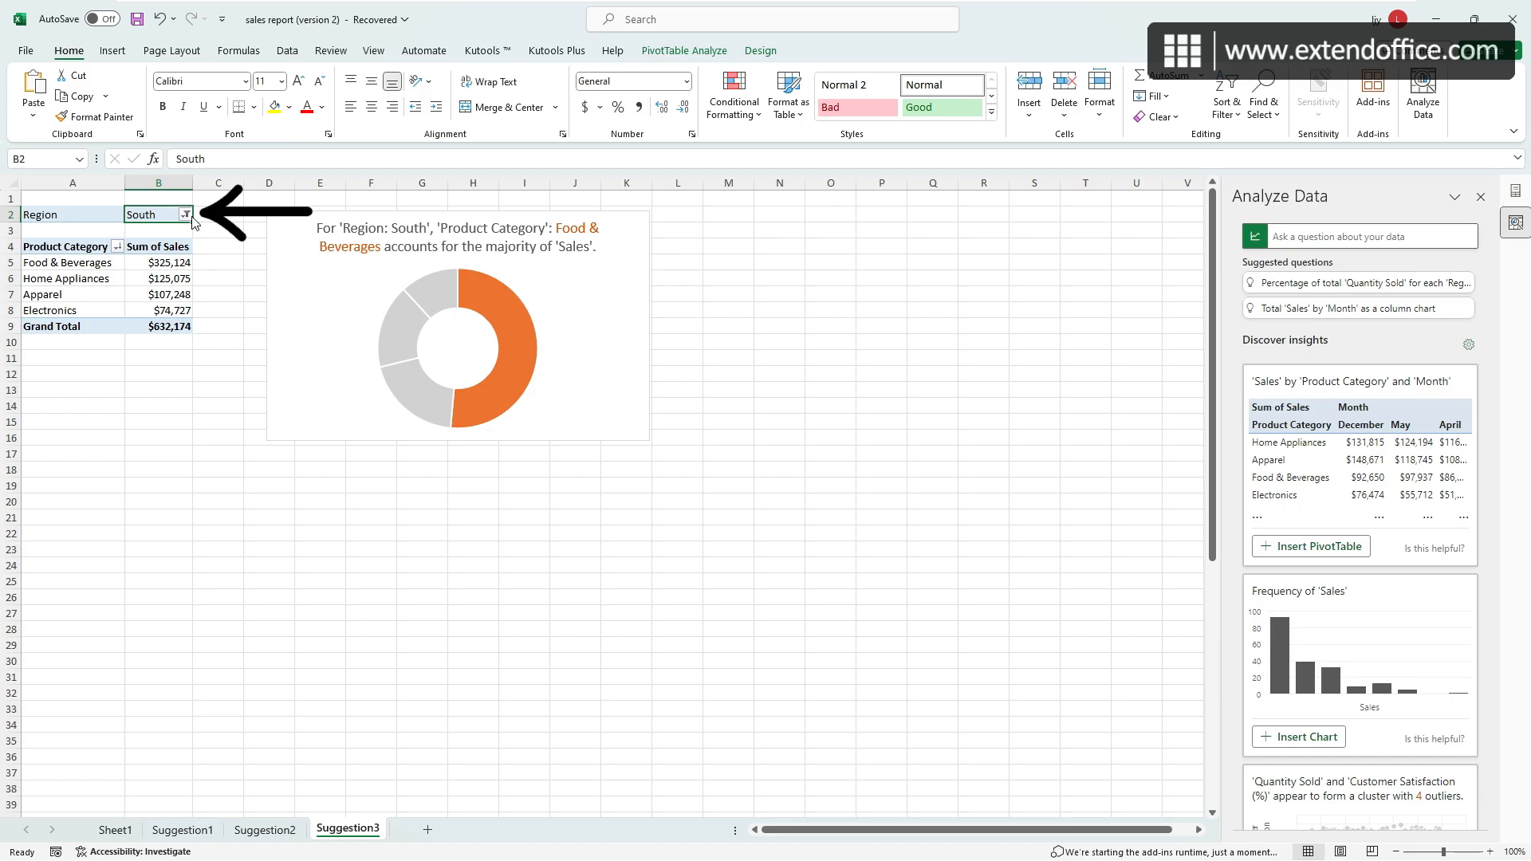
Filter the PivotTable's Region to include North along with South.
left_click(186, 214)
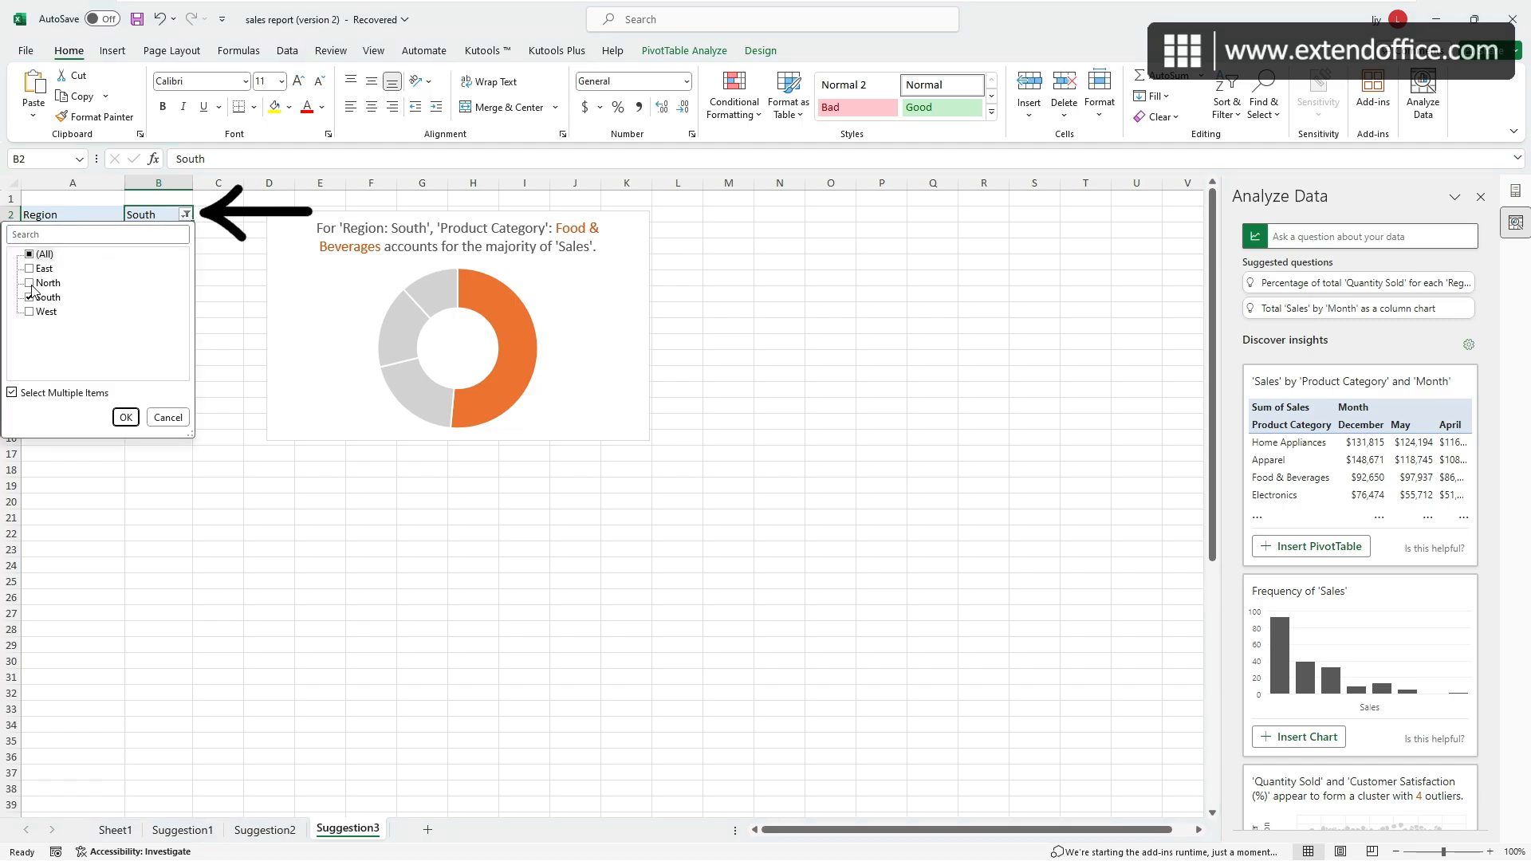
left_click(29, 282)
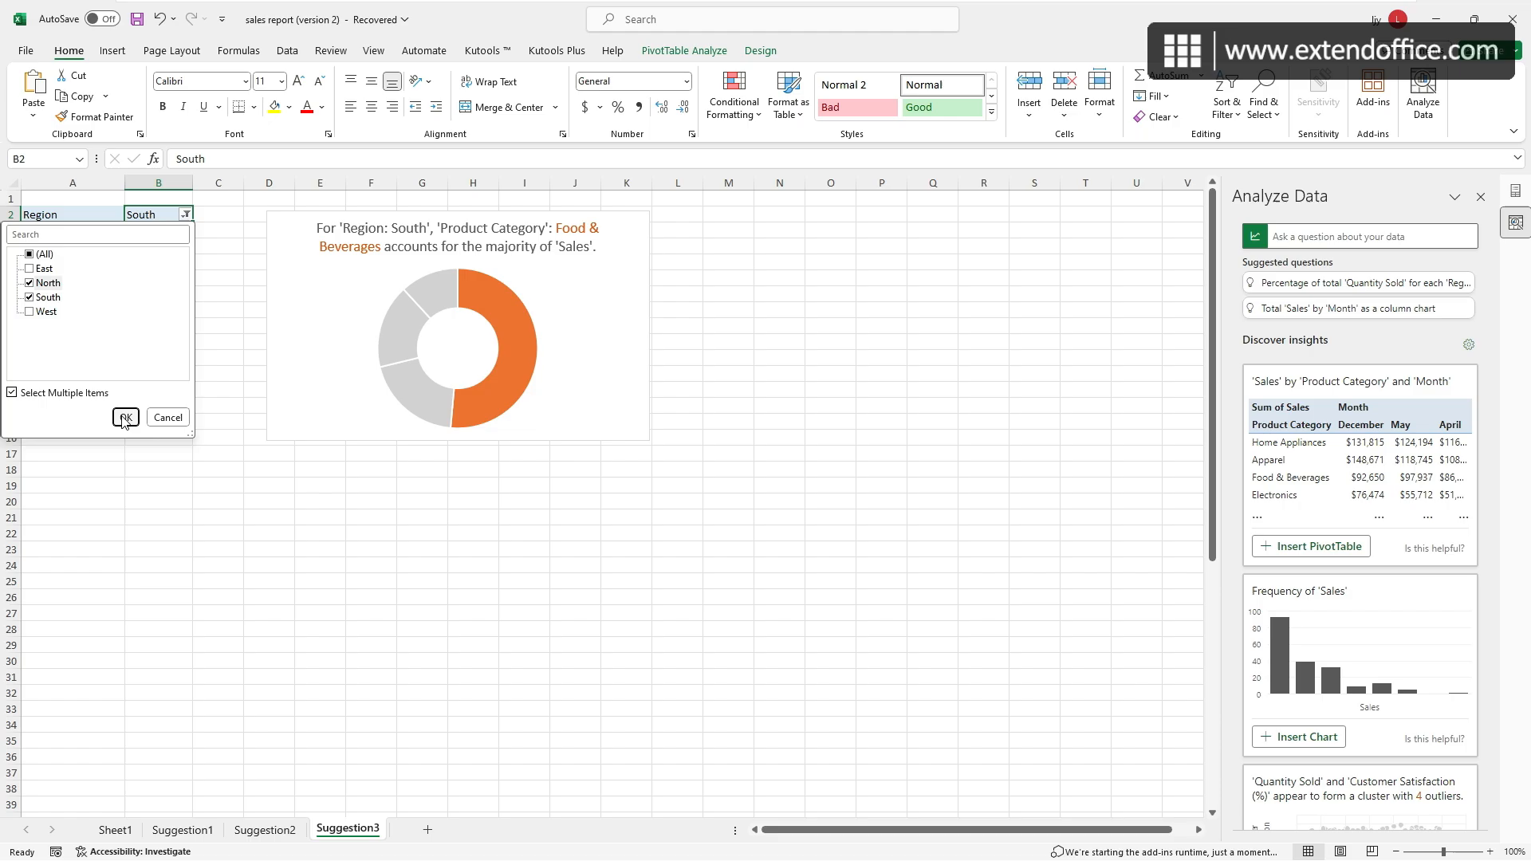
left_click(125, 417)
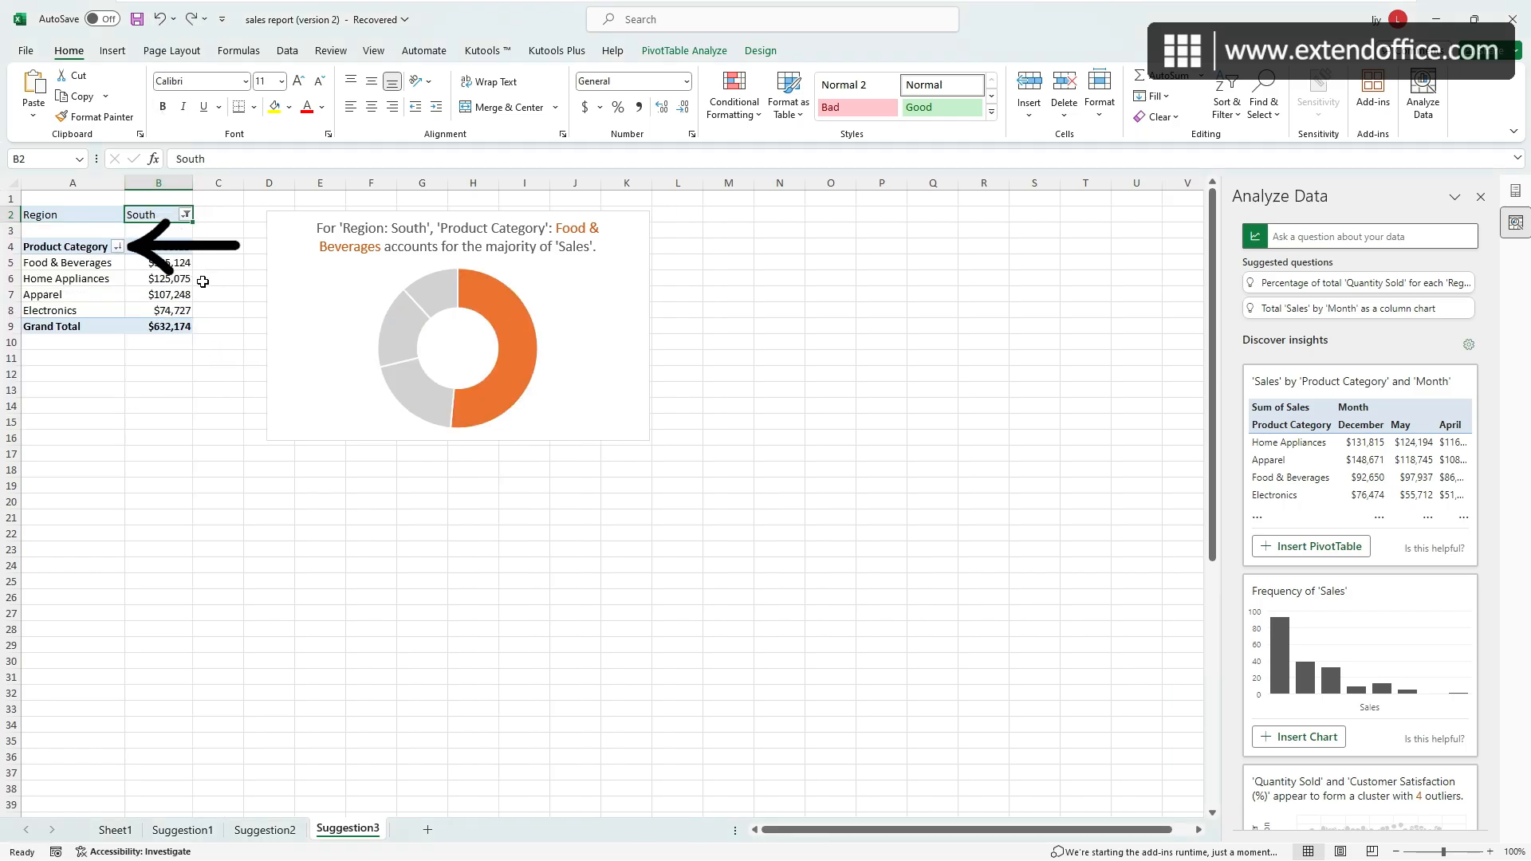
Sort product categories A to Z, then Z to A.
left_click(117, 246)
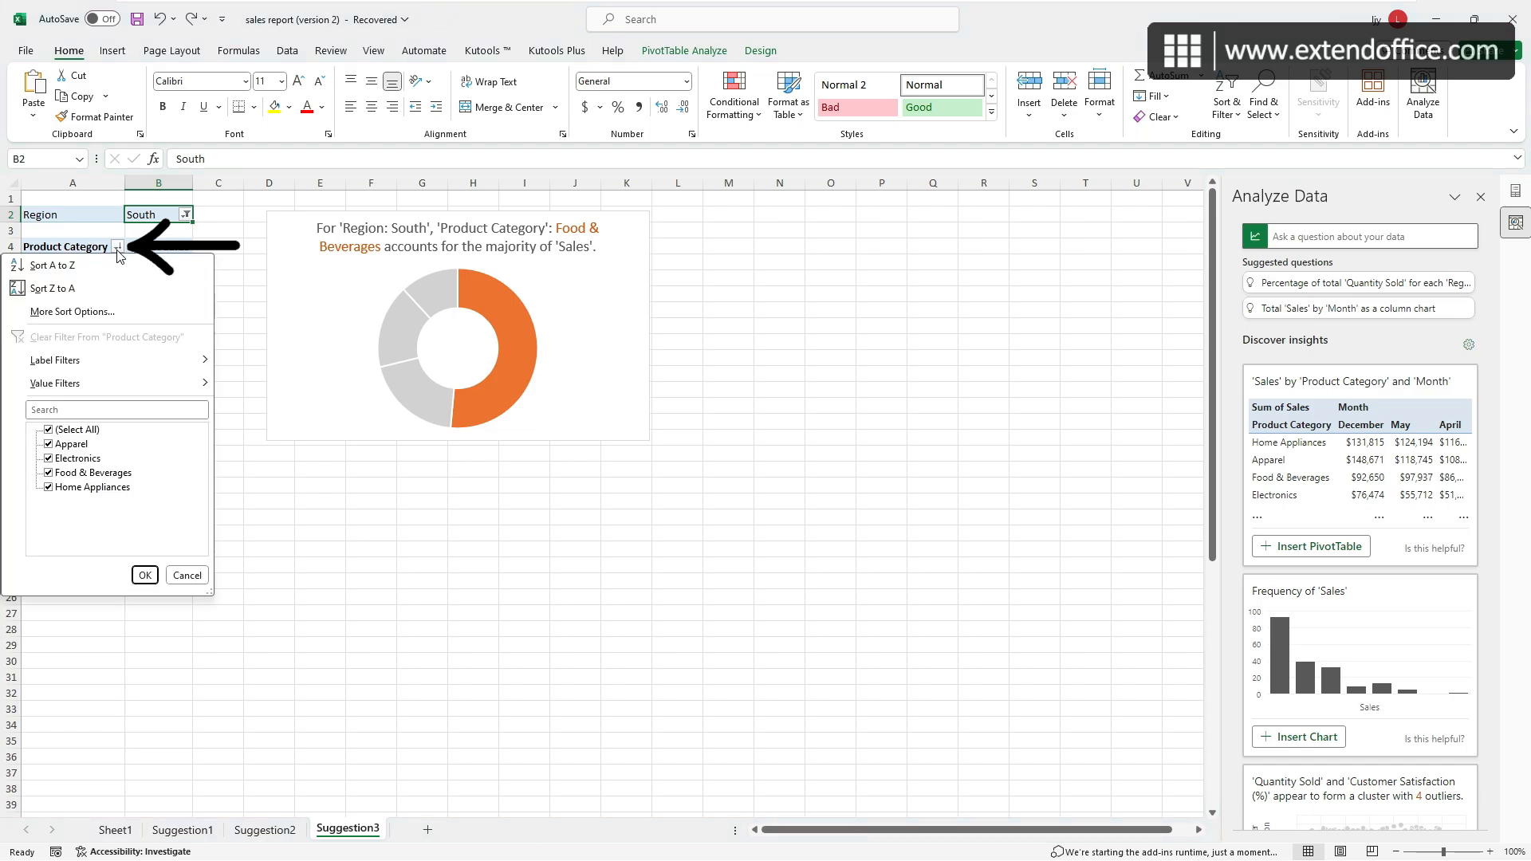
left_click(143, 574)
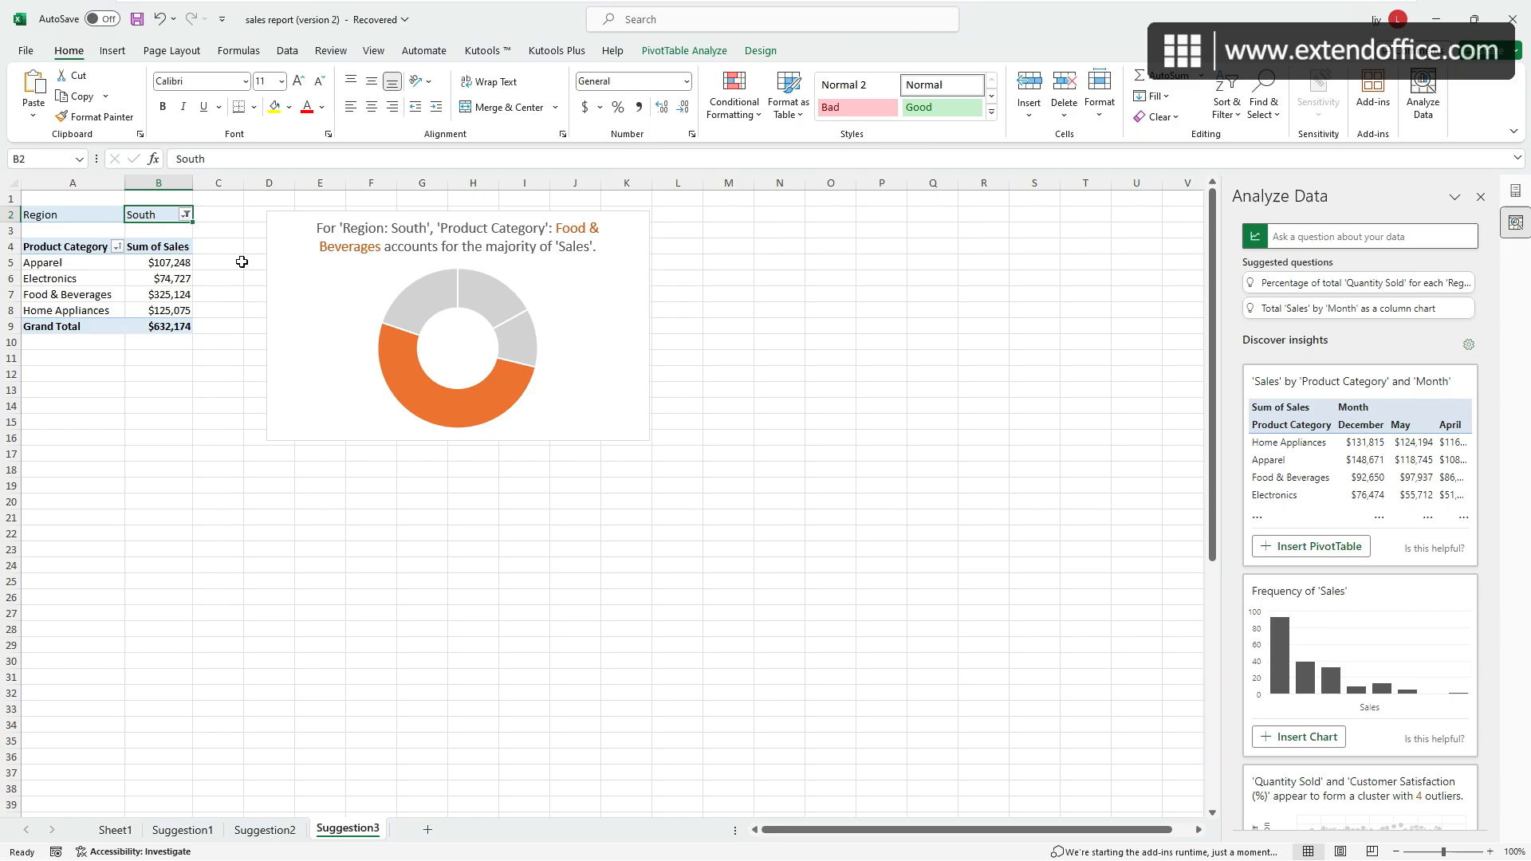
left_click(117, 246)
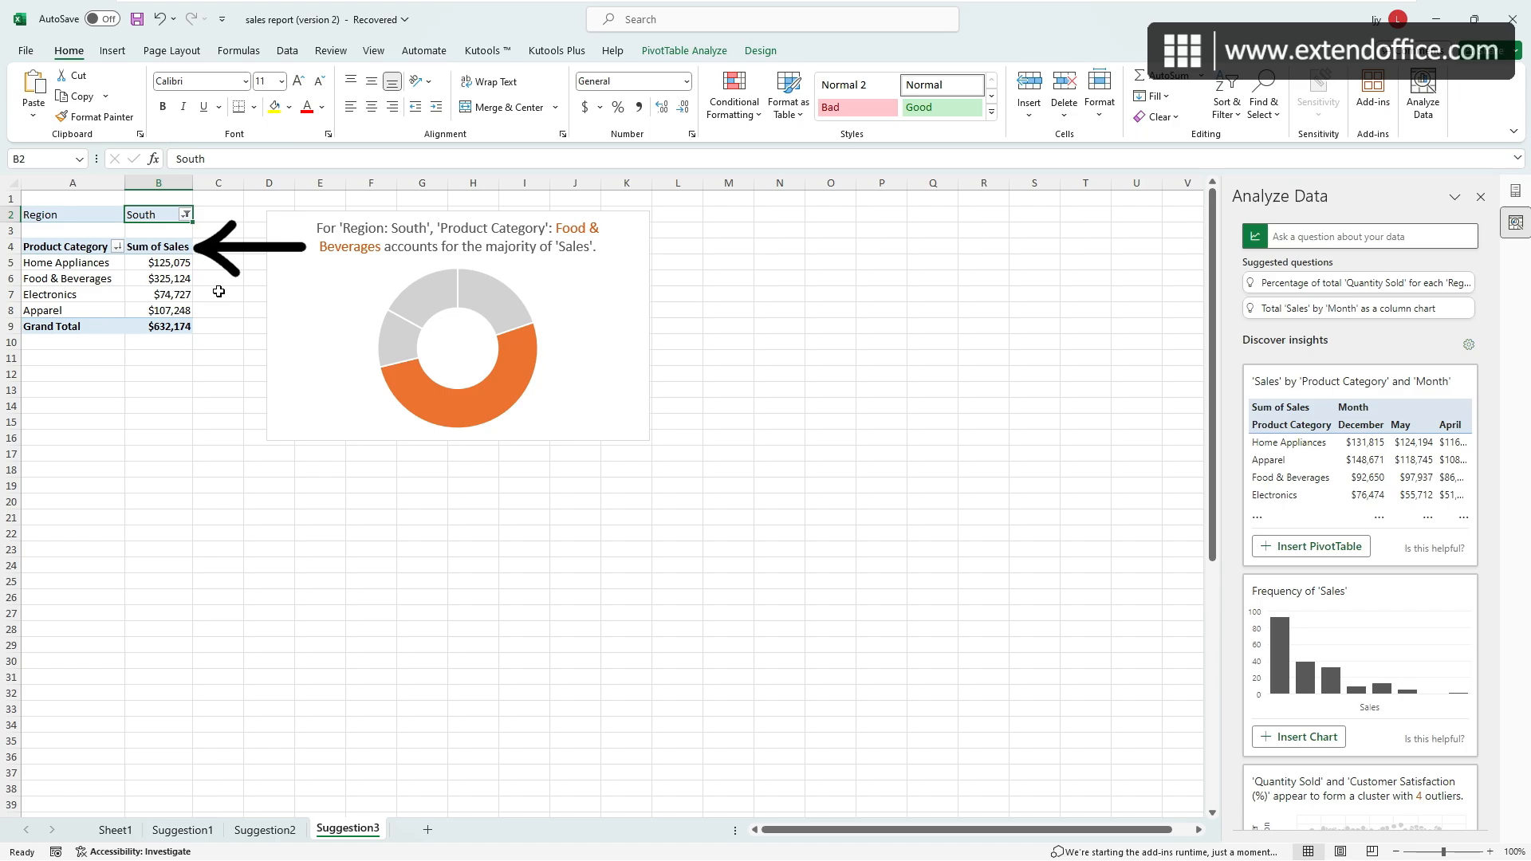
Summarize Sales by Average in two-decimal currency, then reopen that field's settings.
double_click(158, 246)
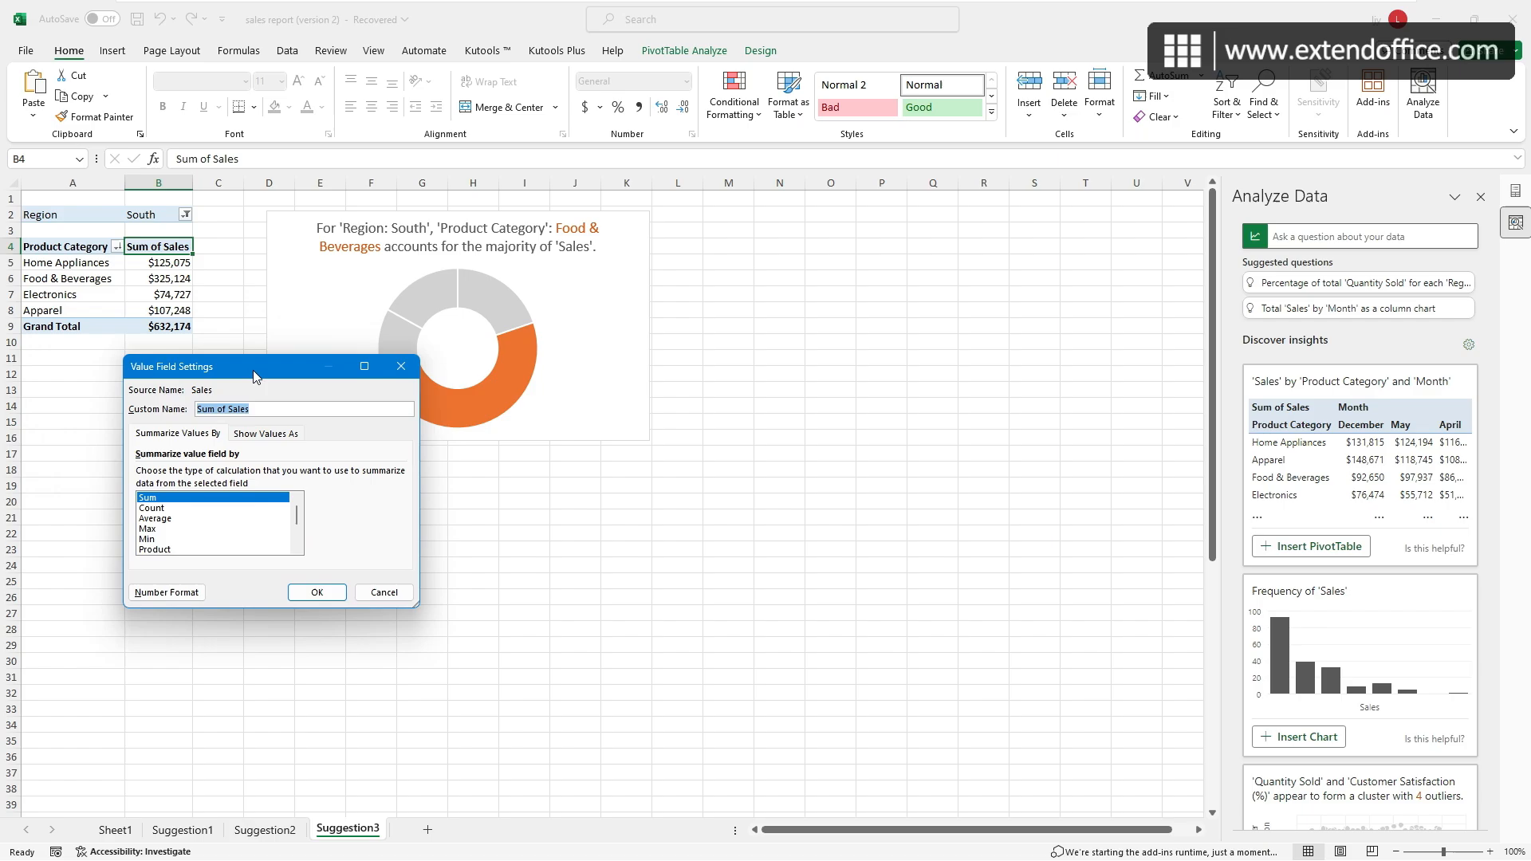
left_click_drag(252, 365, 232, 369)
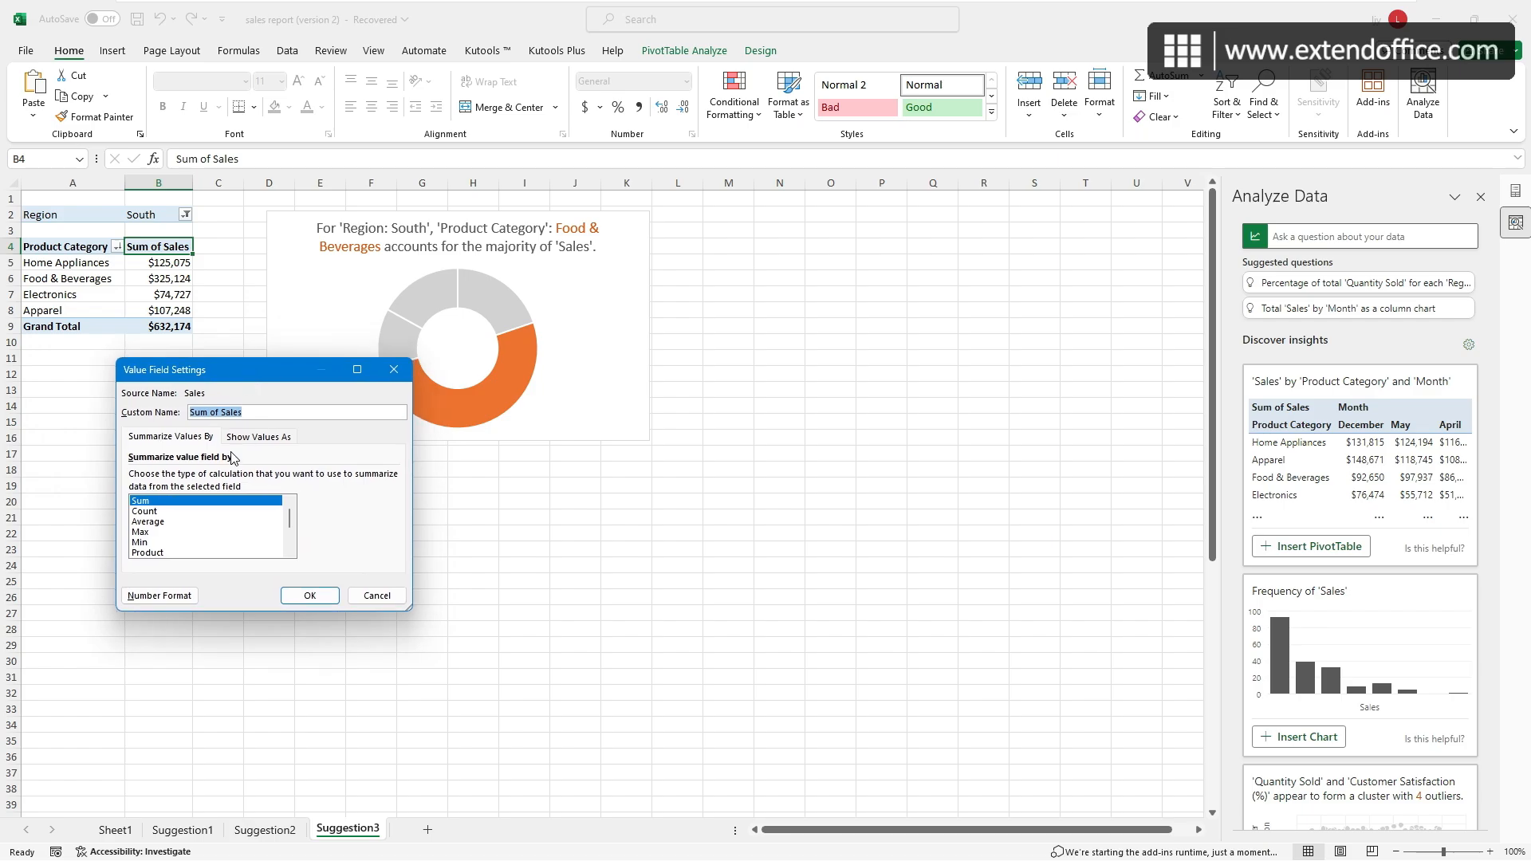
mouse_move(222, 479)
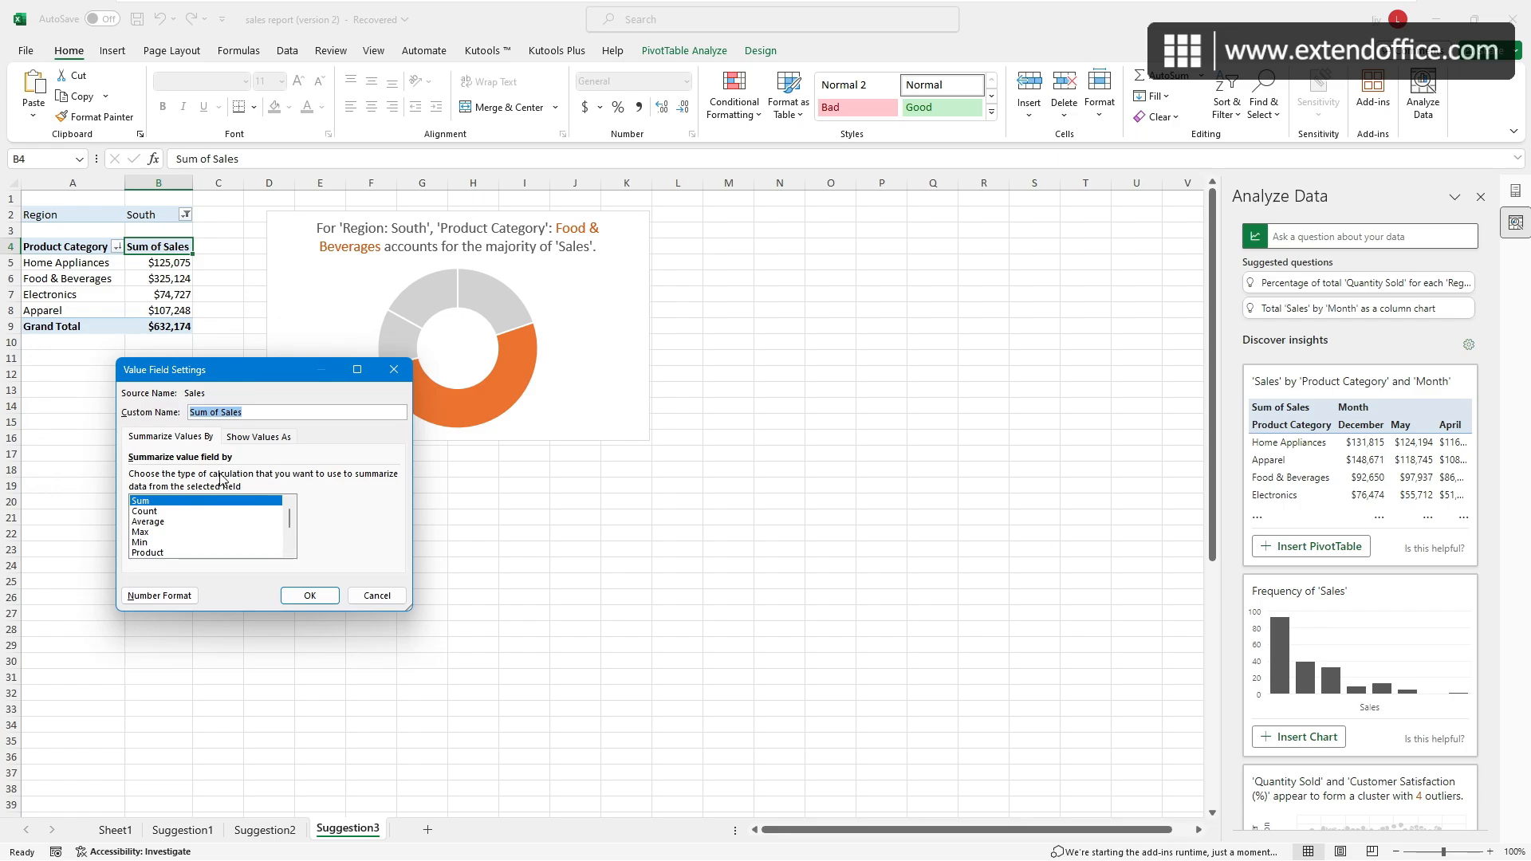
left_click(148, 522)
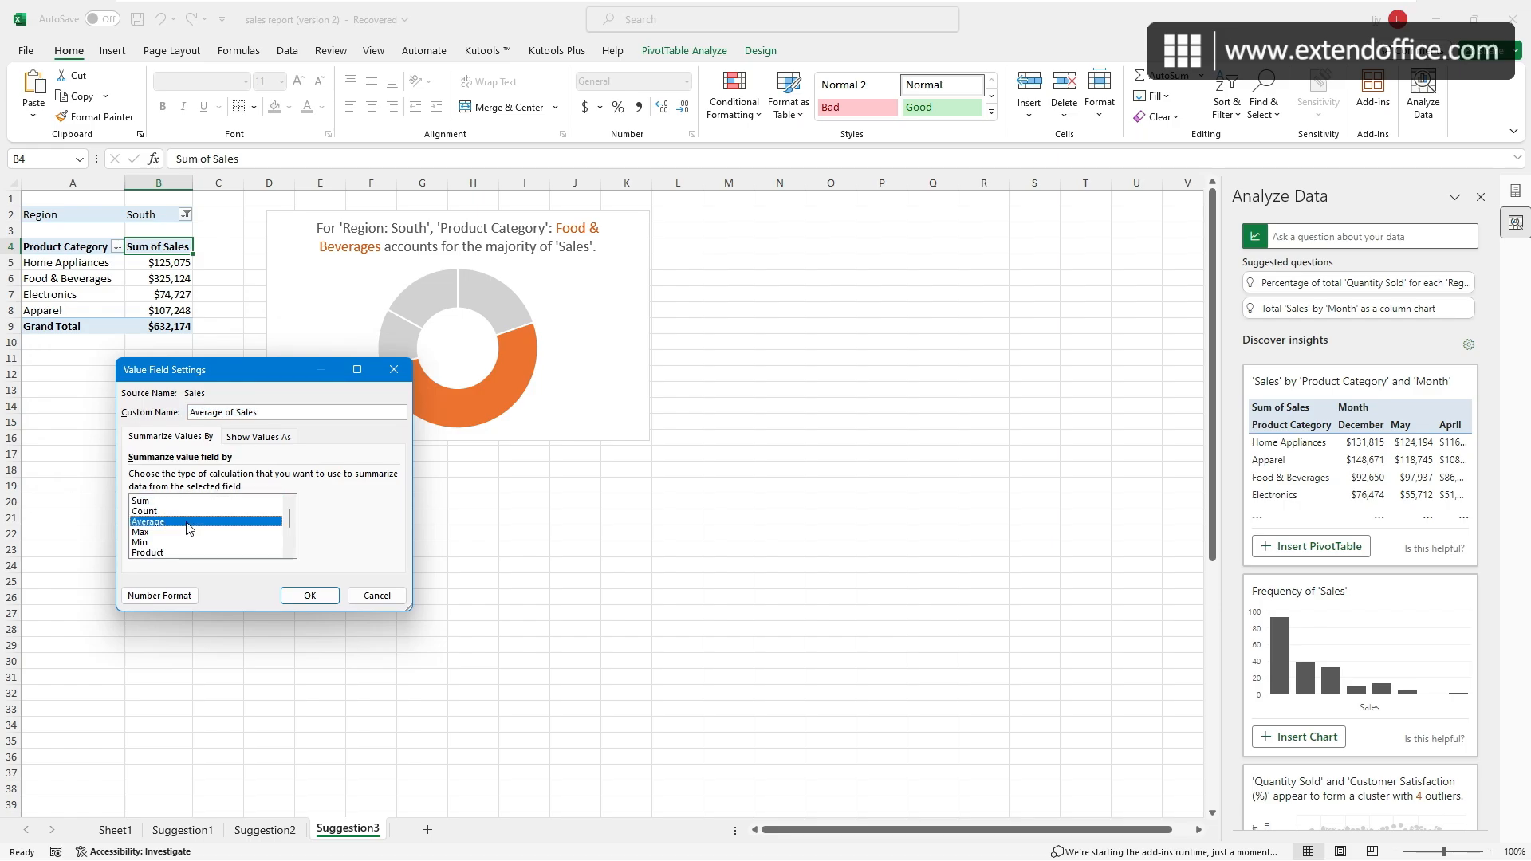
left_click(308, 595)
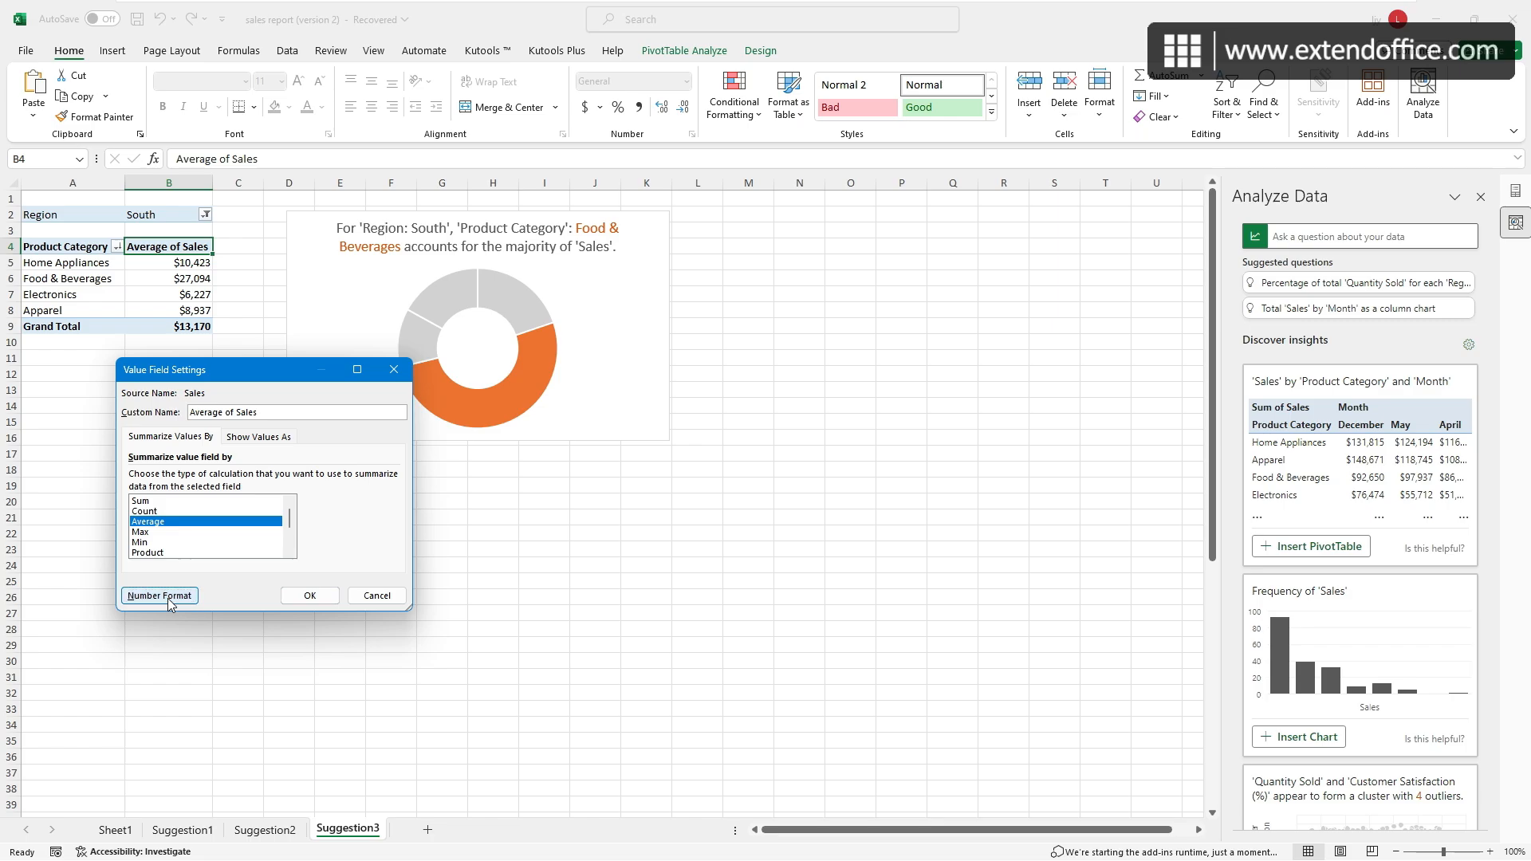
left_click(160, 596)
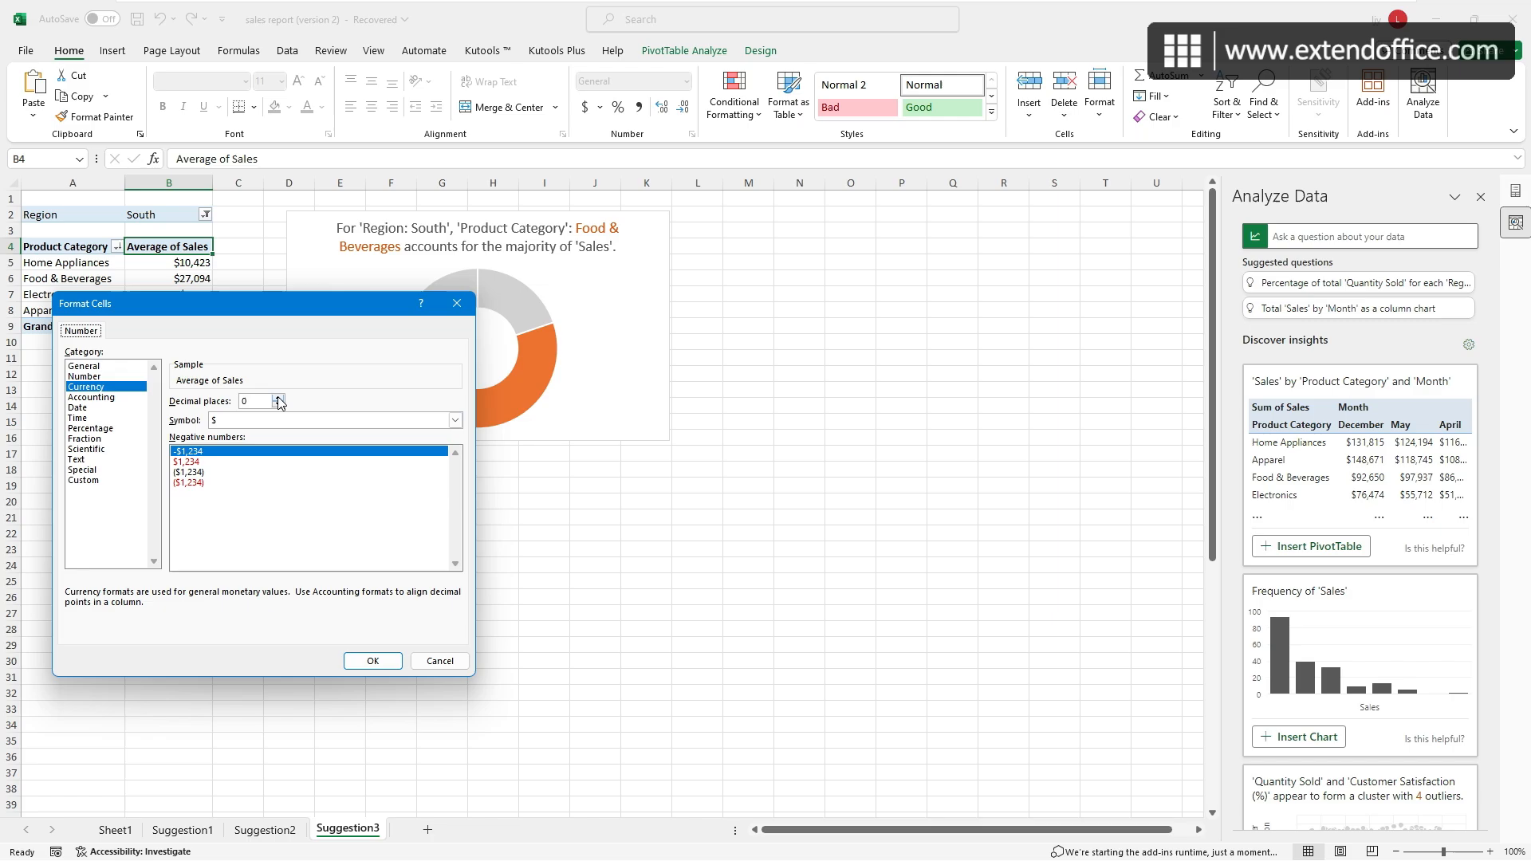
left_click(278, 396)
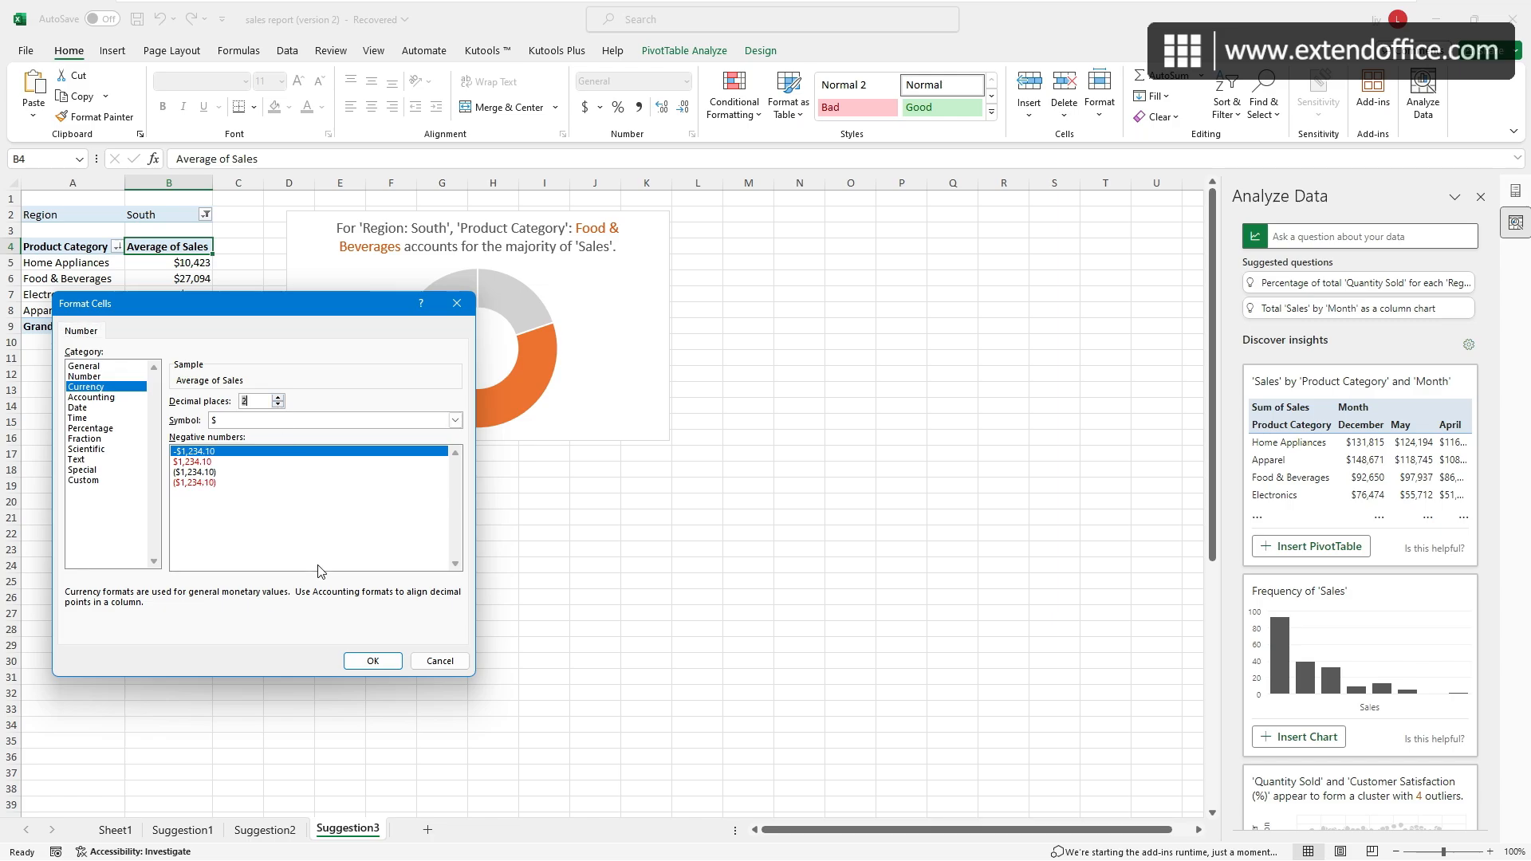
left_click(371, 661)
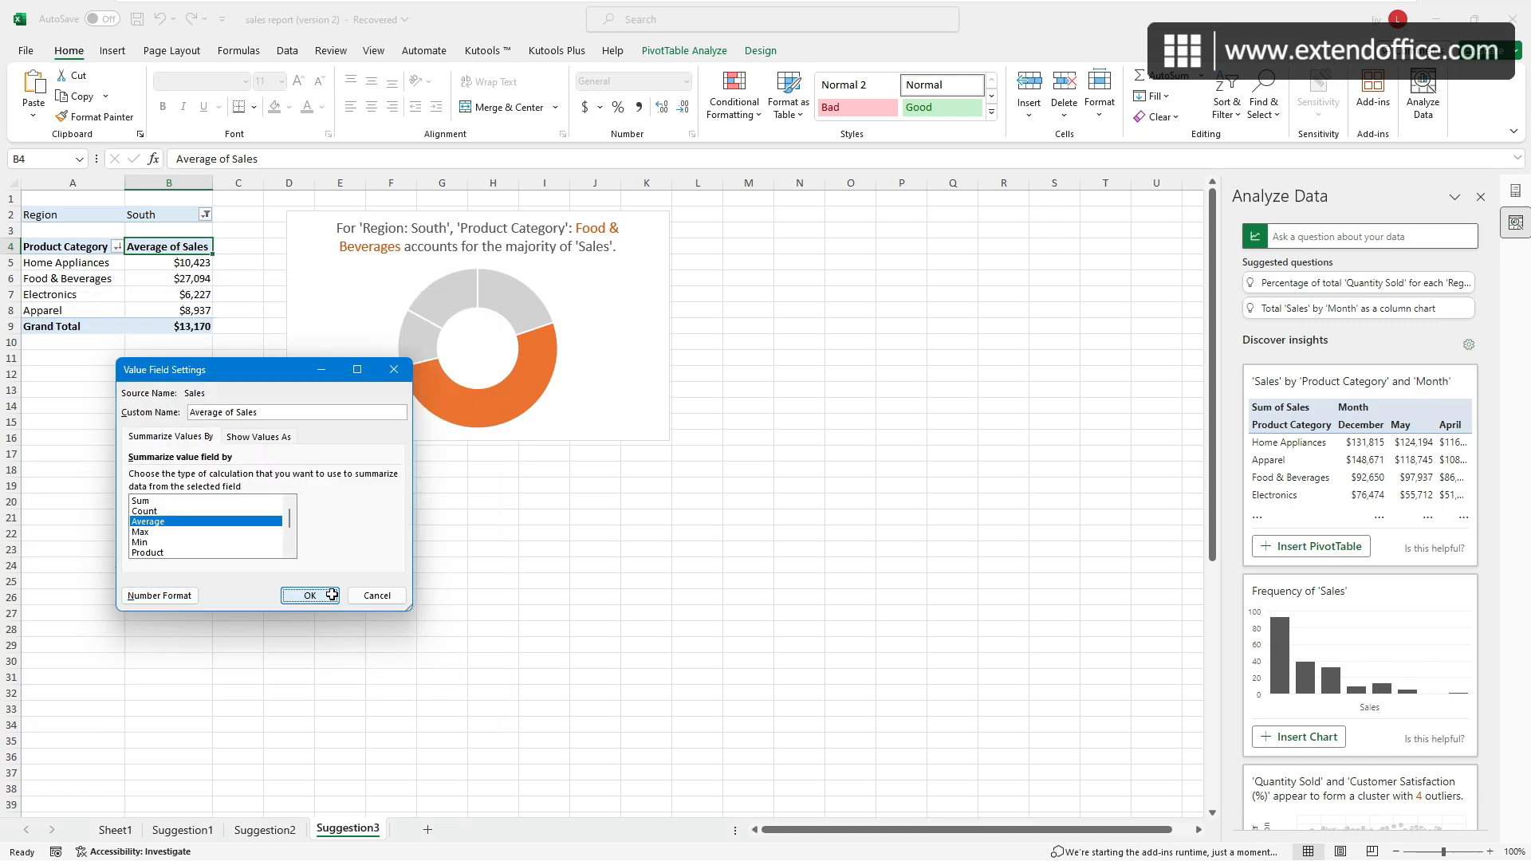
left_click(309, 596)
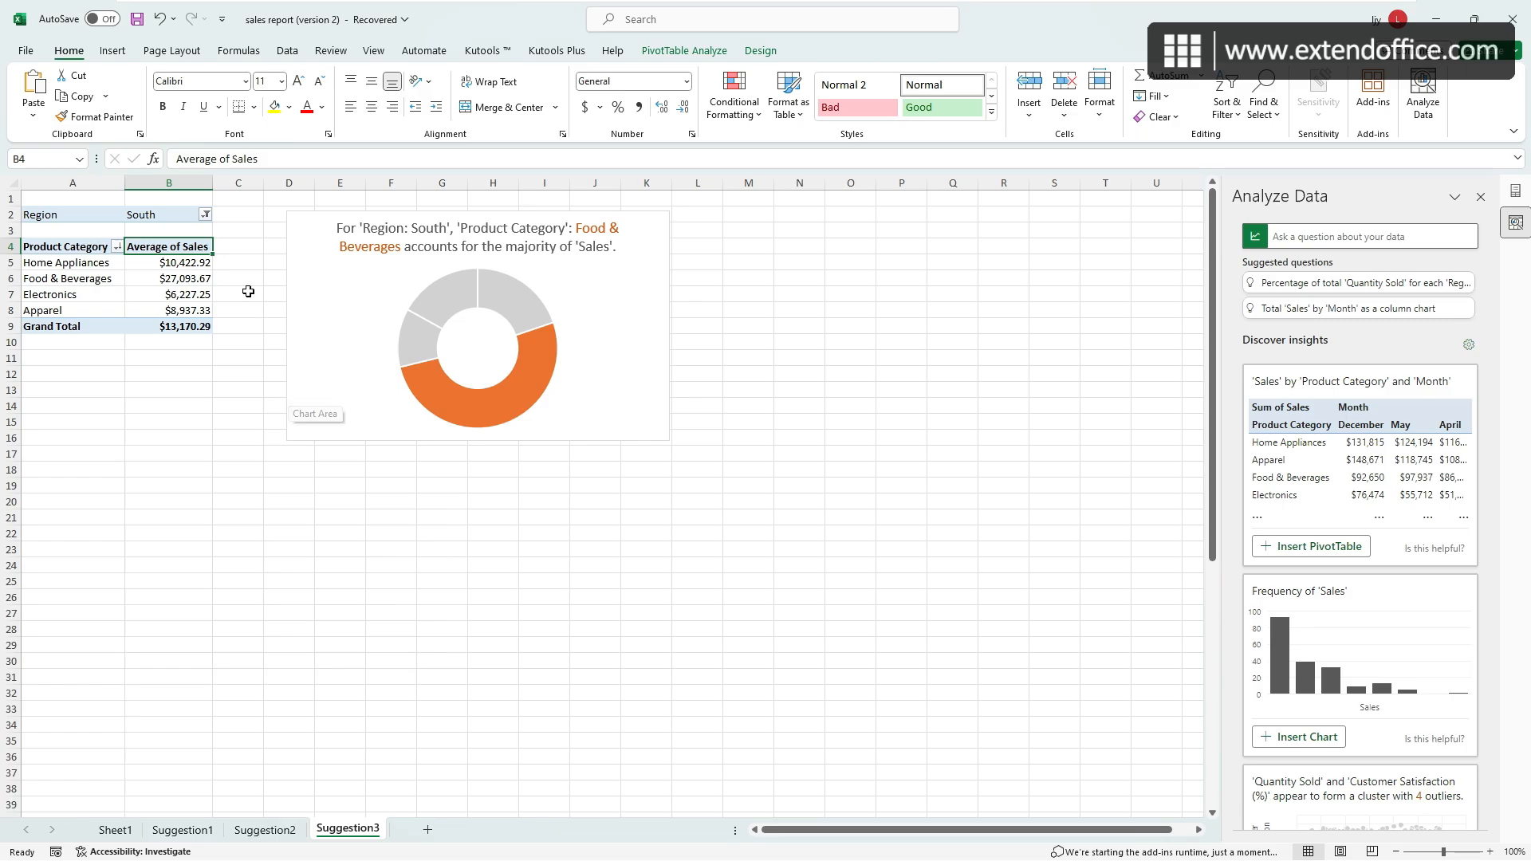
double_click(166, 246)
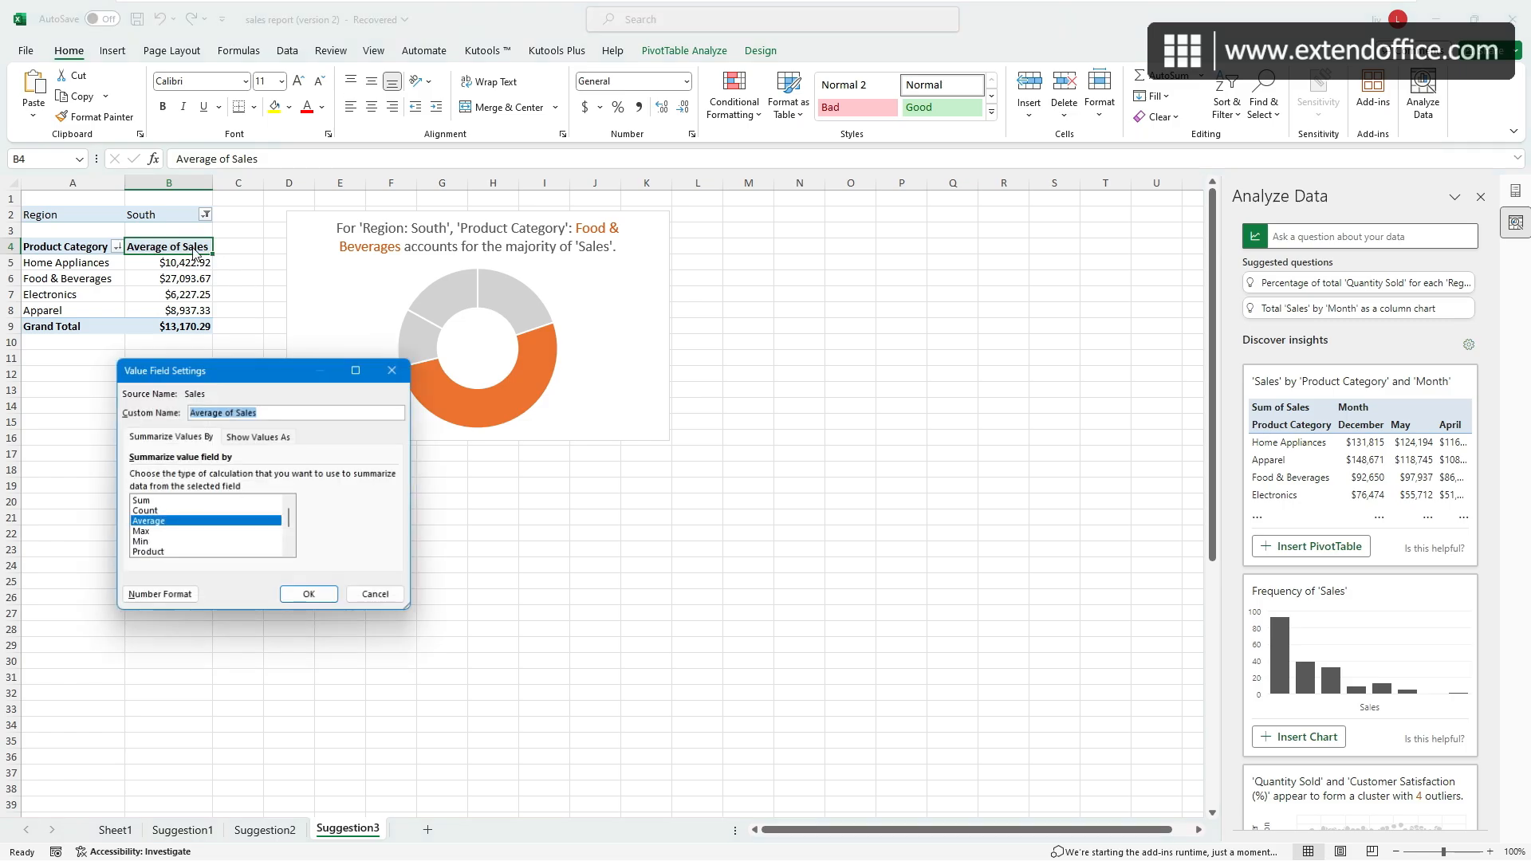
Display Average of Sales as % of Grand Total, totaling 100.00%.
left_click(257, 436)
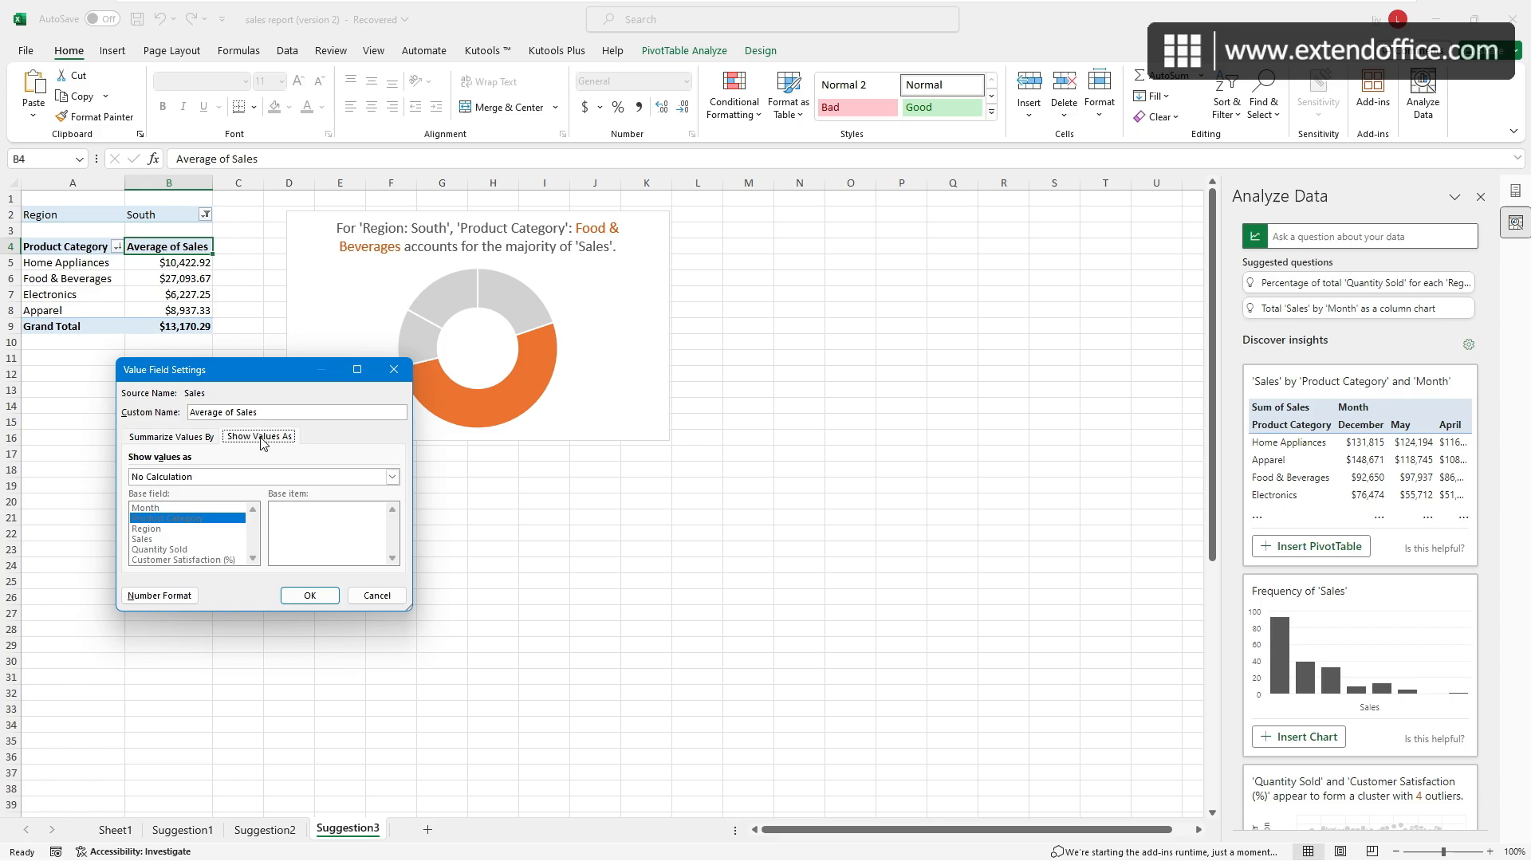
left_click(391, 476)
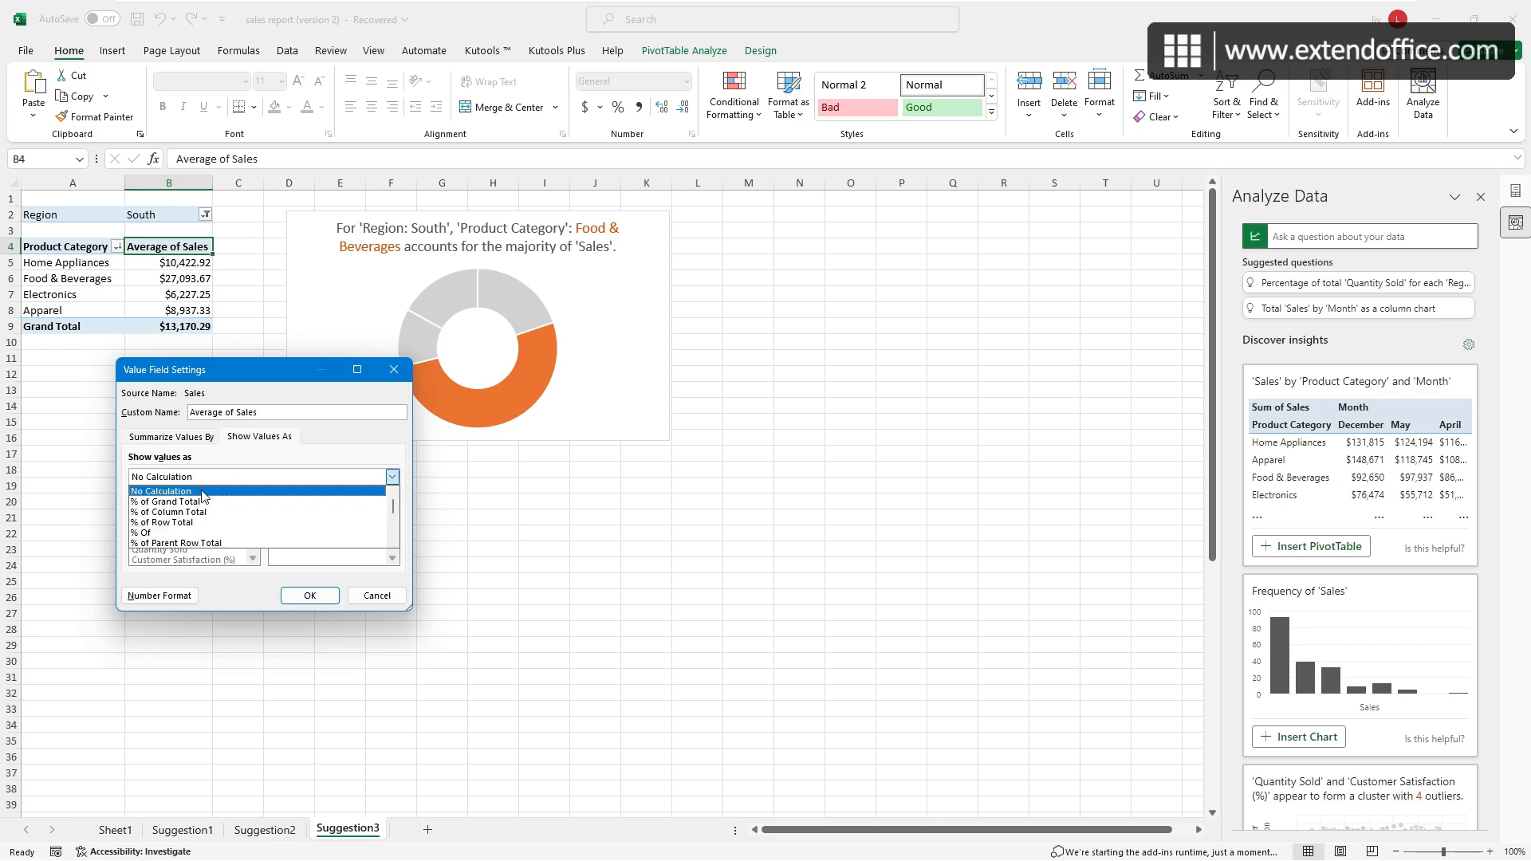
left_click(173, 500)
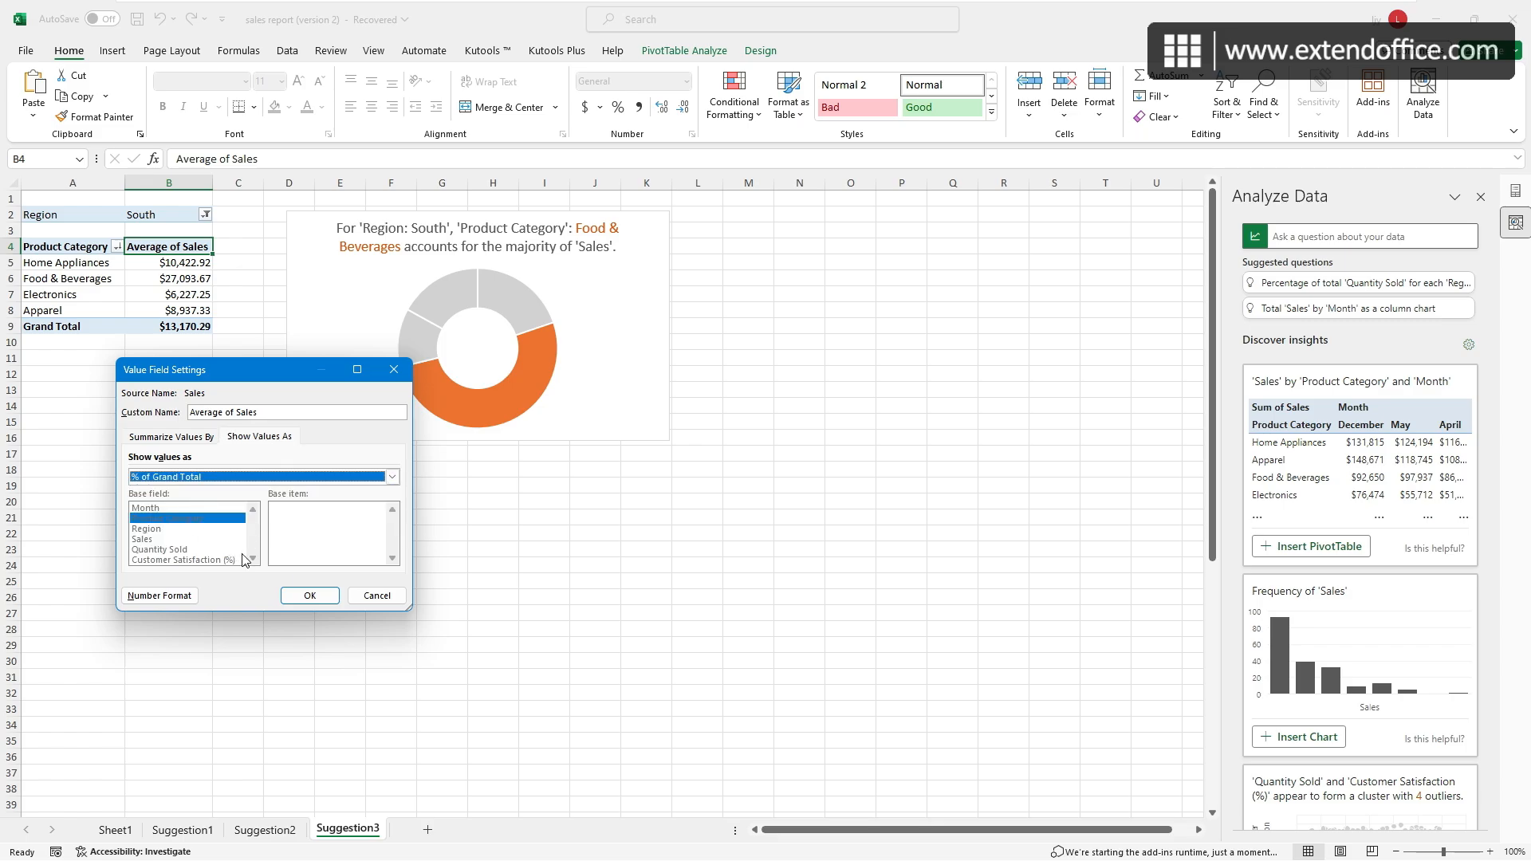
left_click(309, 595)
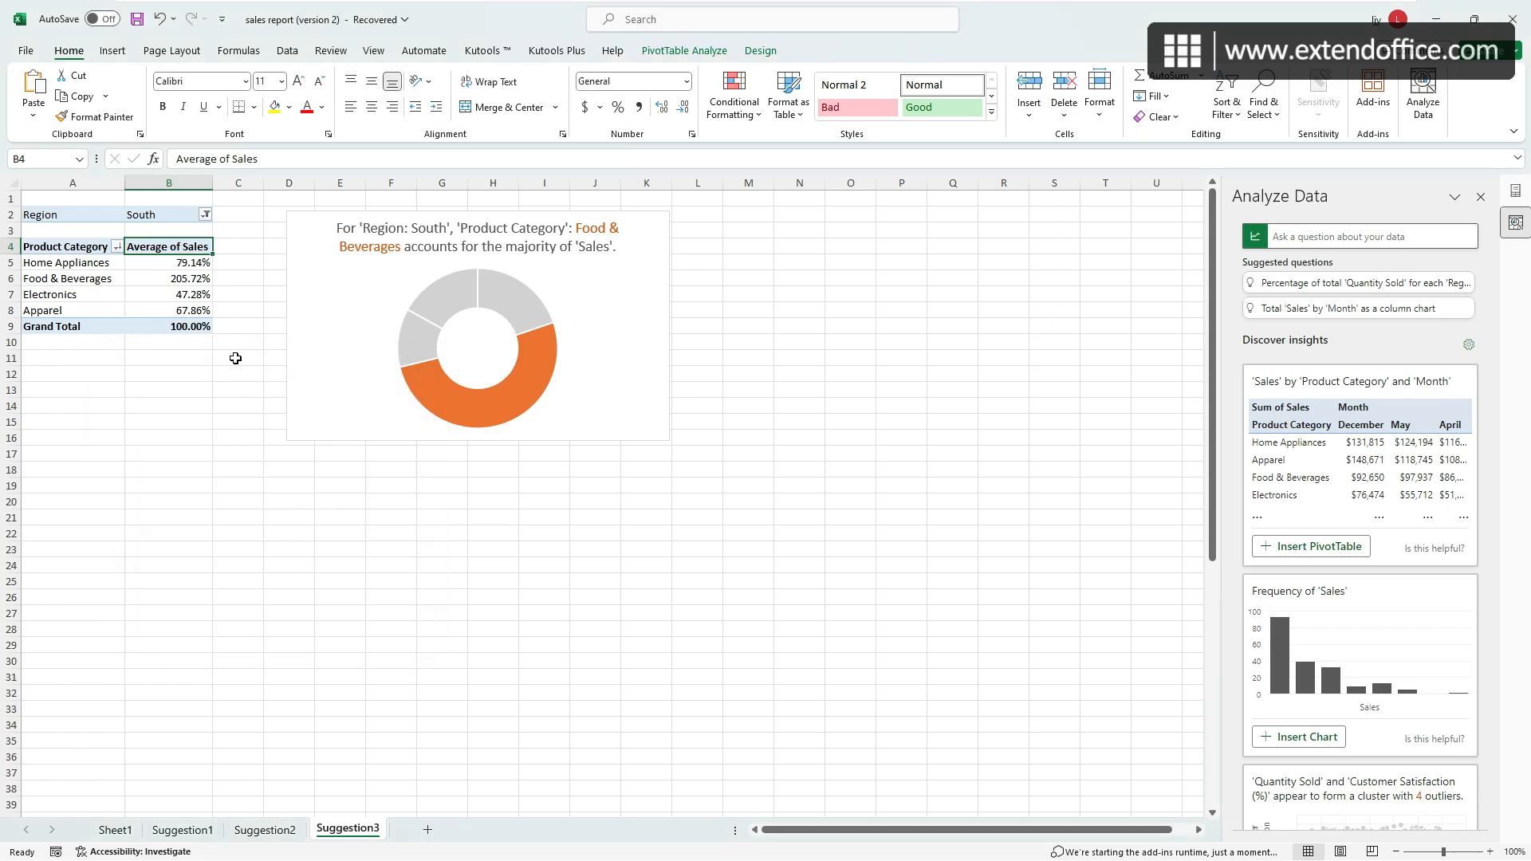
mouse_move(248, 340)
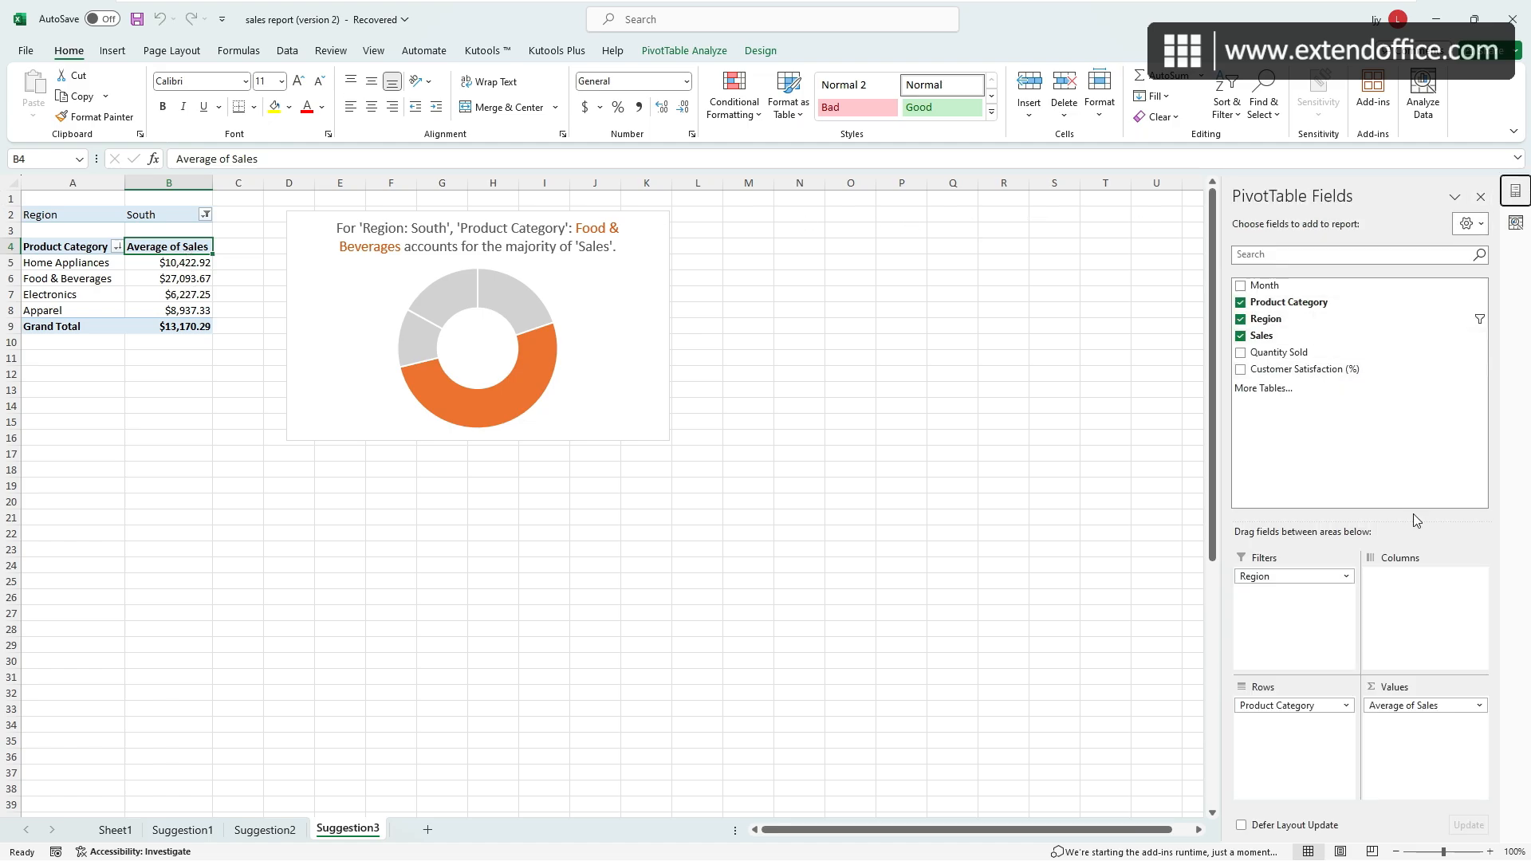
mouse_move(1391, 469)
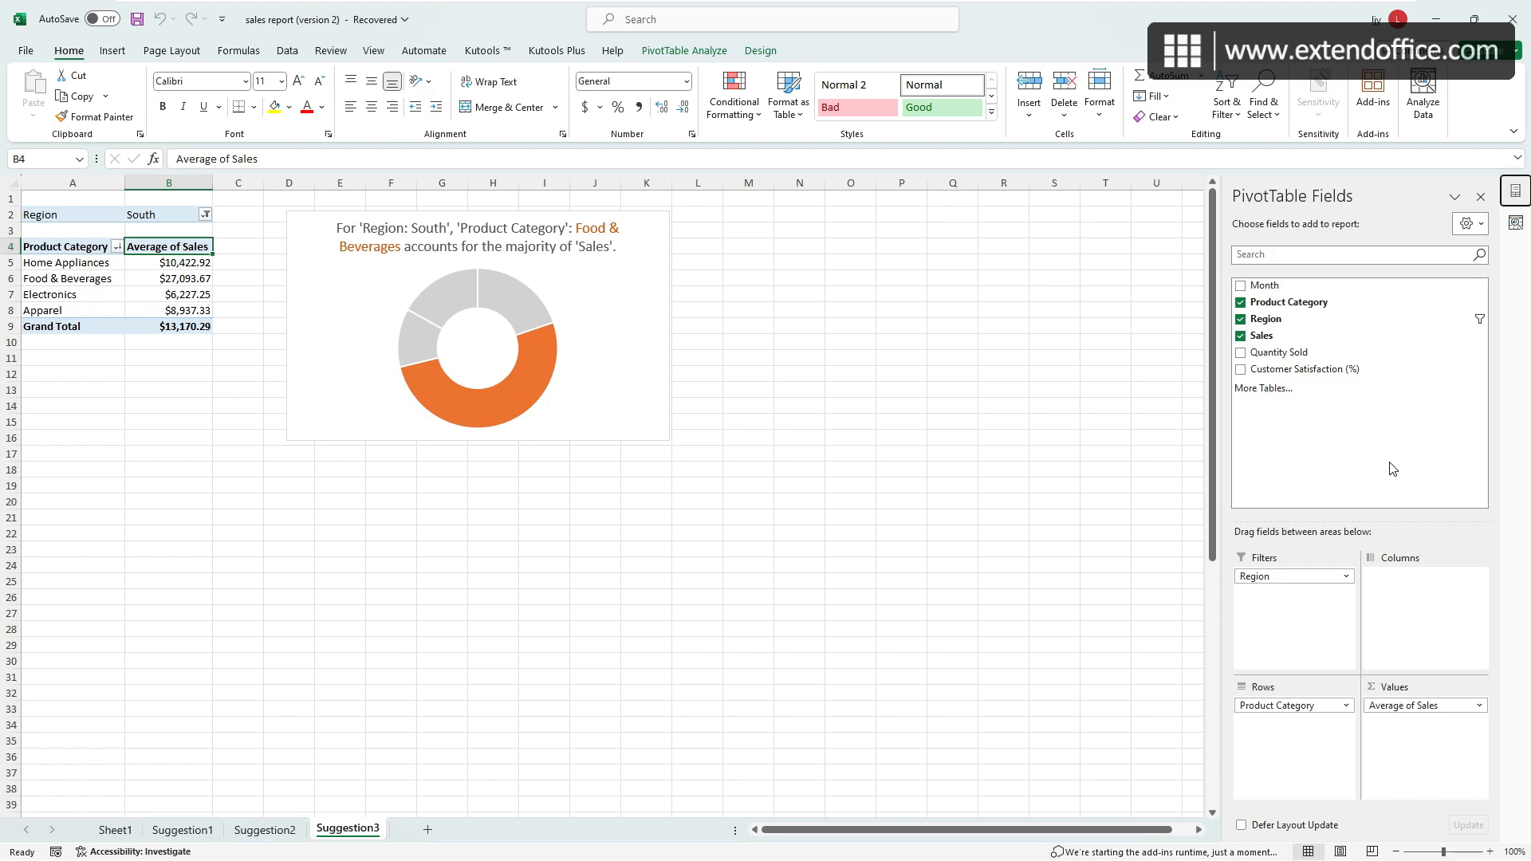
mouse_move(1388, 469)
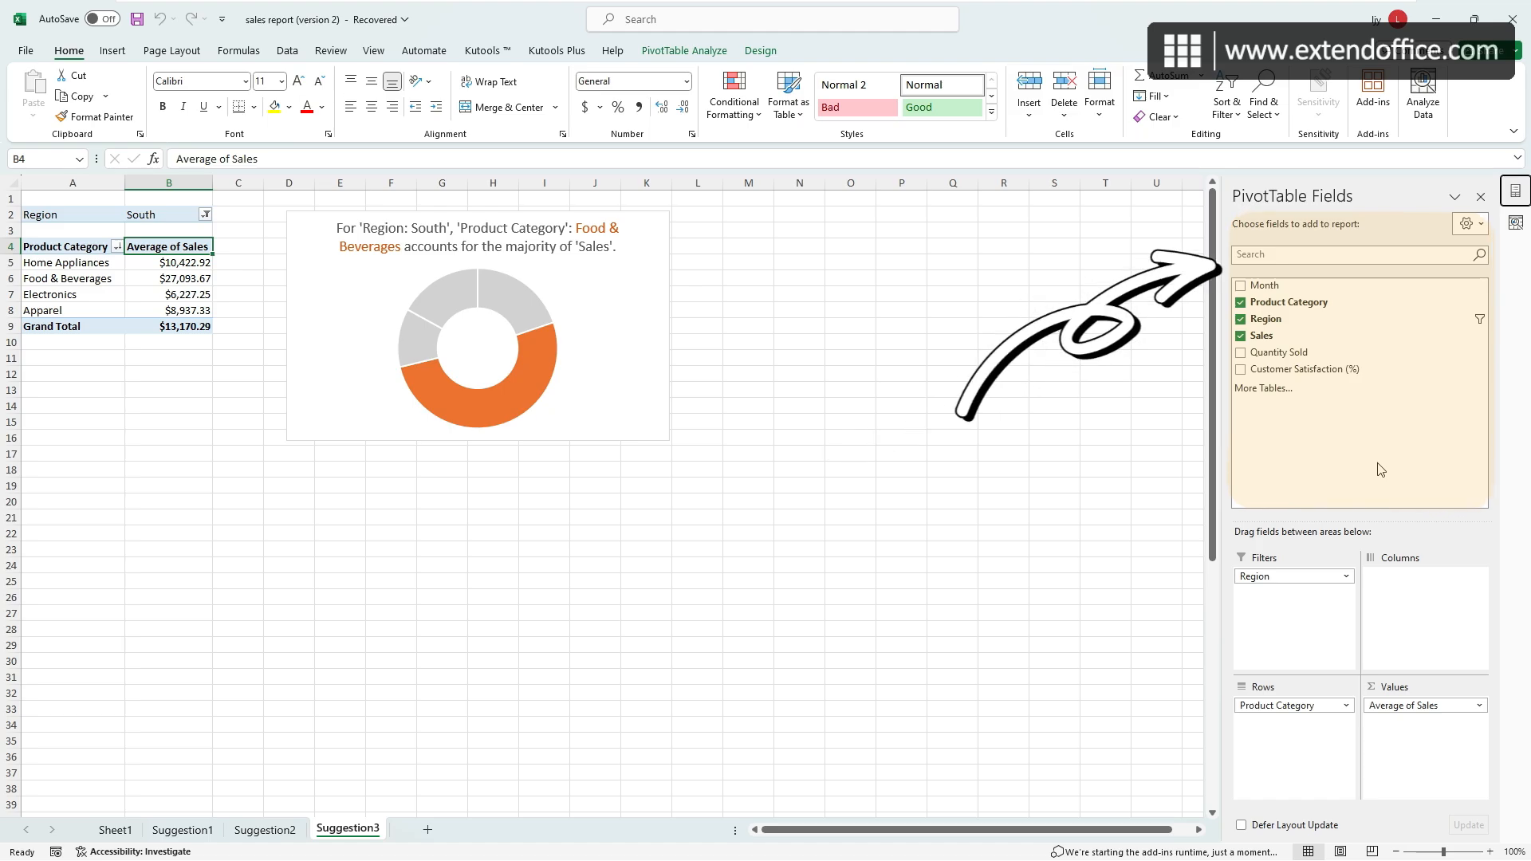
Add Quantity Sold to the PivotTable, then remove it again.
left_click(1241, 353)
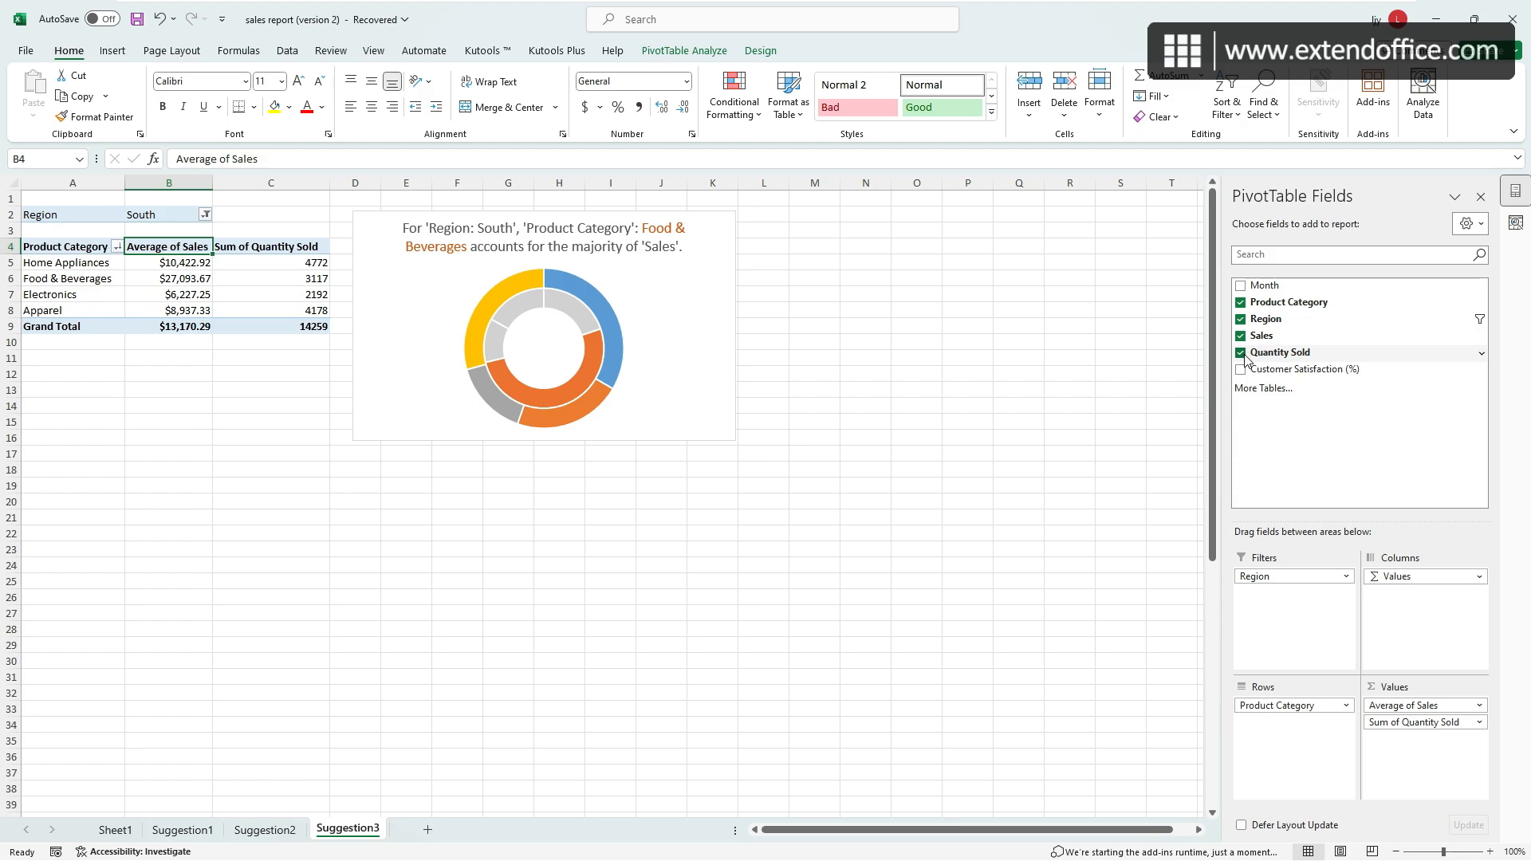
left_click(1241, 352)
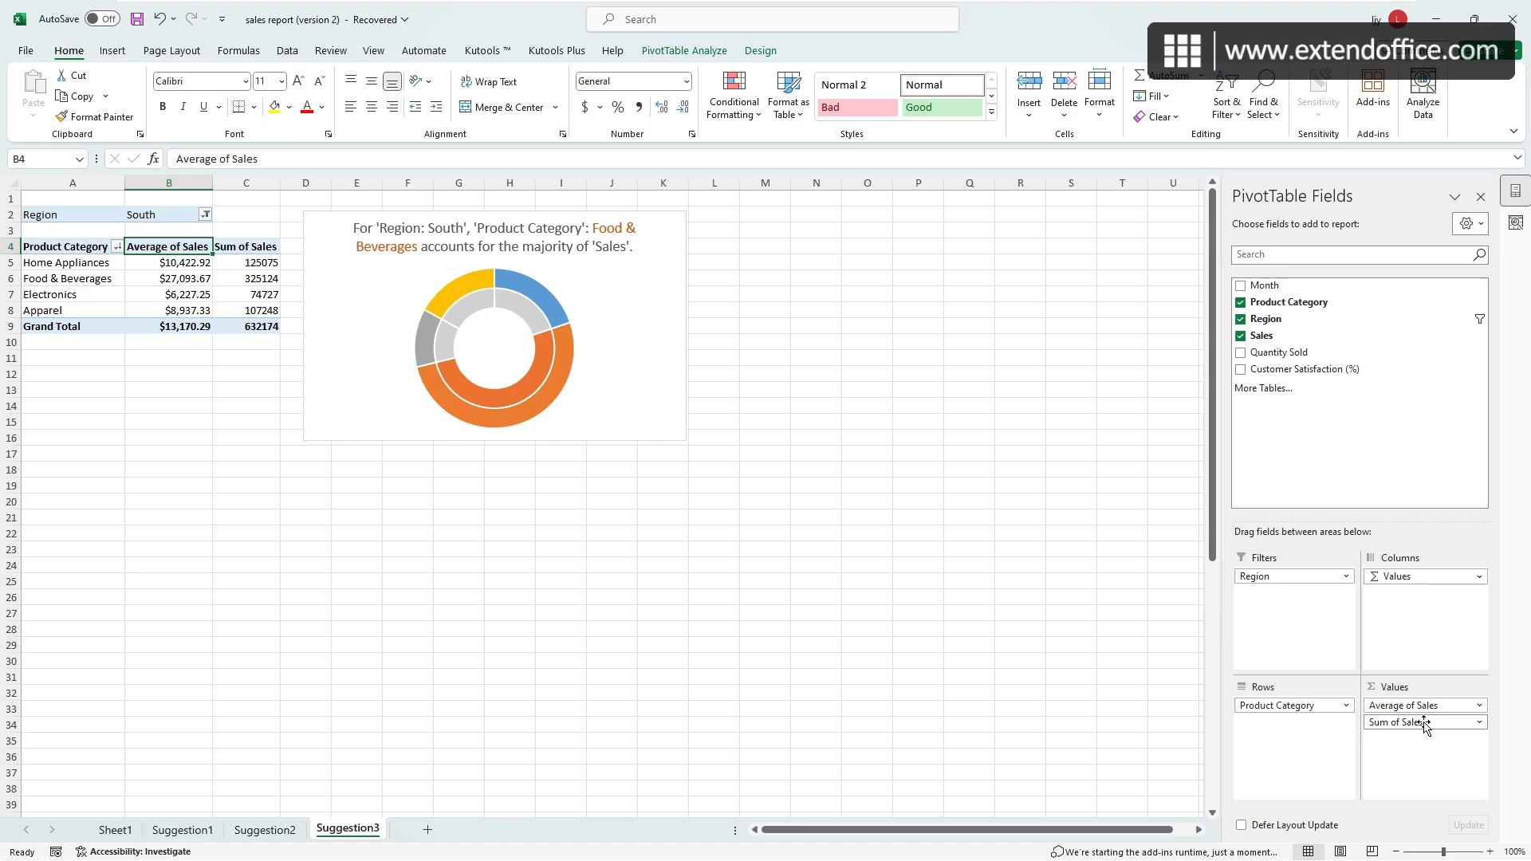
Show the second Sales field as % of Grand Total, named 'Percentage'.
left_click(1422, 722)
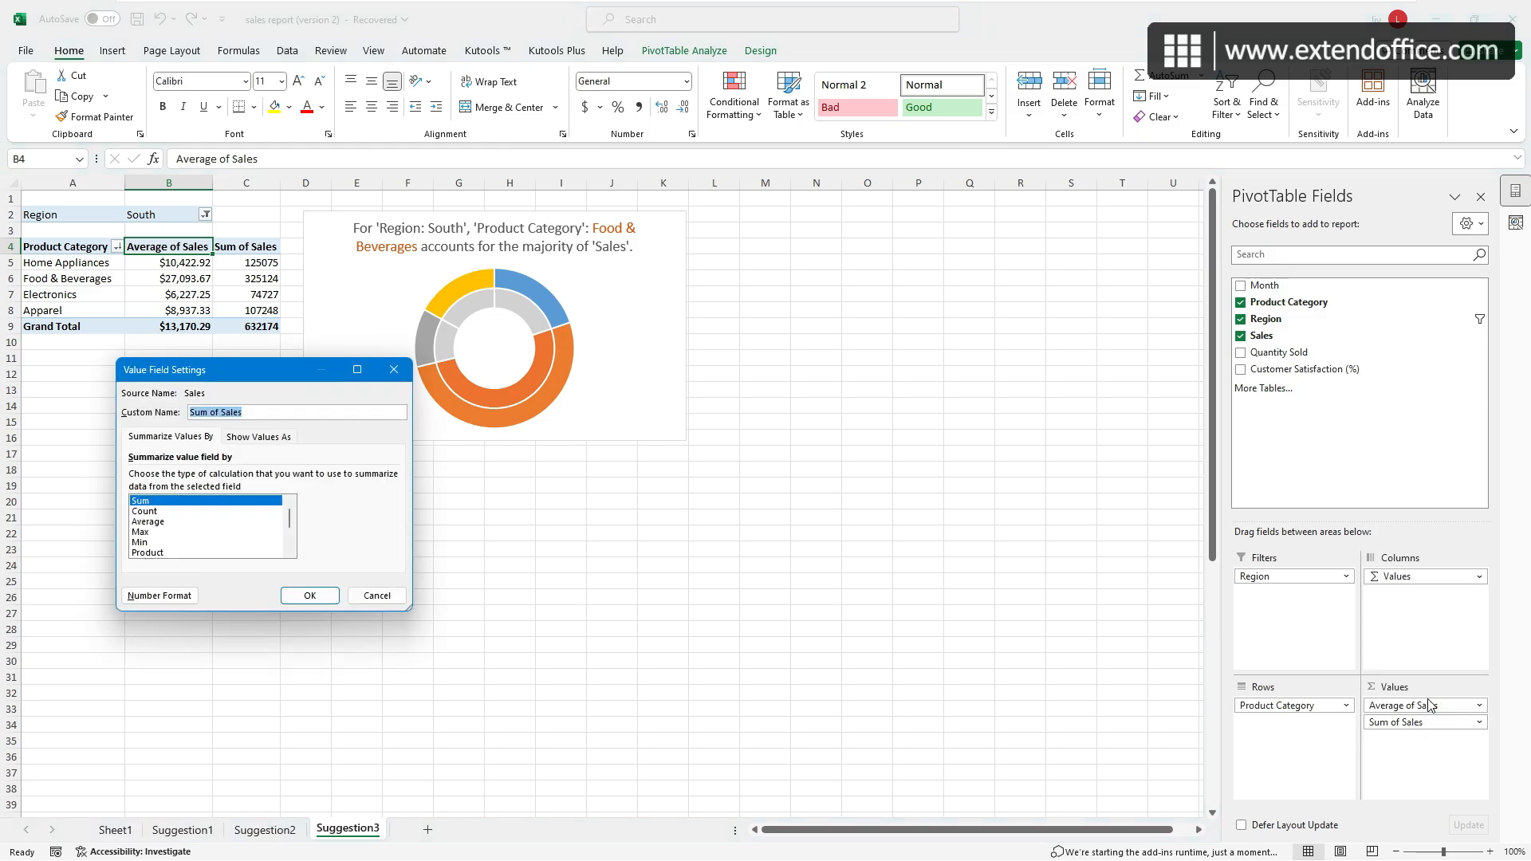
mouse_move(218, 503)
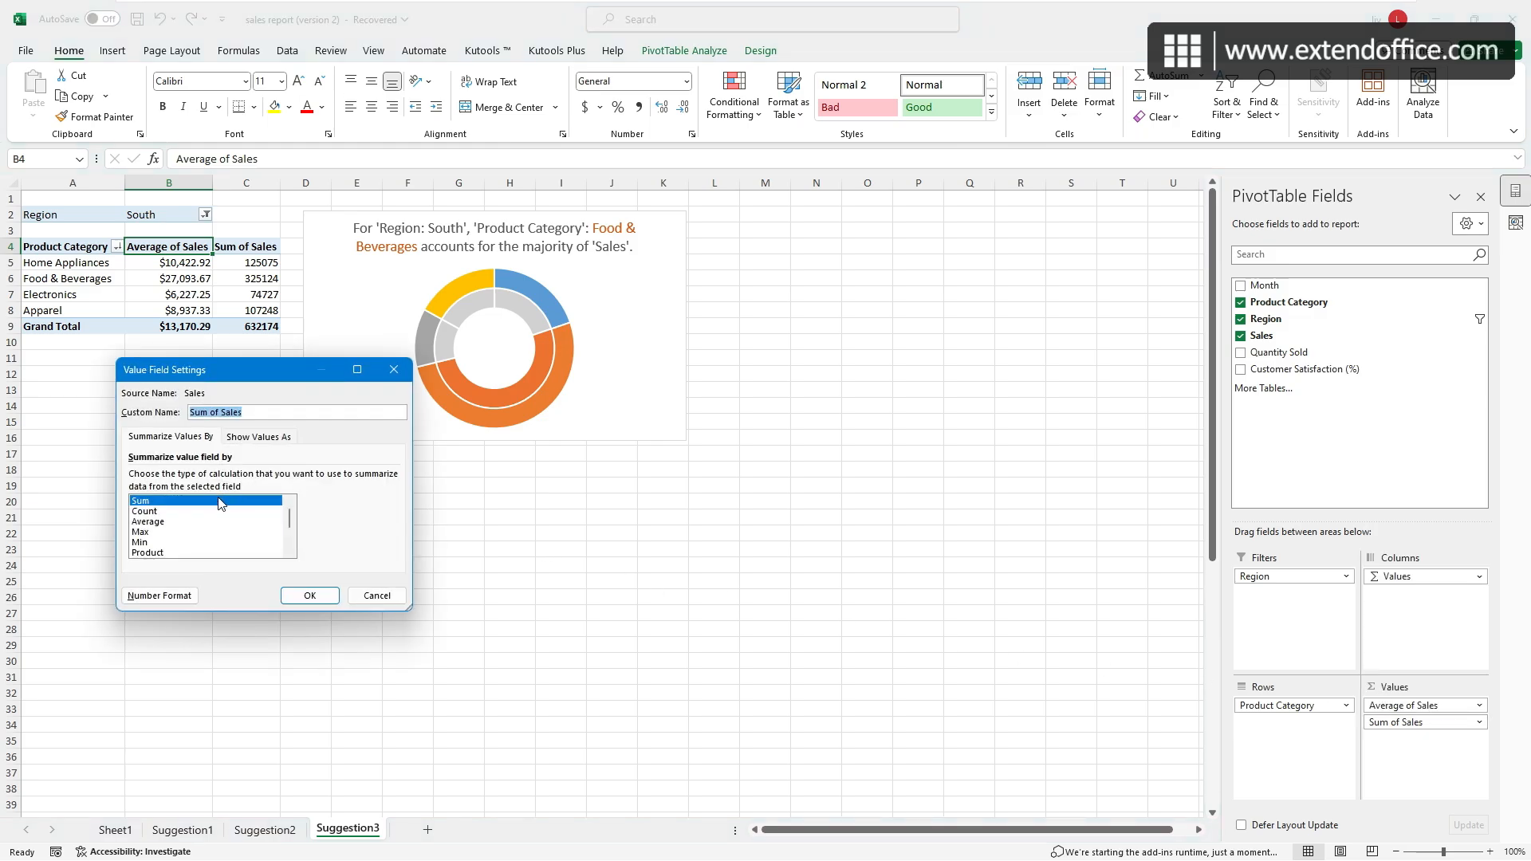
left_click(147, 521)
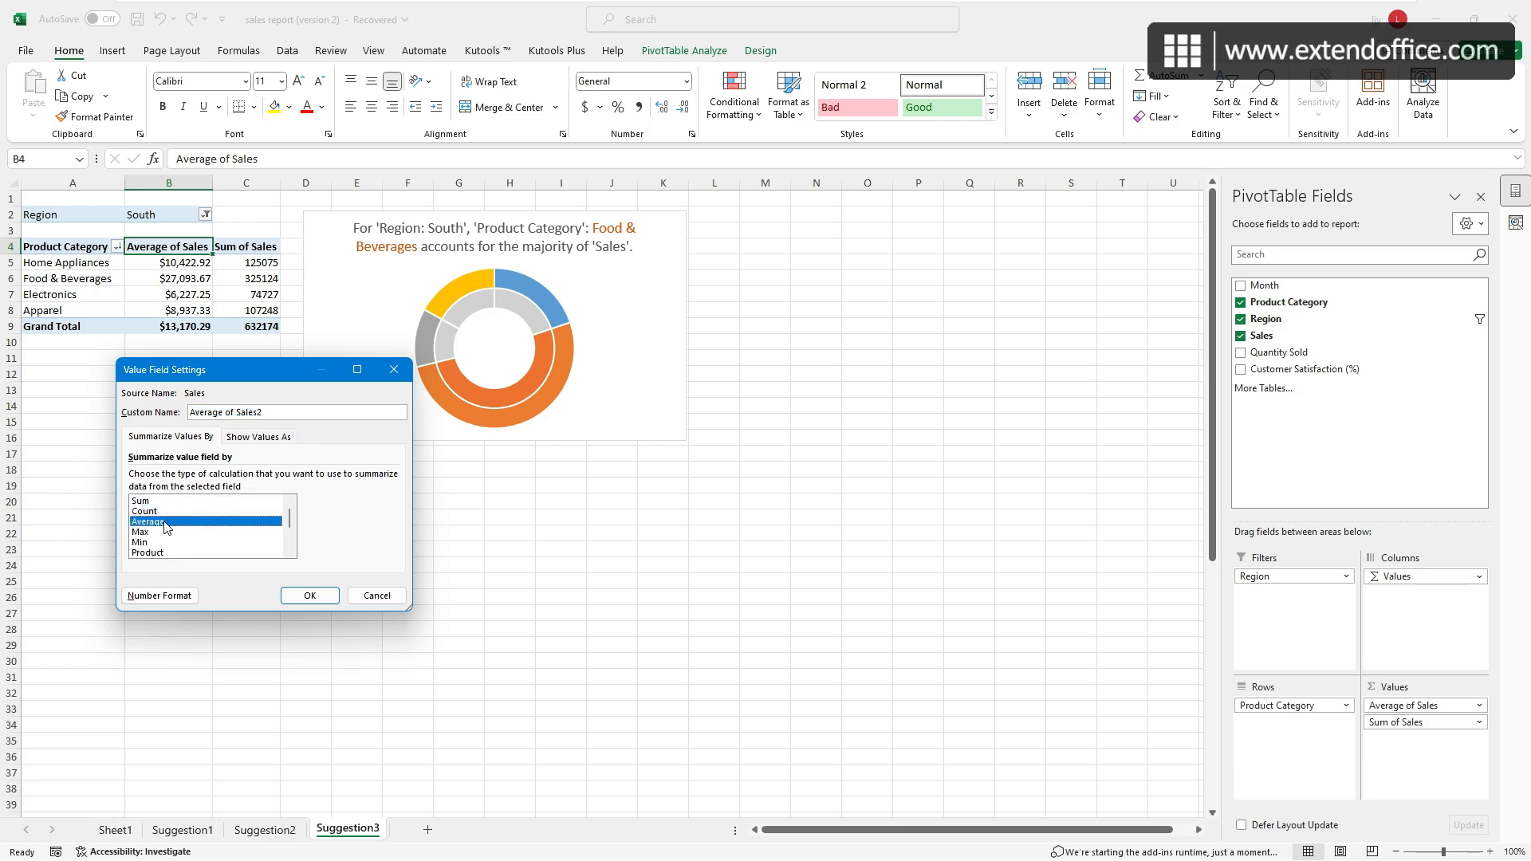
left_click(258, 436)
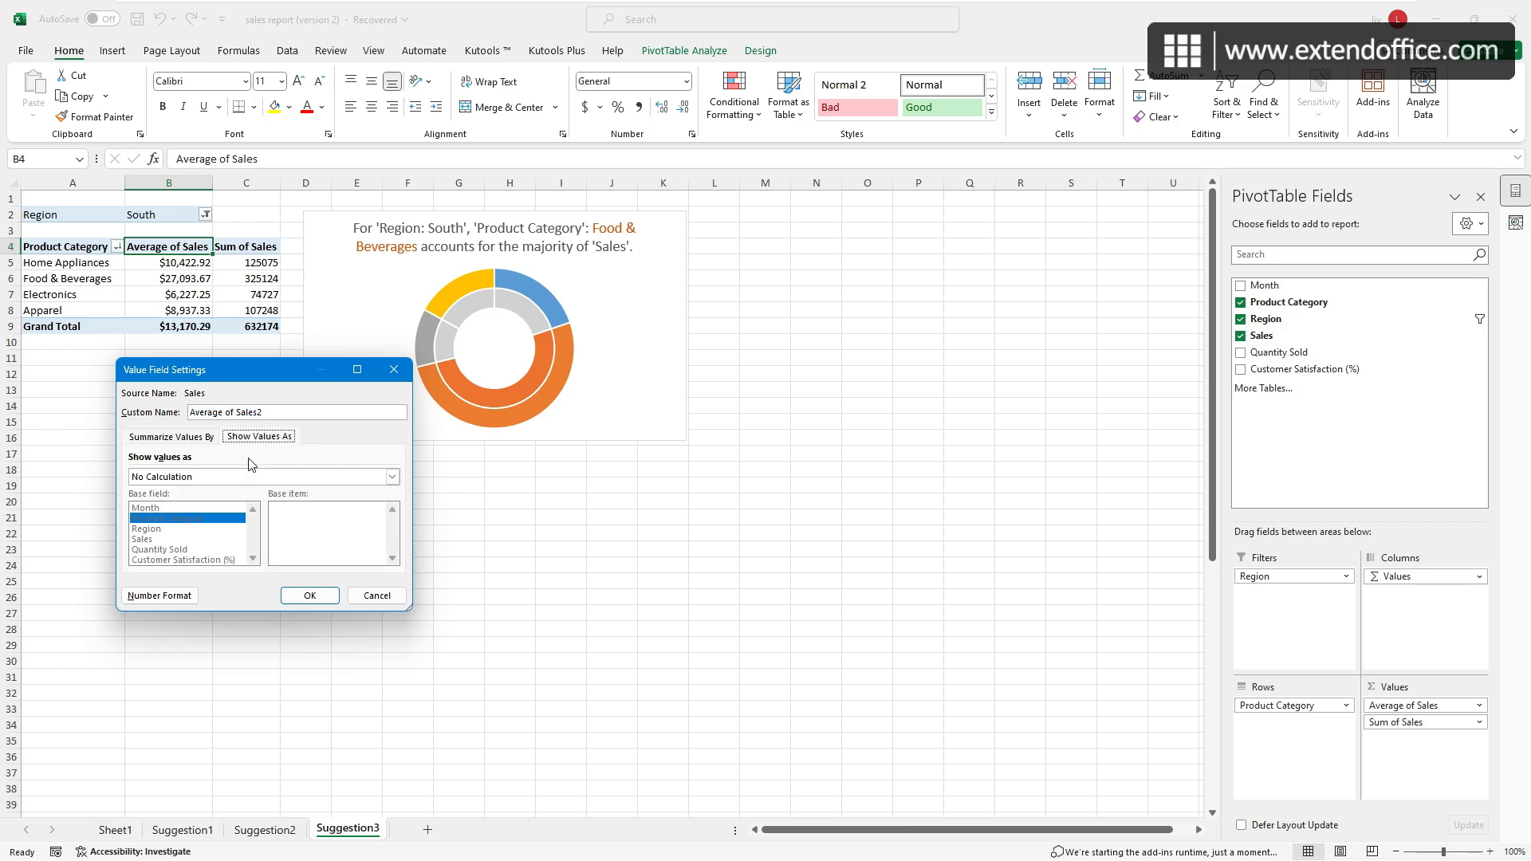
left_click(392, 477)
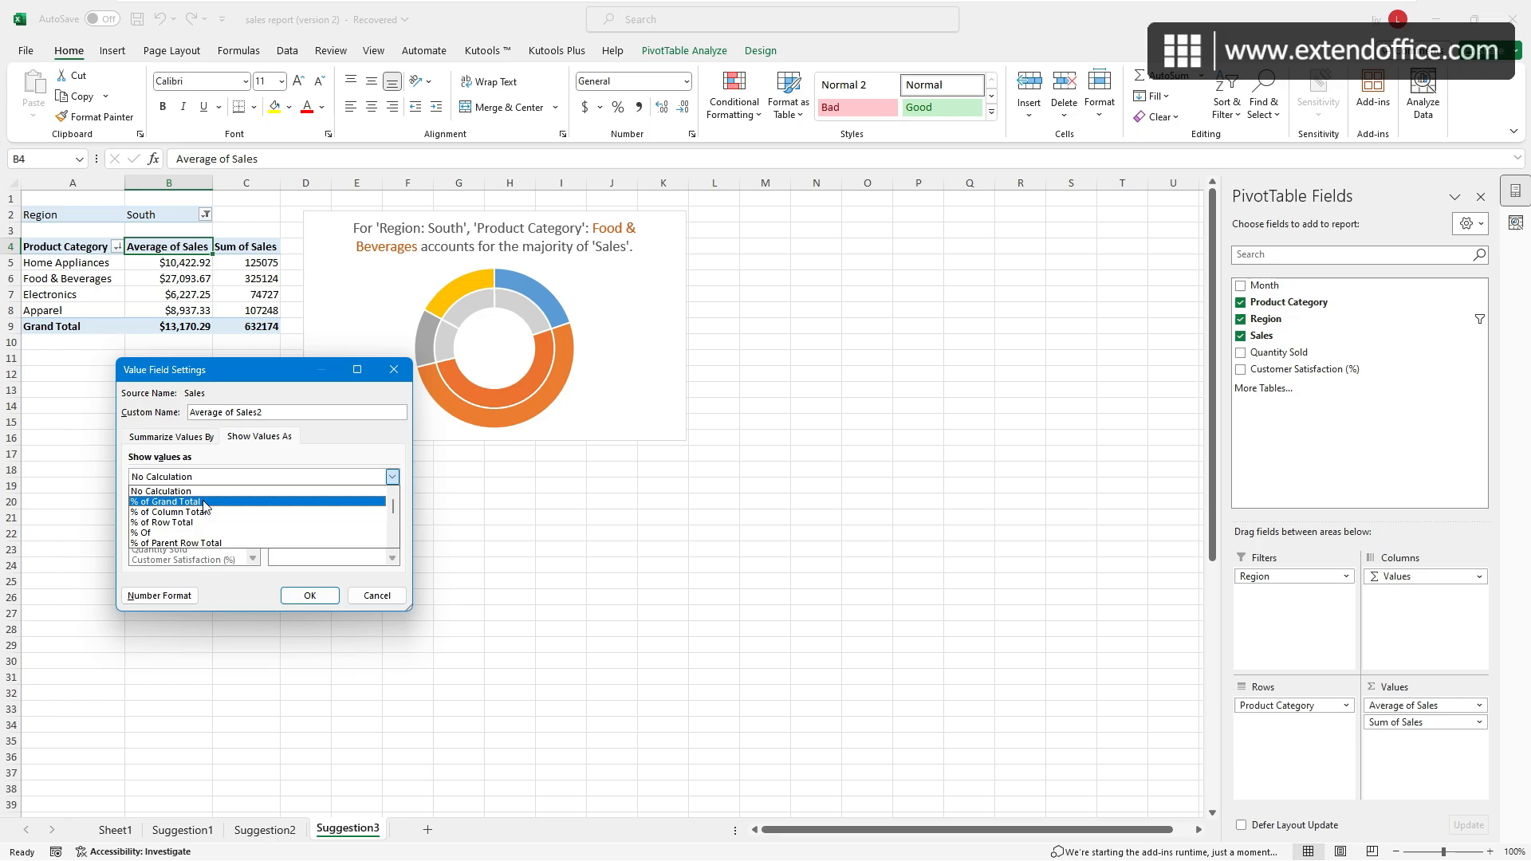
left_click(166, 501)
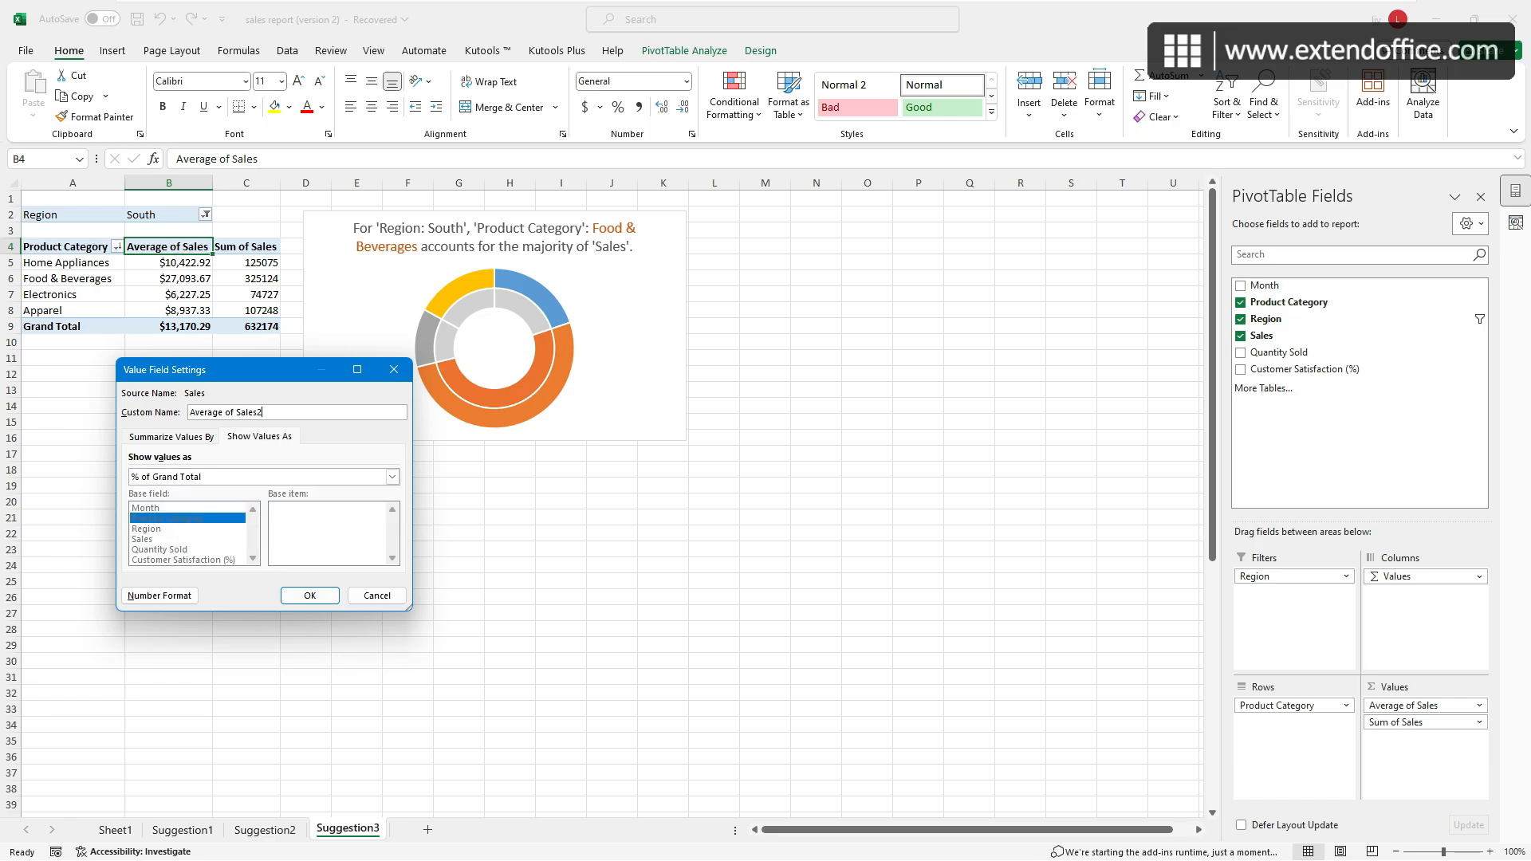
type("P")
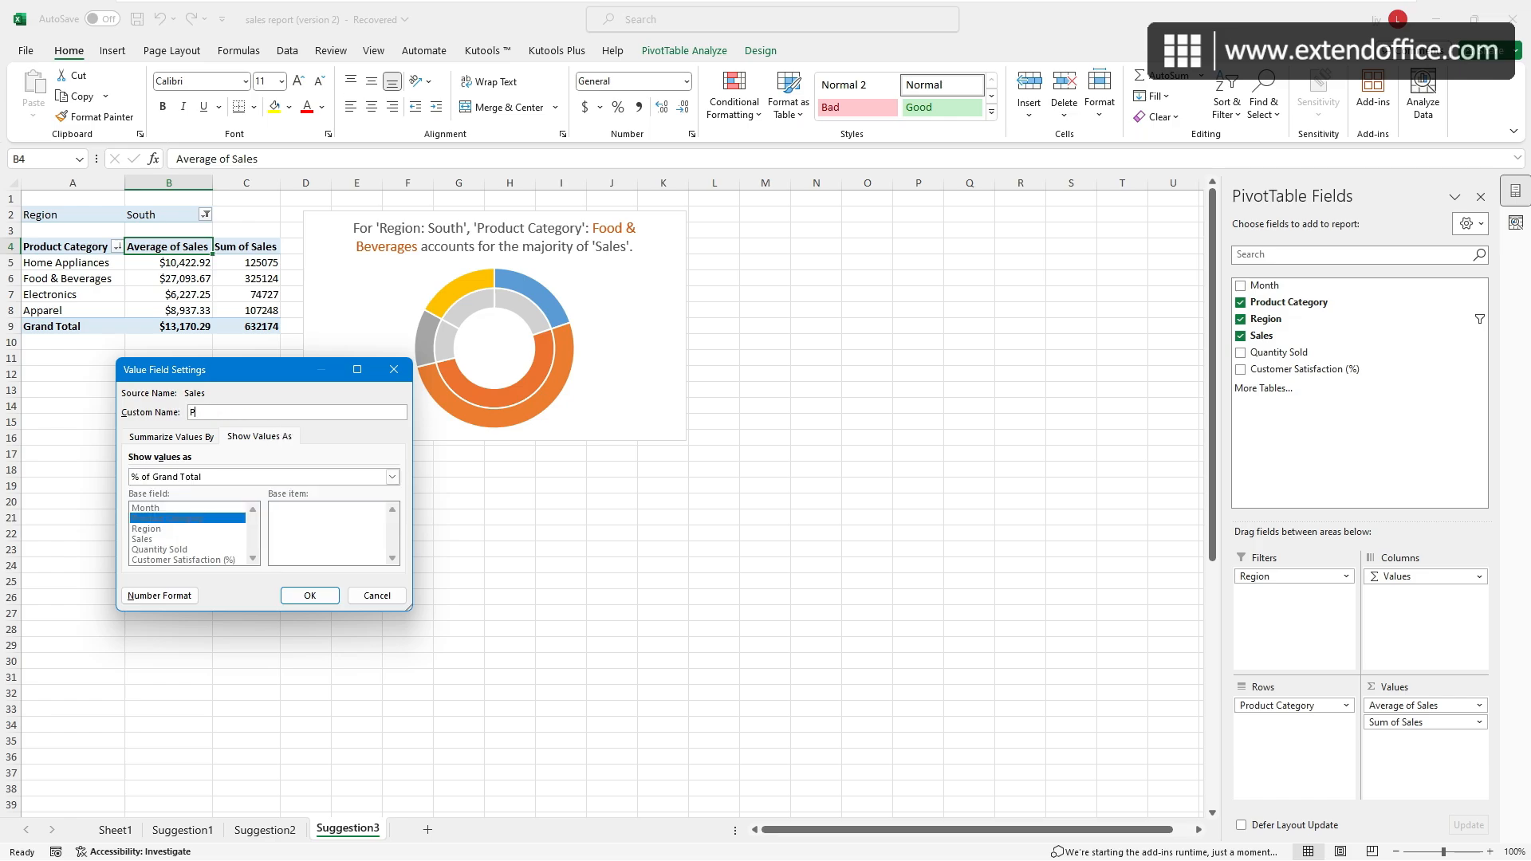
type("ercentage")
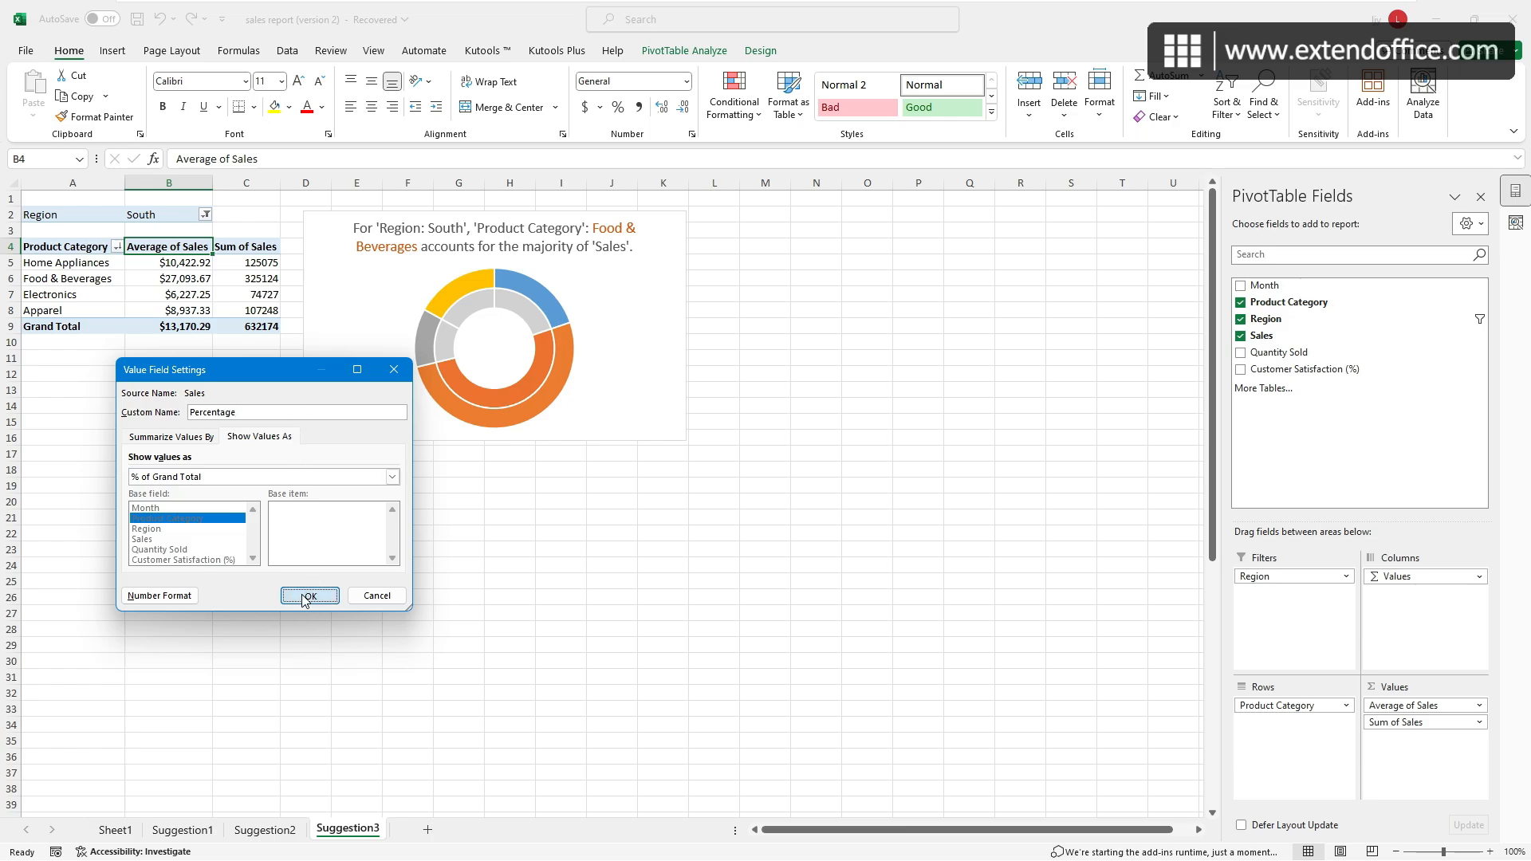
left_click(309, 596)
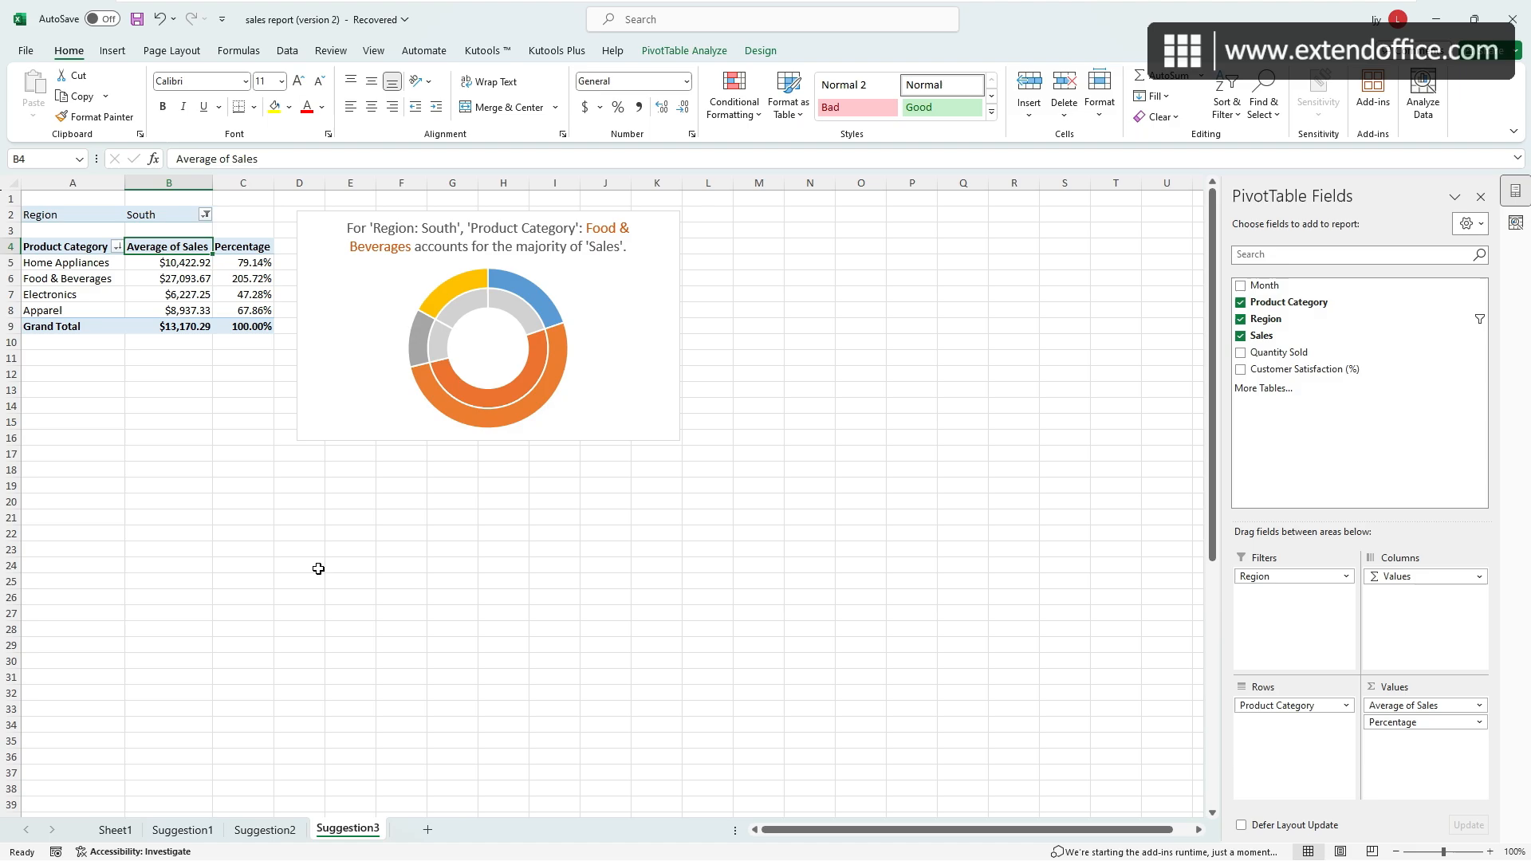
mouse_move(321, 558)
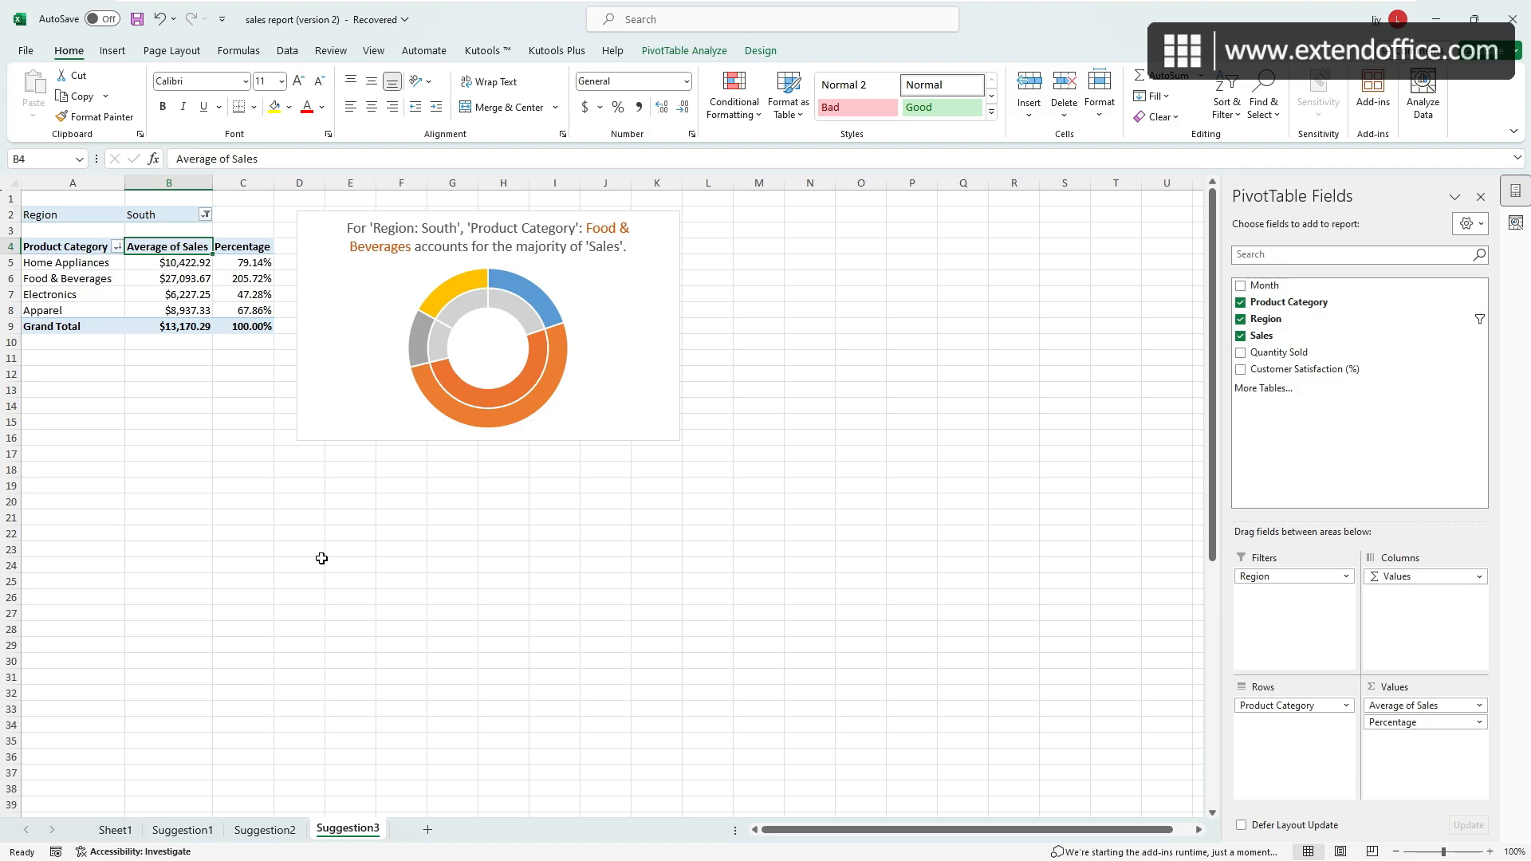
mouse_move(291, 528)
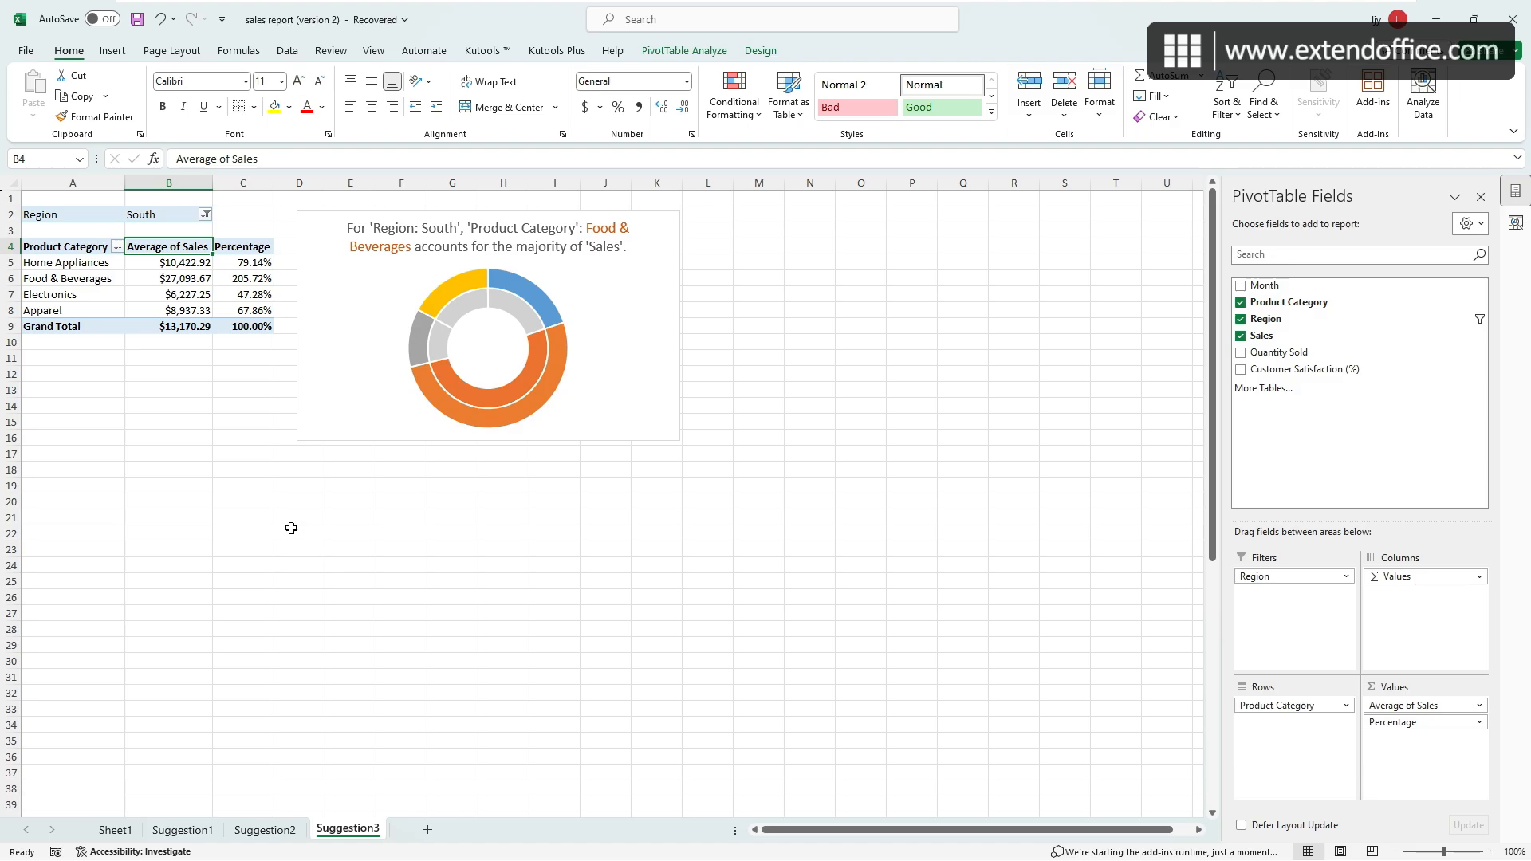
Set PivotTable options to show 'Error' for error values and 'Blank' for empty cells.
left_click(243, 310)
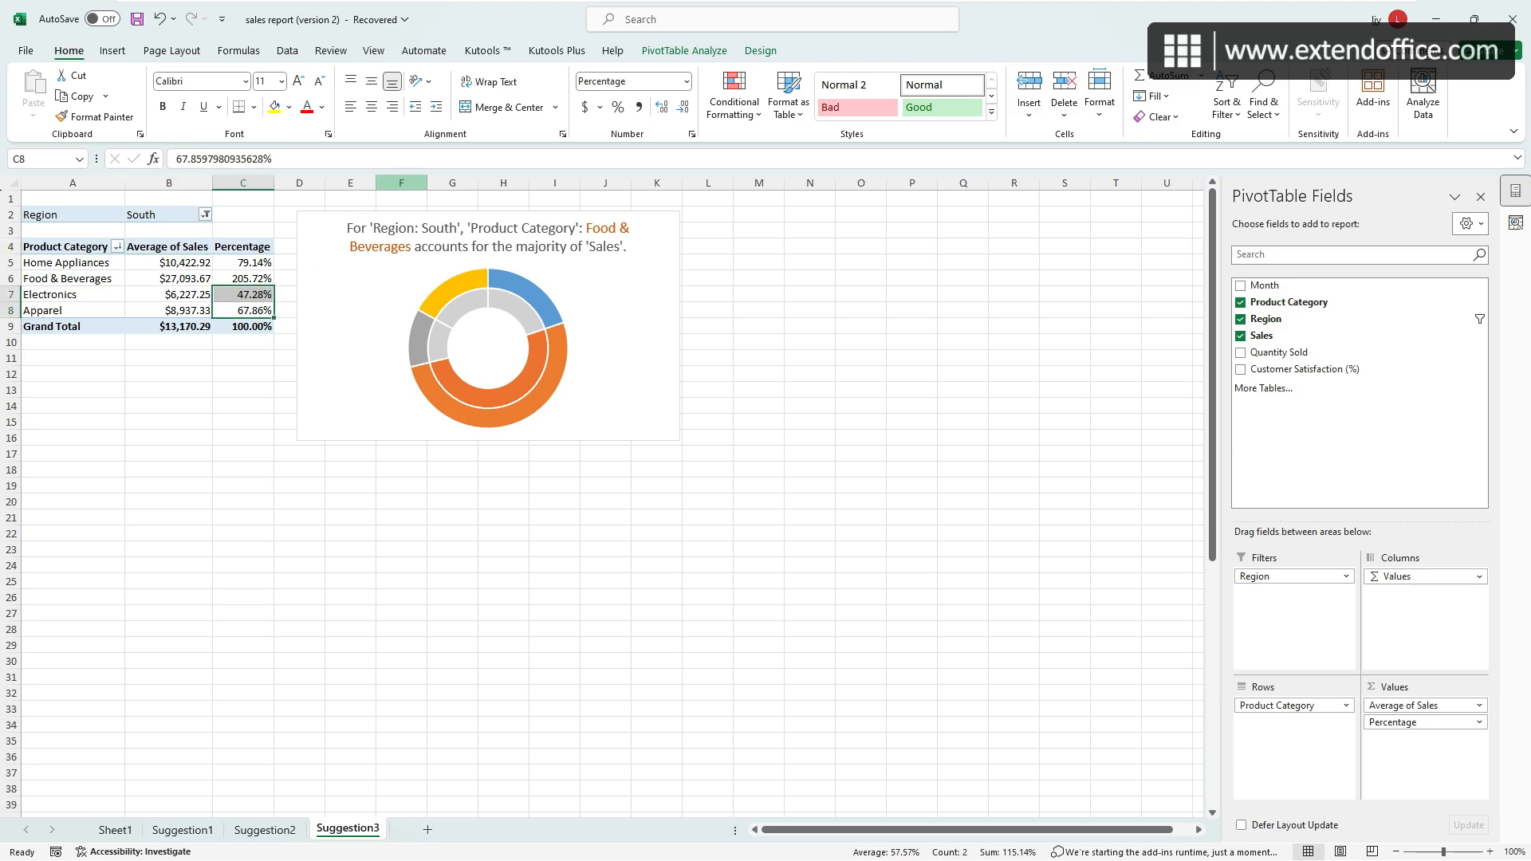
left_click(684, 49)
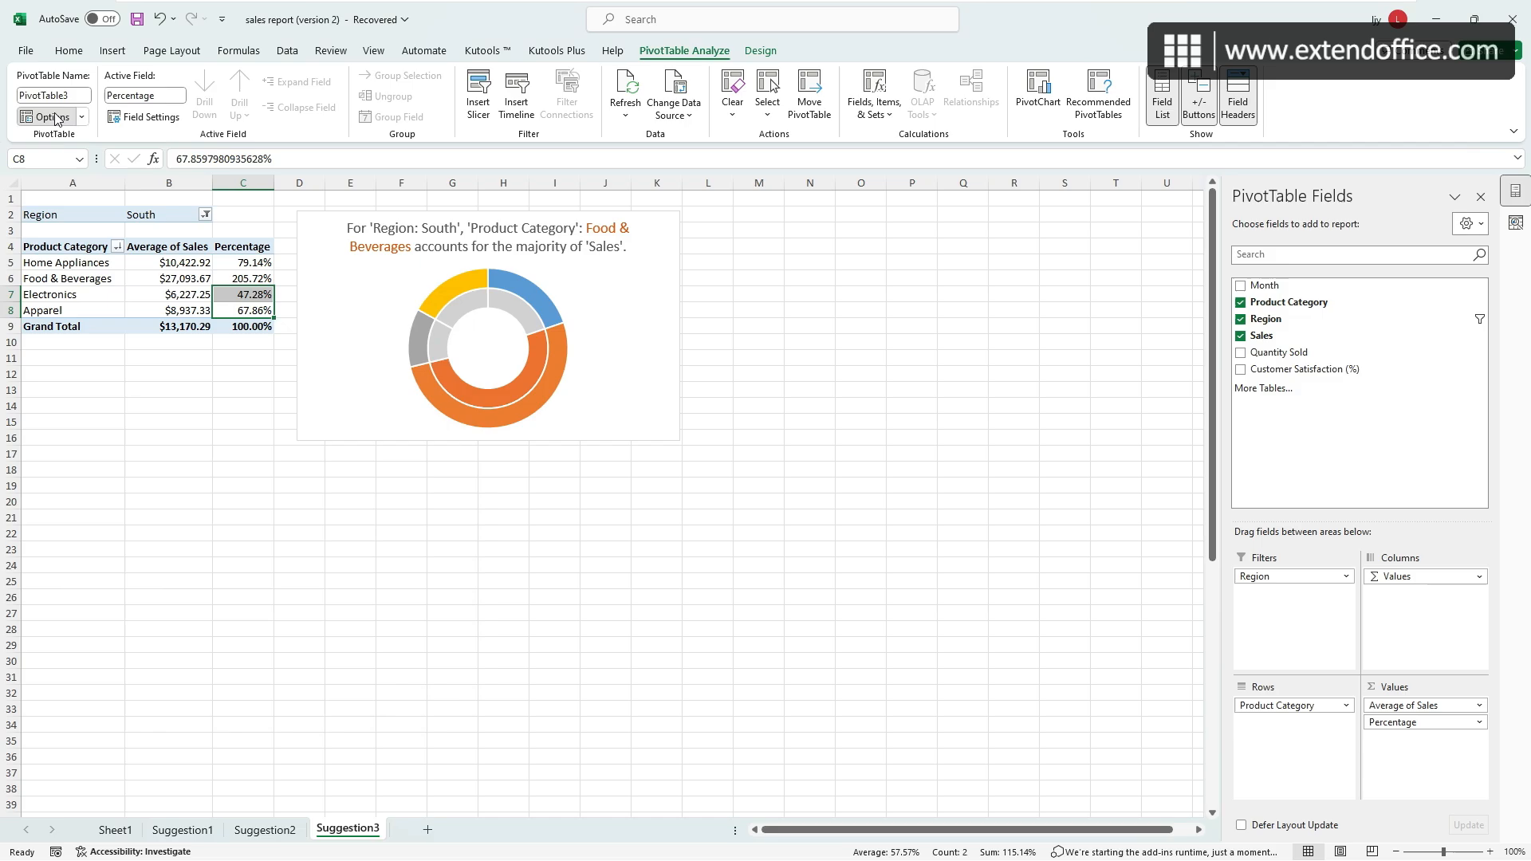
left_click(46, 116)
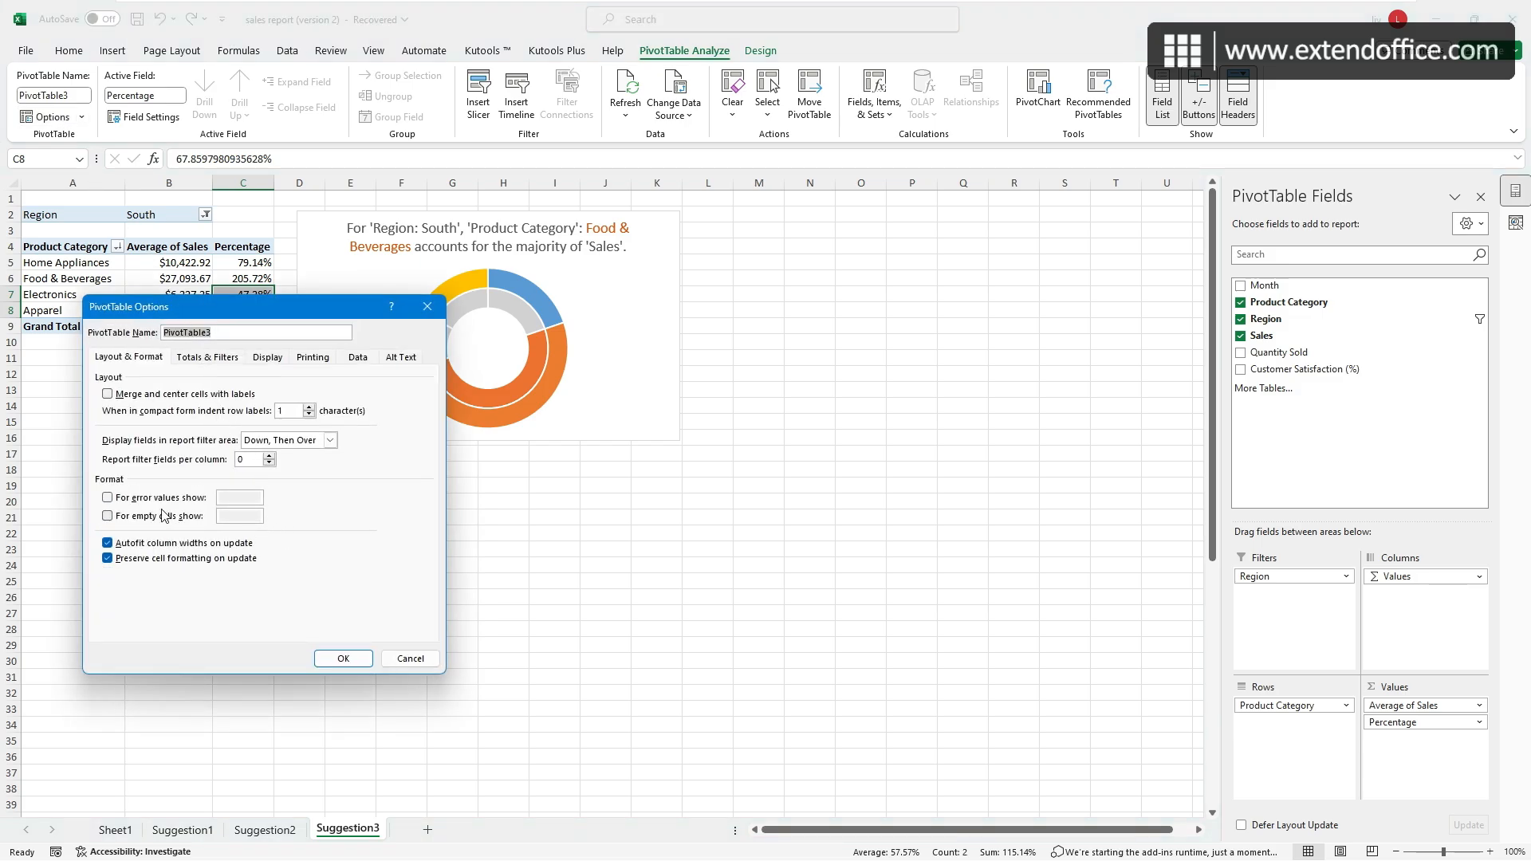
left_click(108, 497)
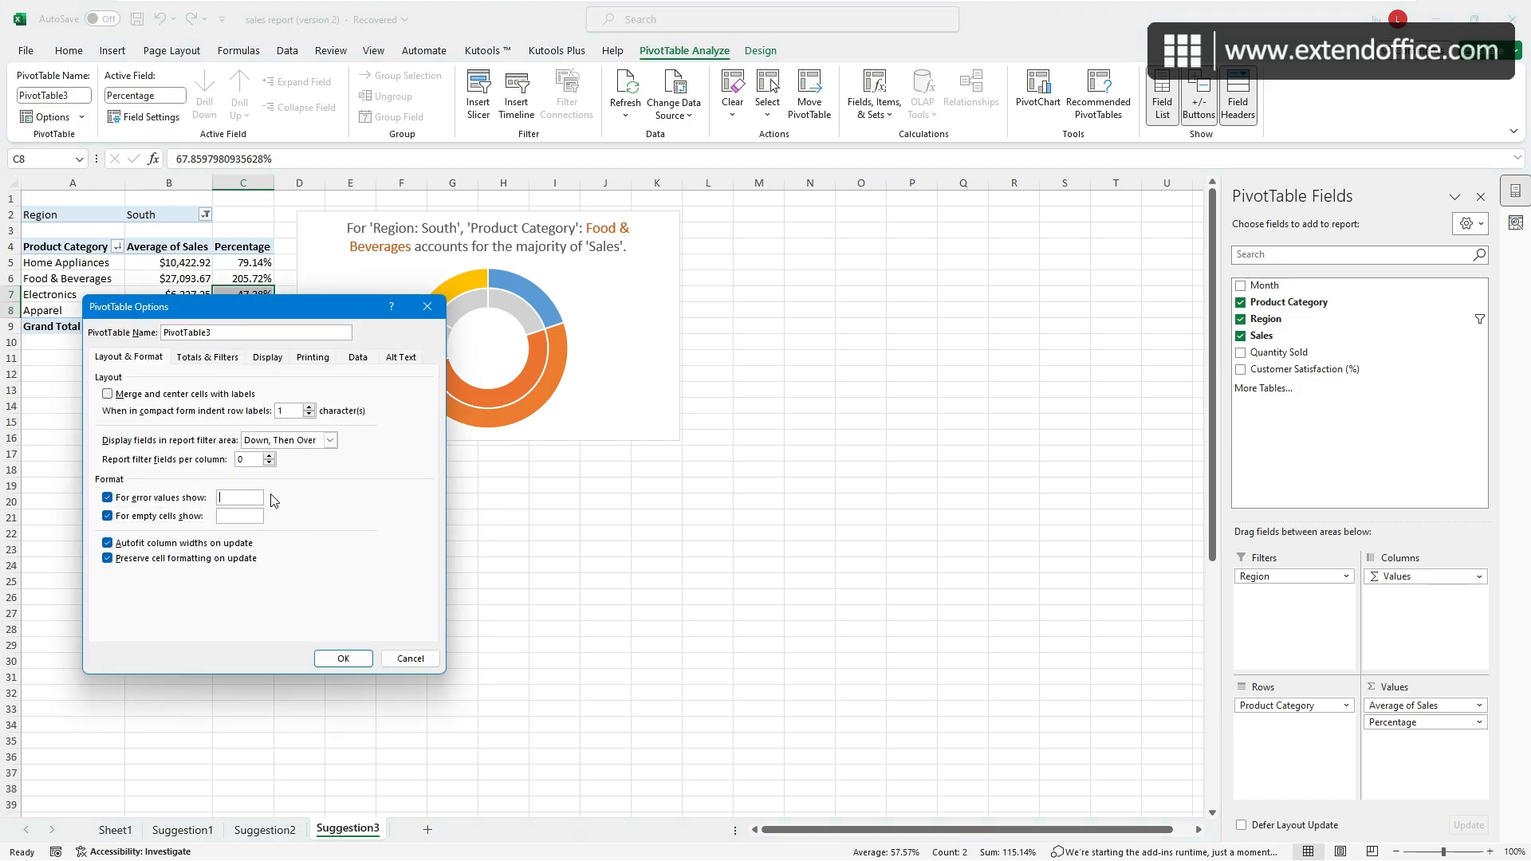
type("Error")
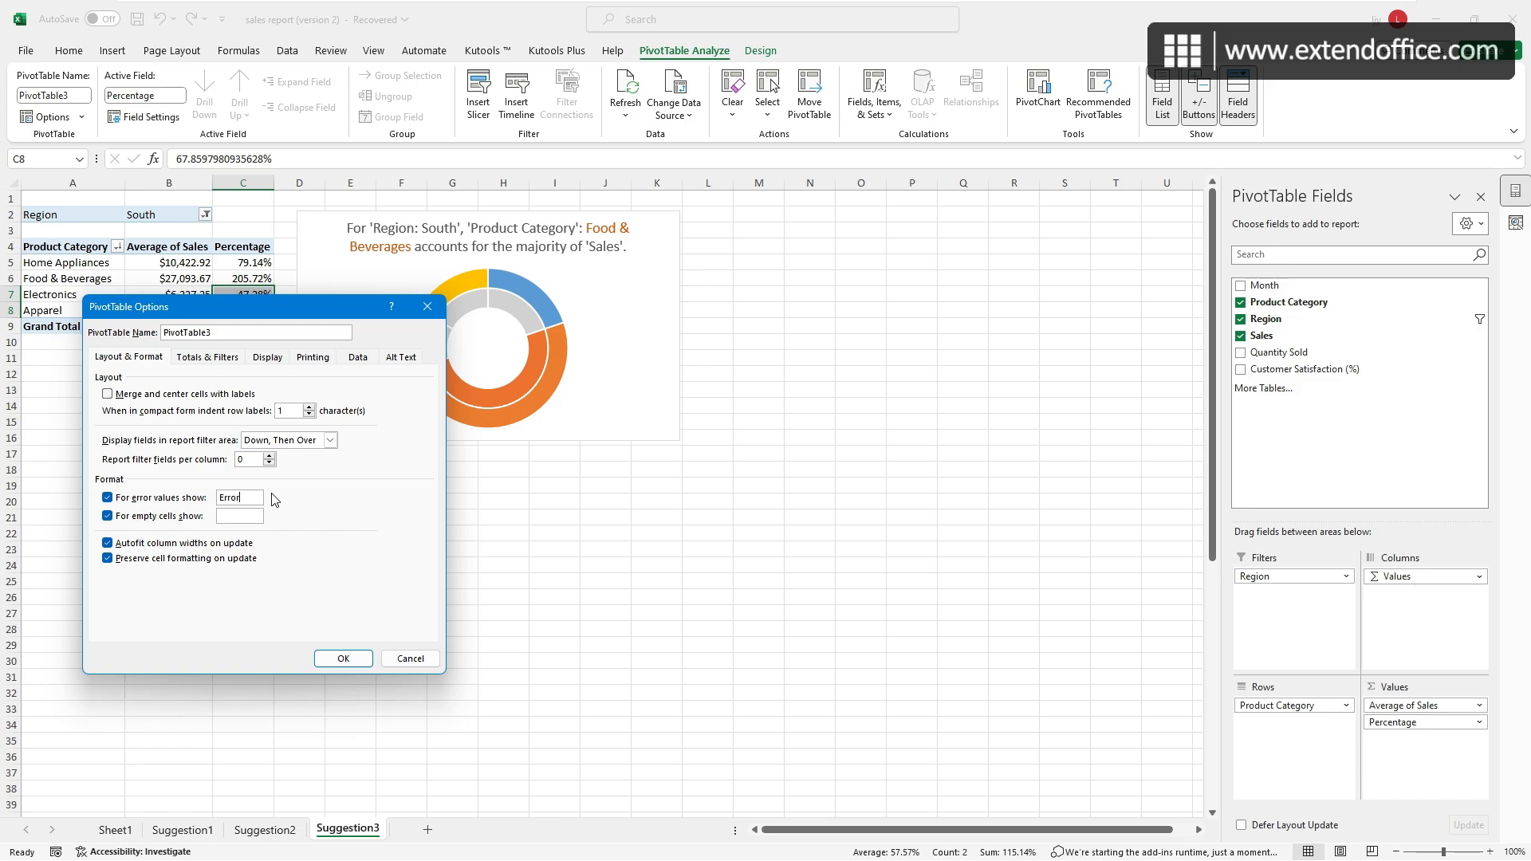
type("Blank")
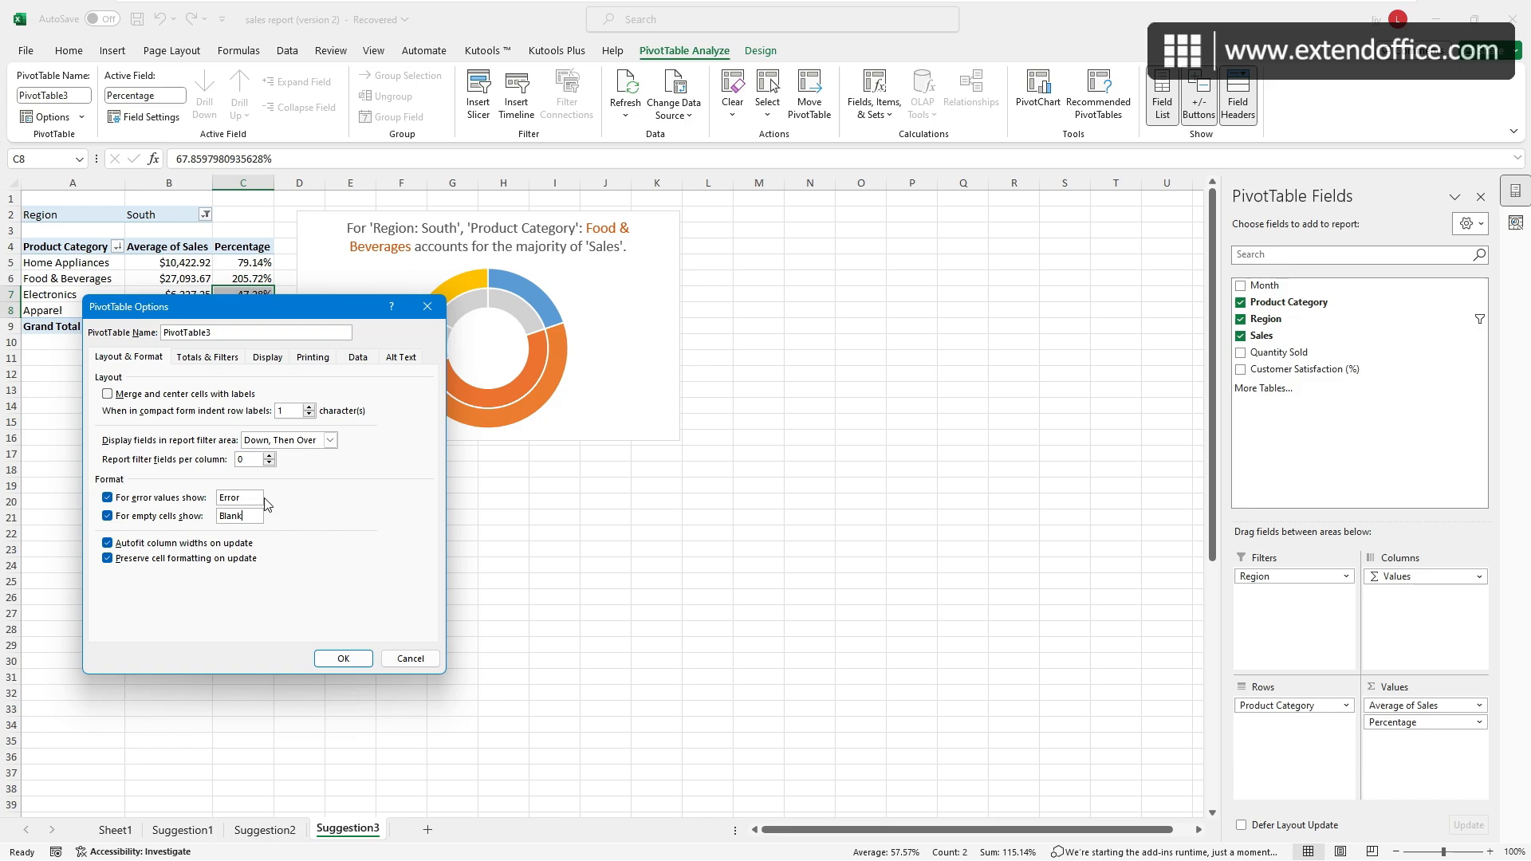
left_click(343, 658)
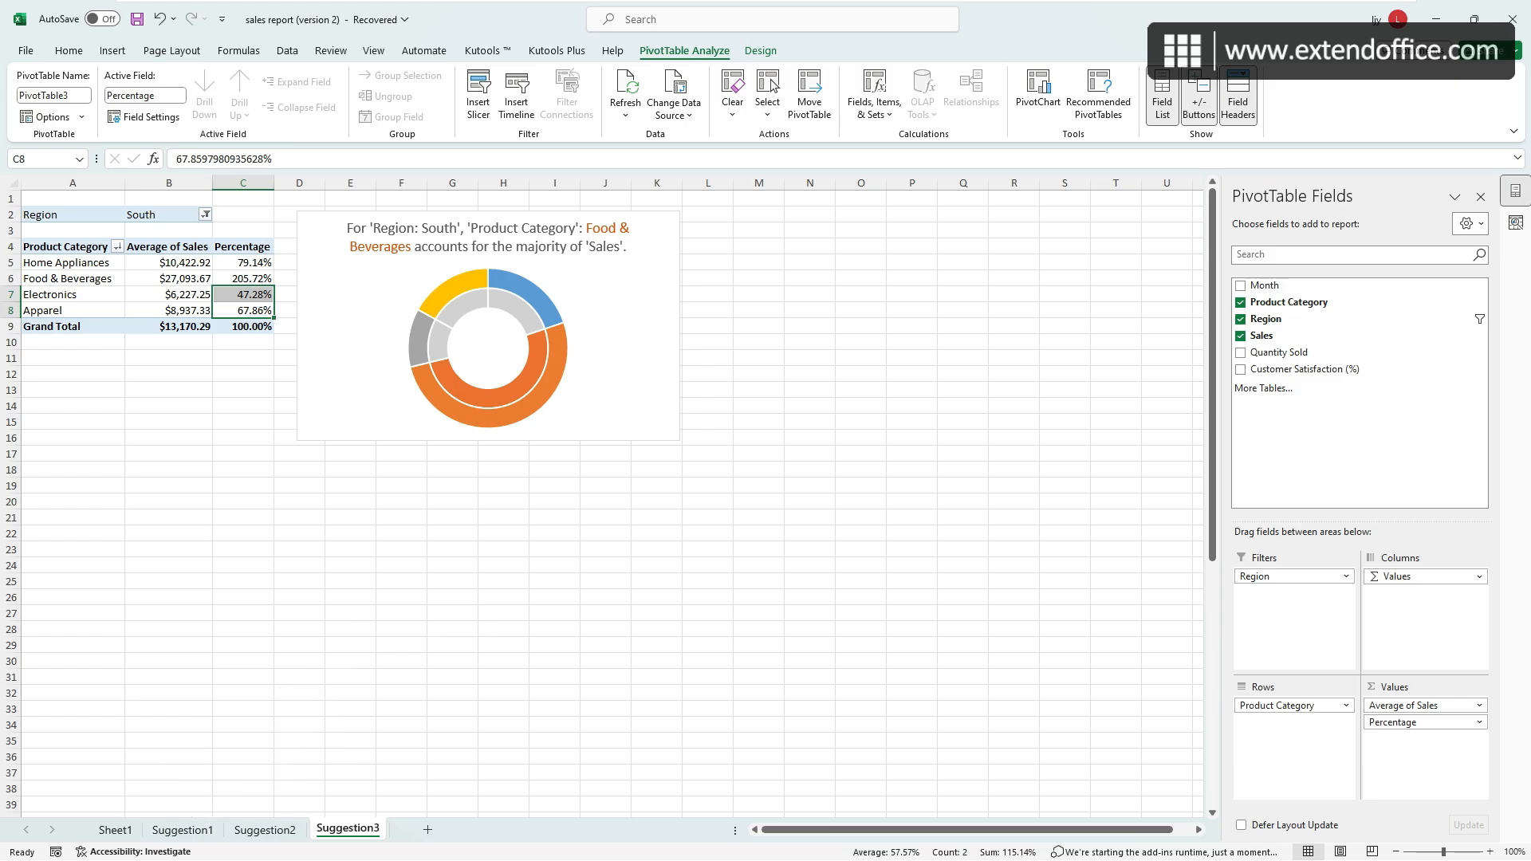
Switch to Sheet1 with the sales data, regular chart and PivotTable.
left_click(115, 828)
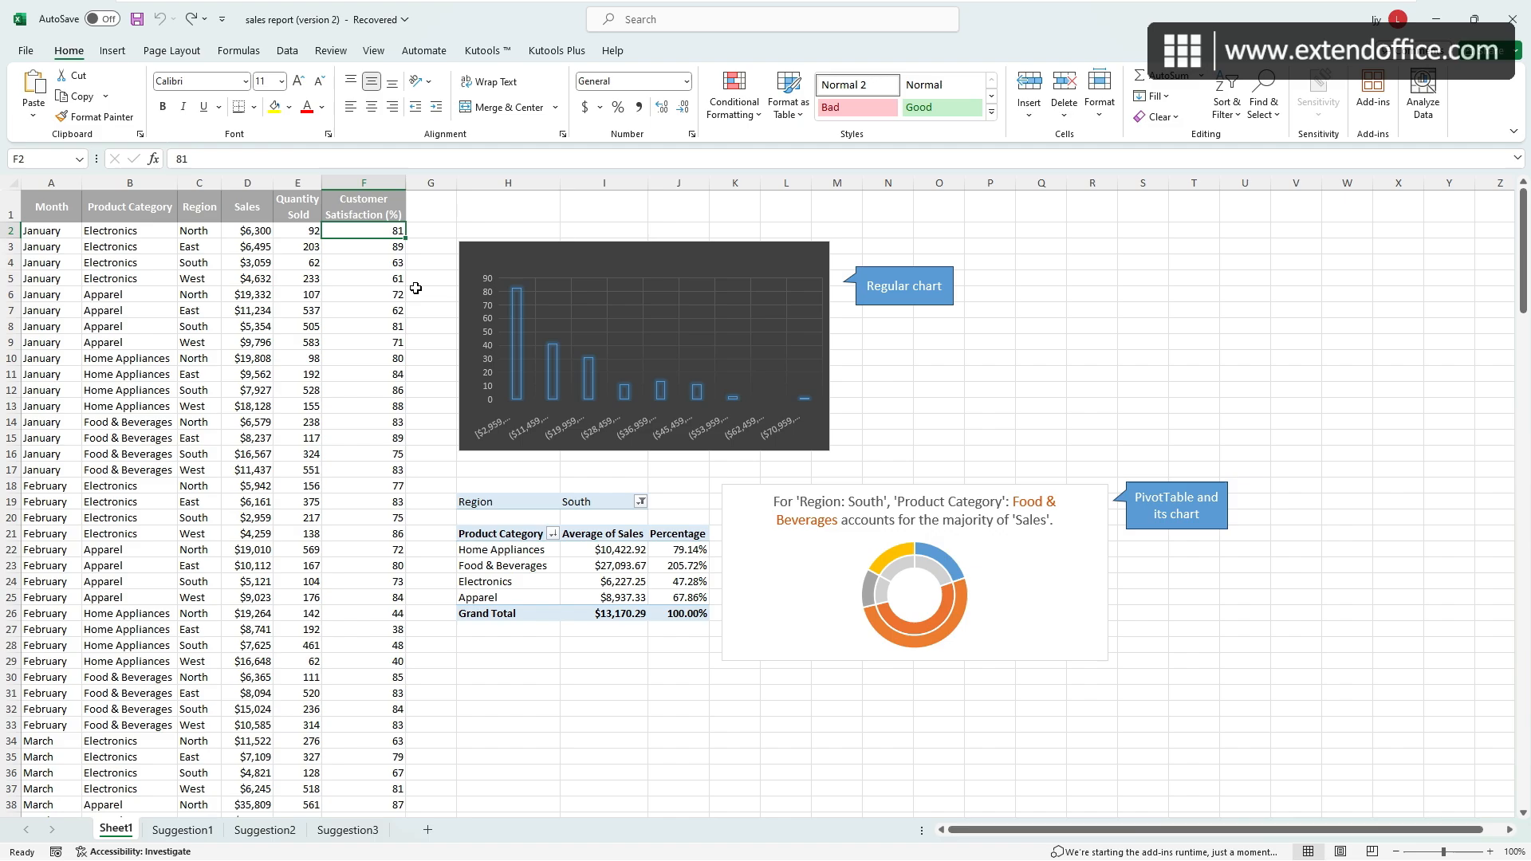
Select the regular chart, then check the PivotTable's Electronics percentage of 47.28%.
left_click(644, 347)
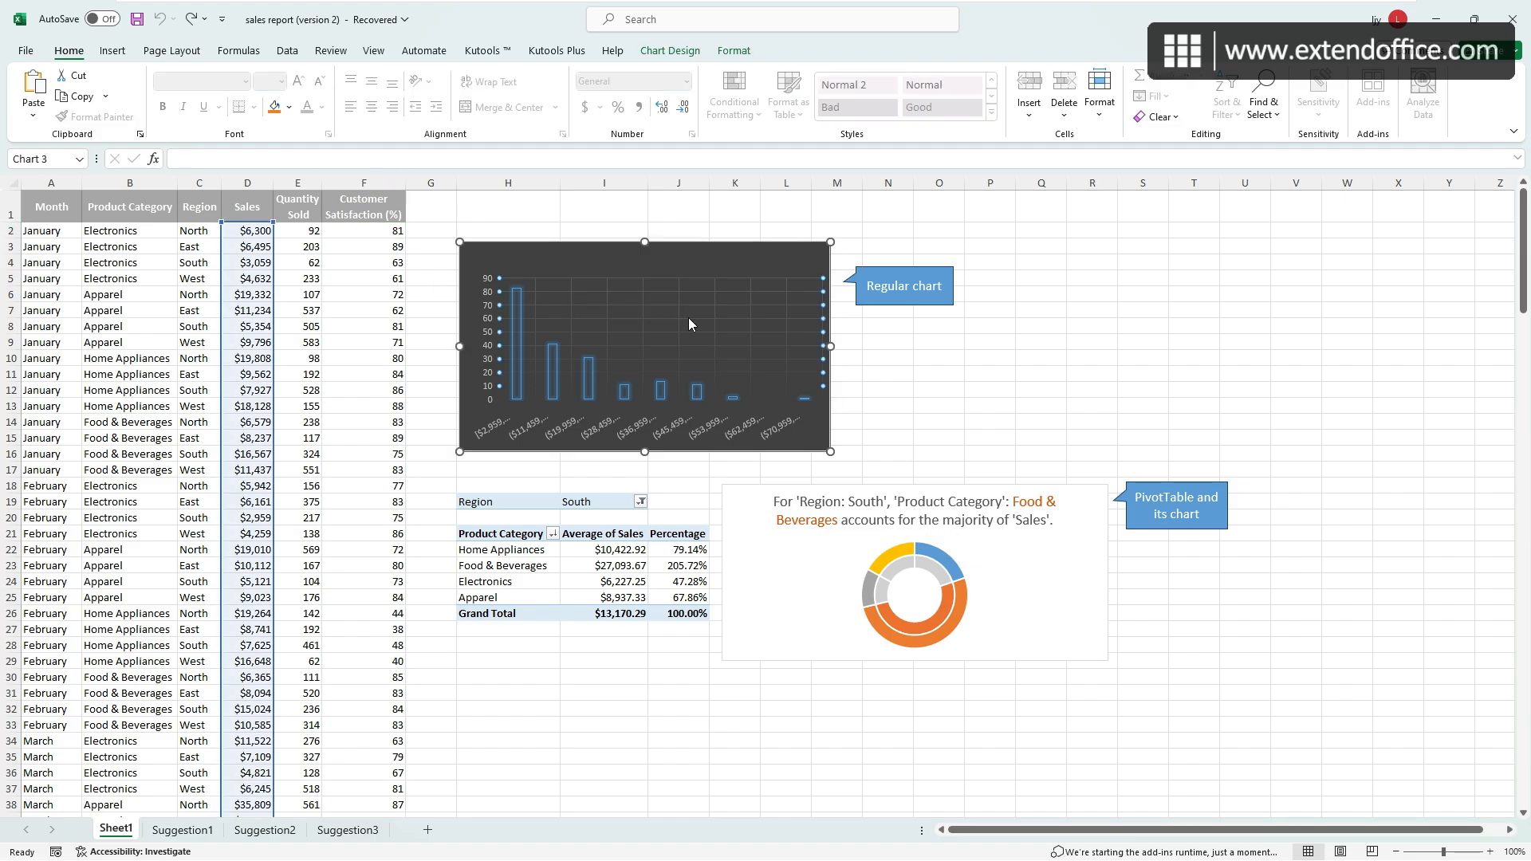
left_click(687, 582)
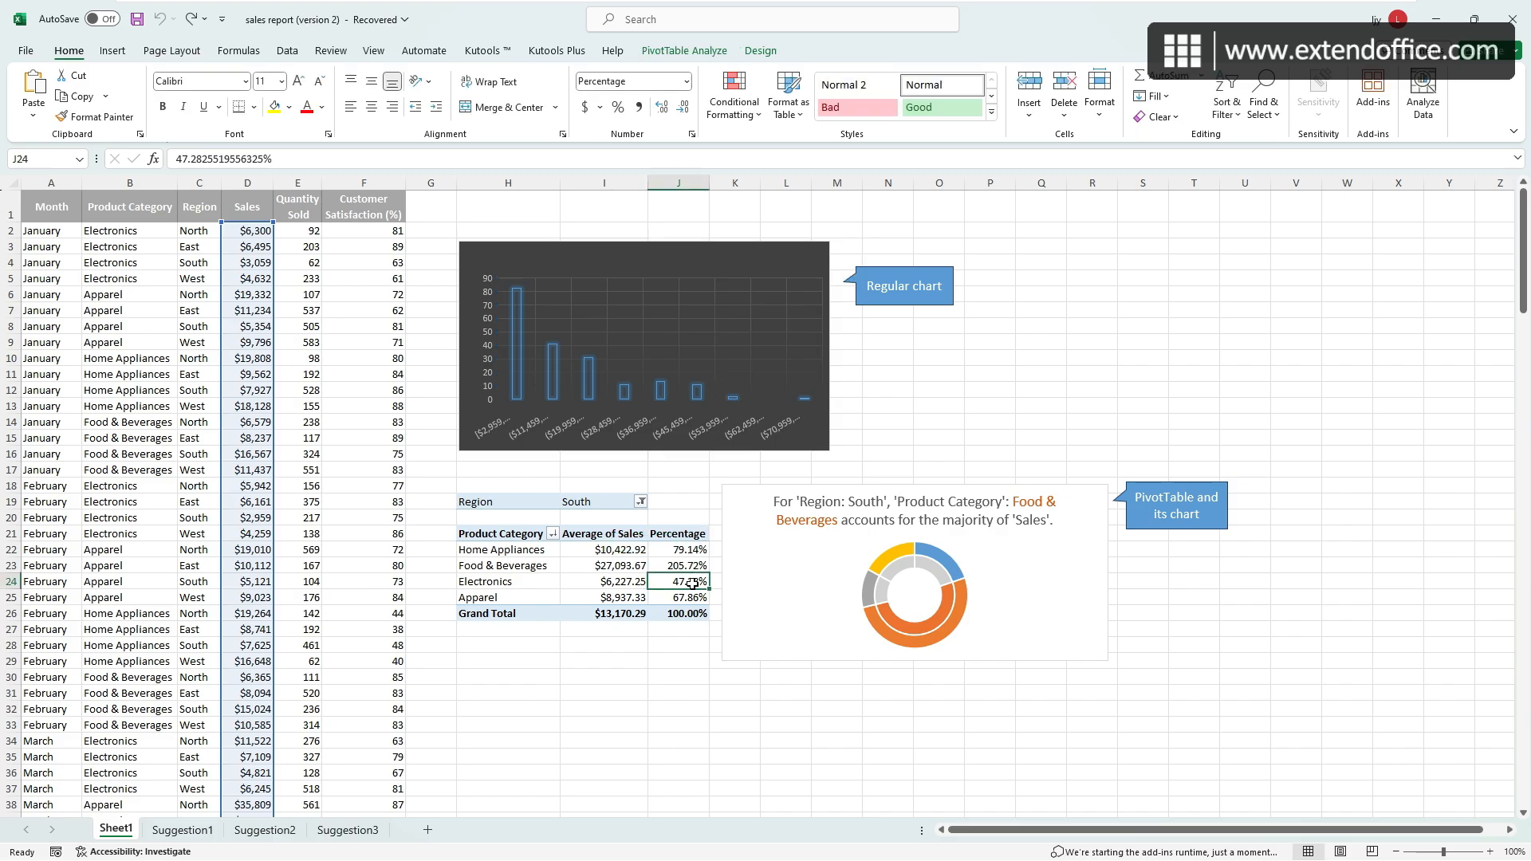
mouse_move(776, 586)
type("$0")
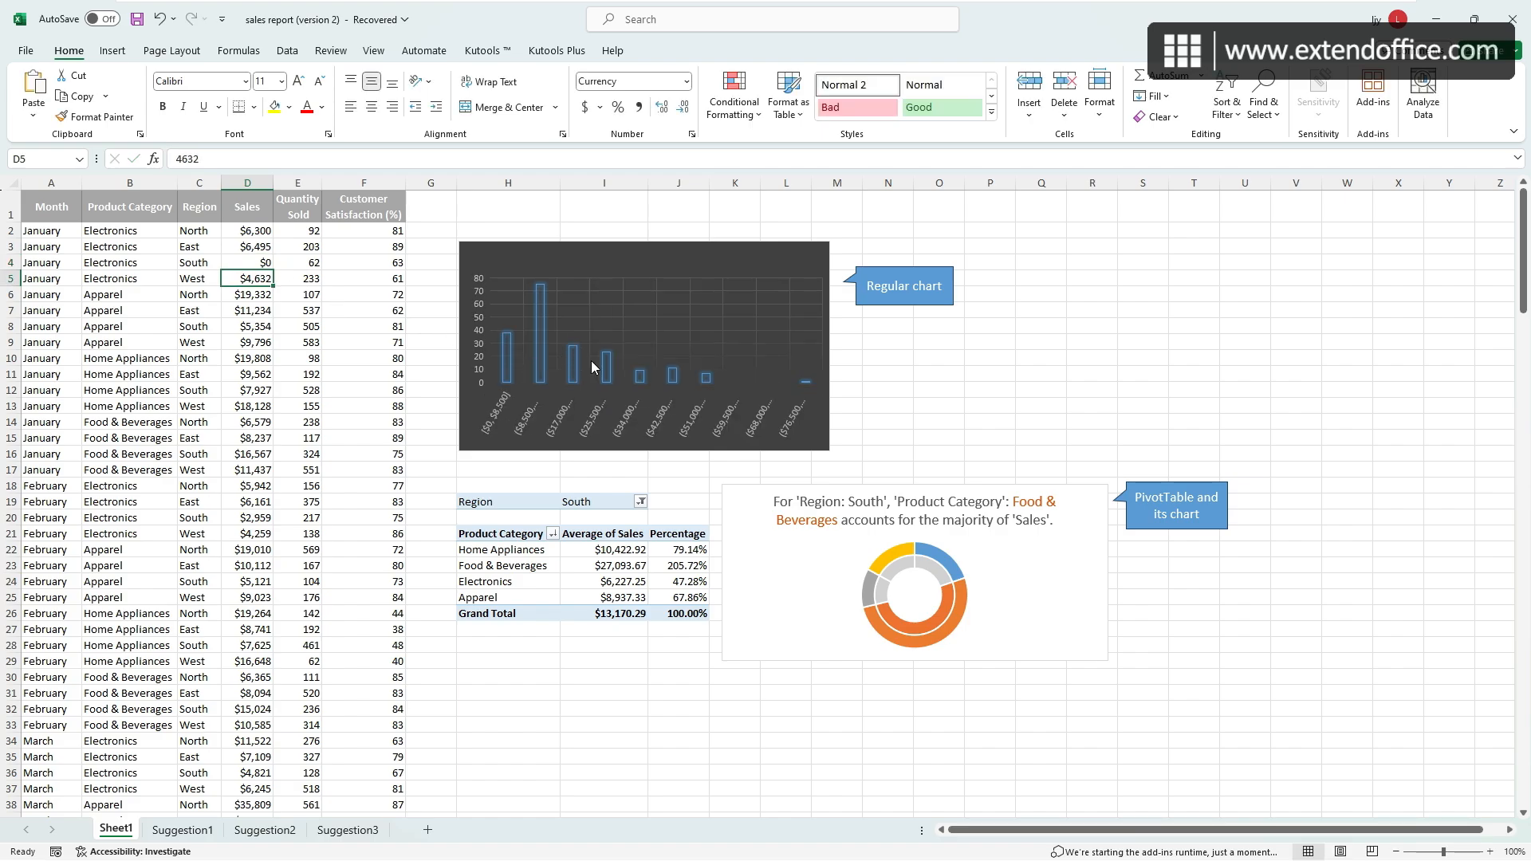
mouse_move(431, 409)
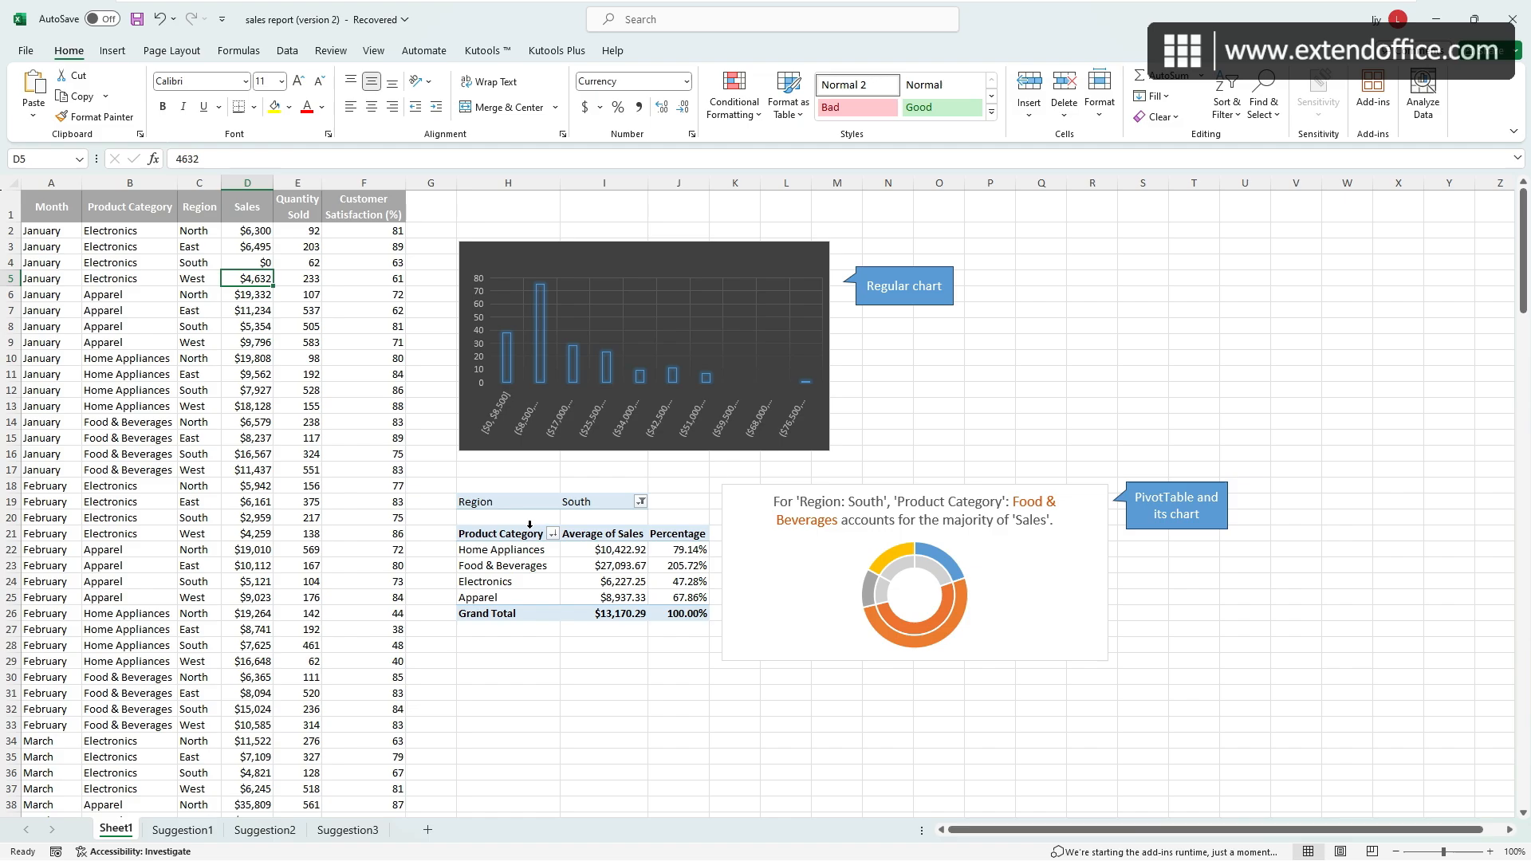
mouse_move(631, 582)
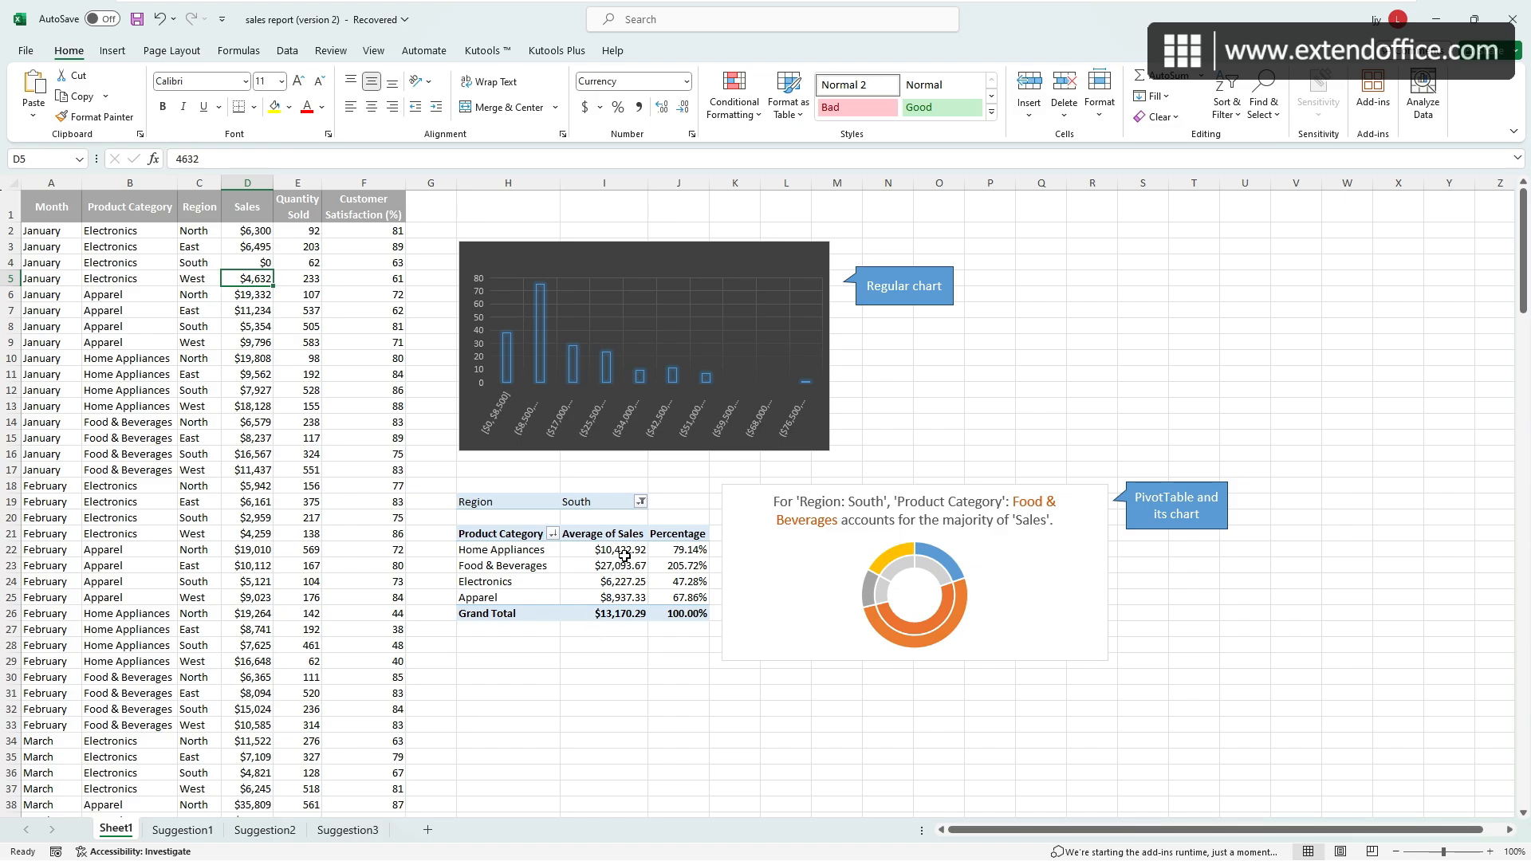
Refresh the PivotTable so Electronics shows $5,972.33 and the total $13,106.56.
right_click(620, 548)
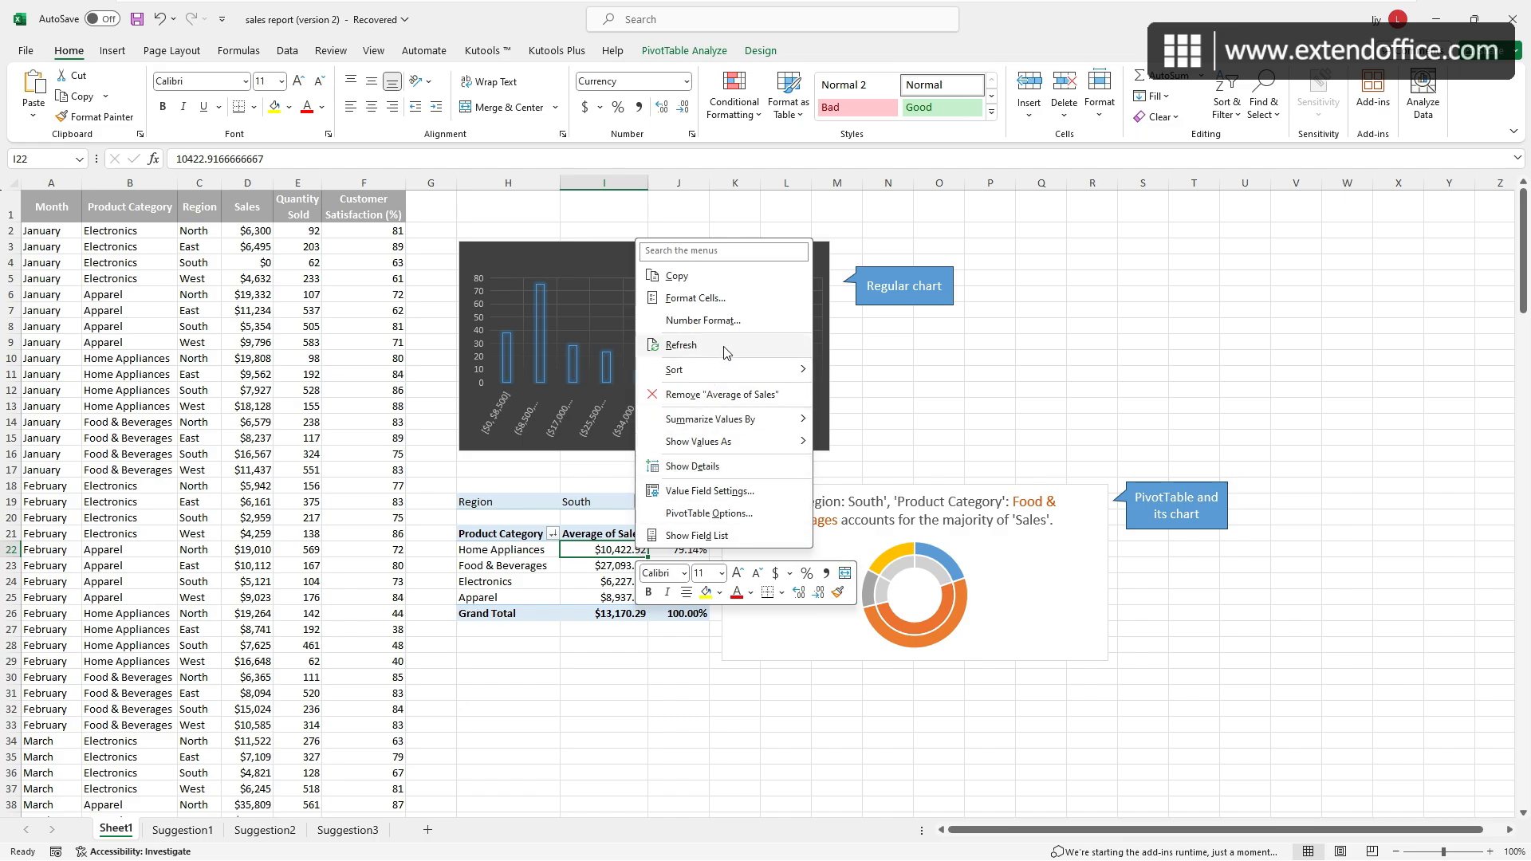
left_click(680, 343)
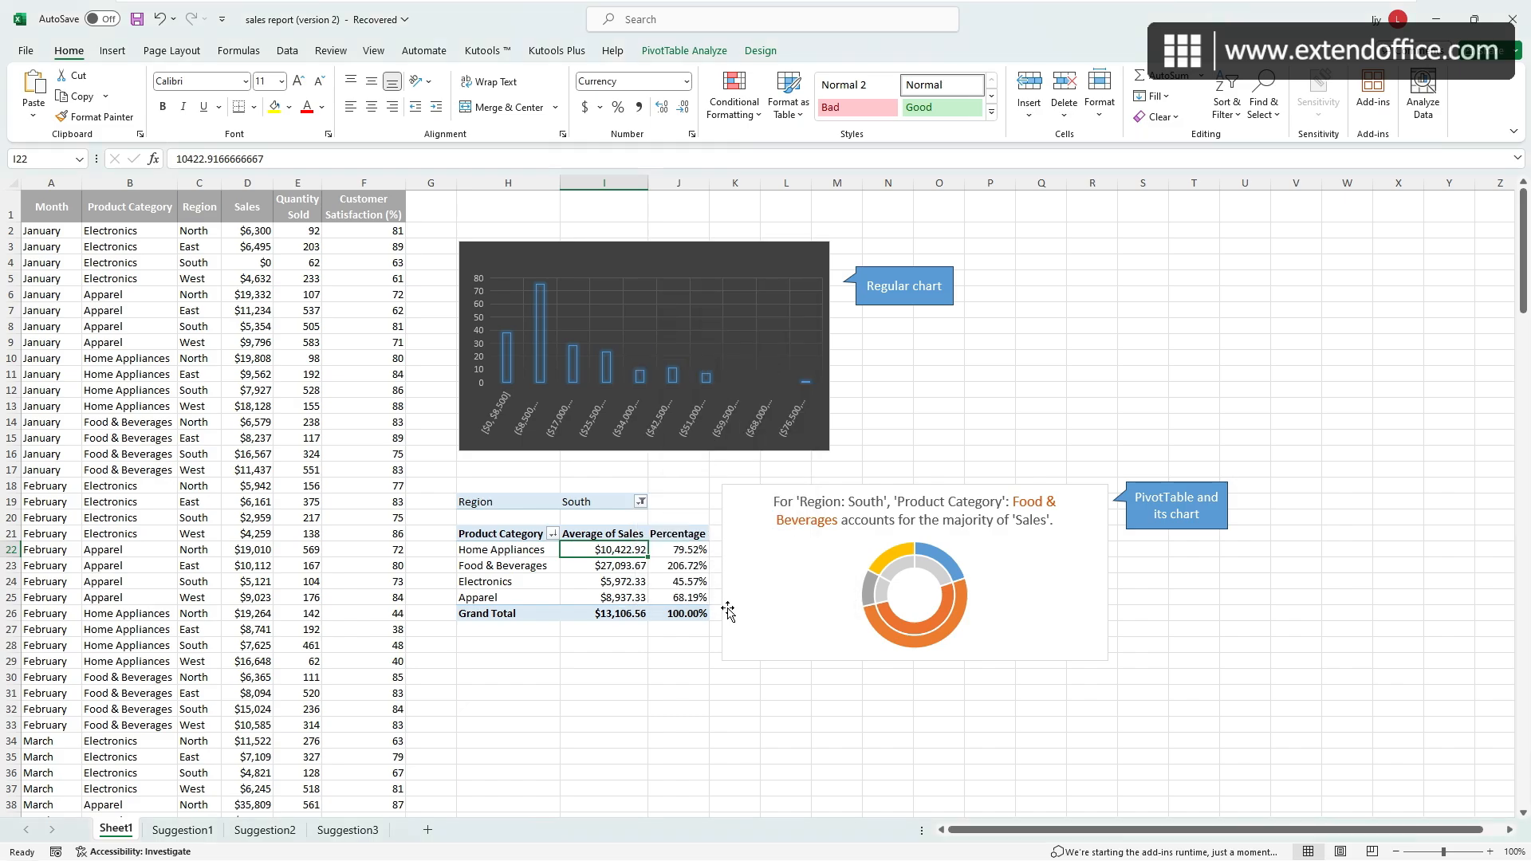
mouse_move(576, 206)
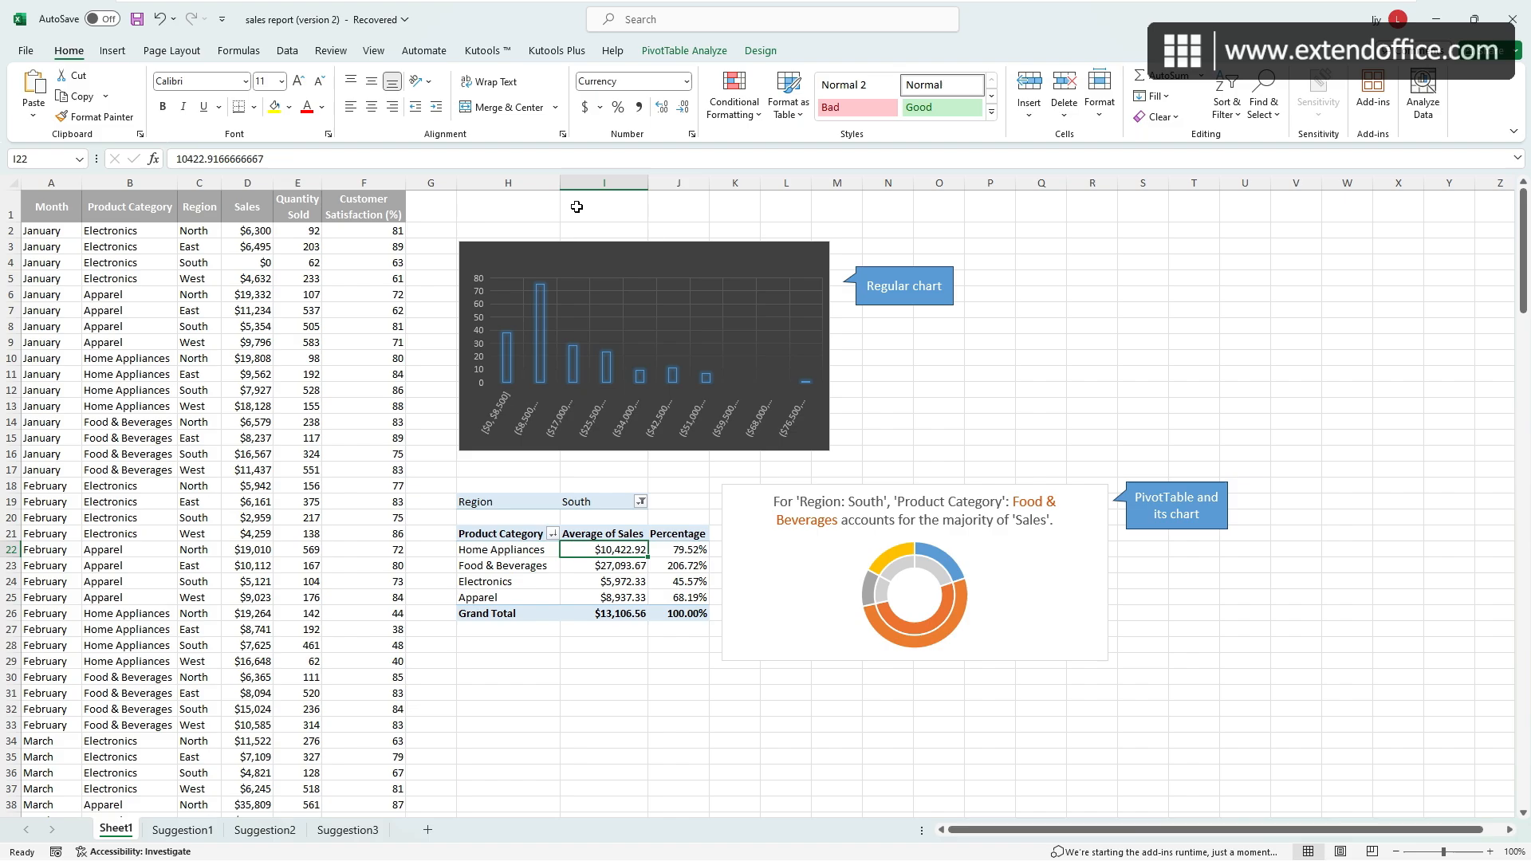
left_click(685, 49)
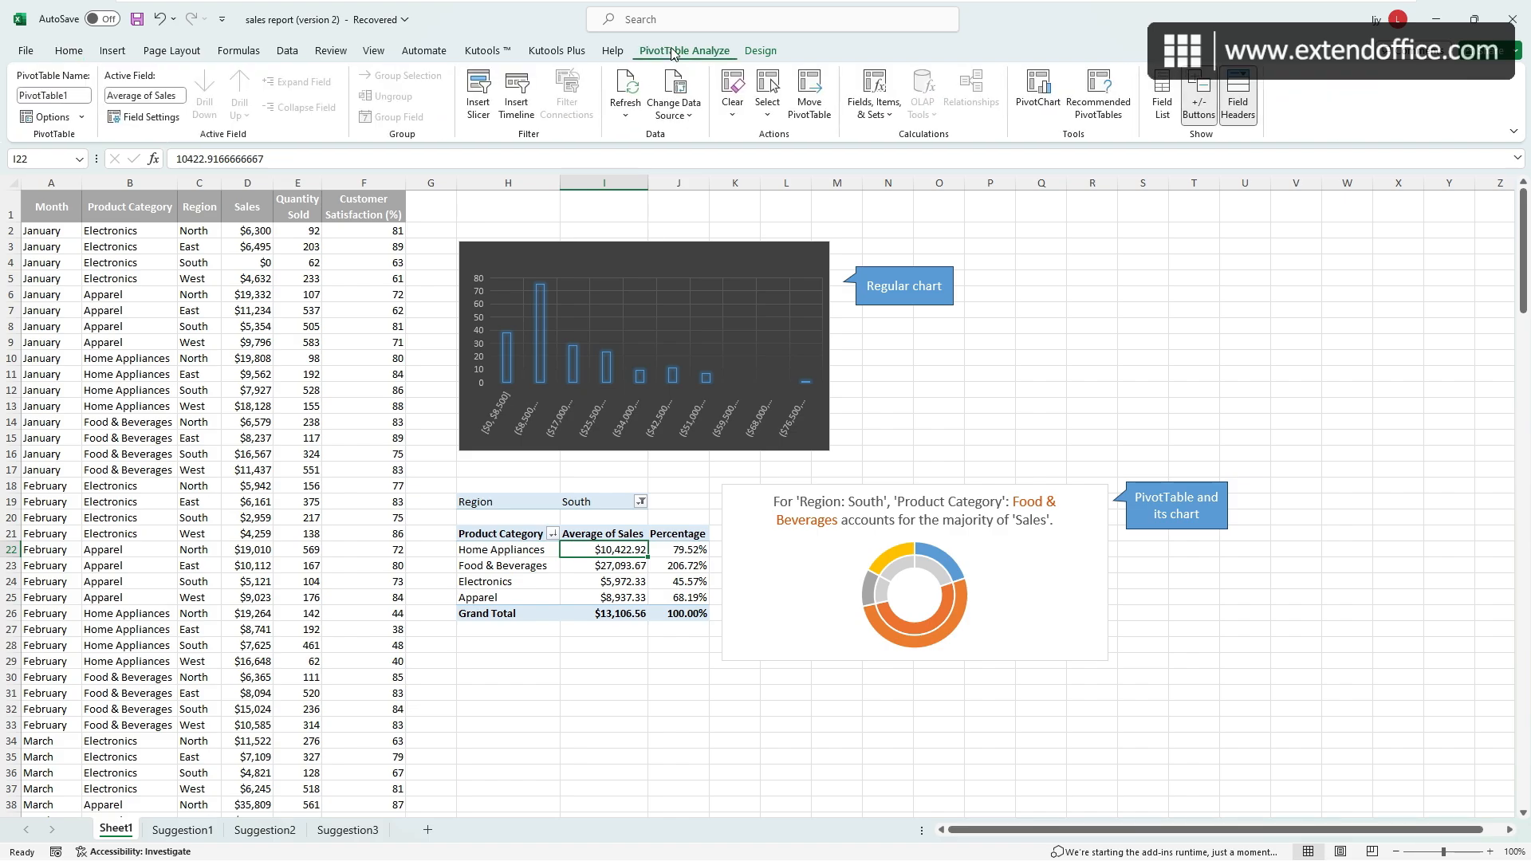
mouse_move(624, 88)
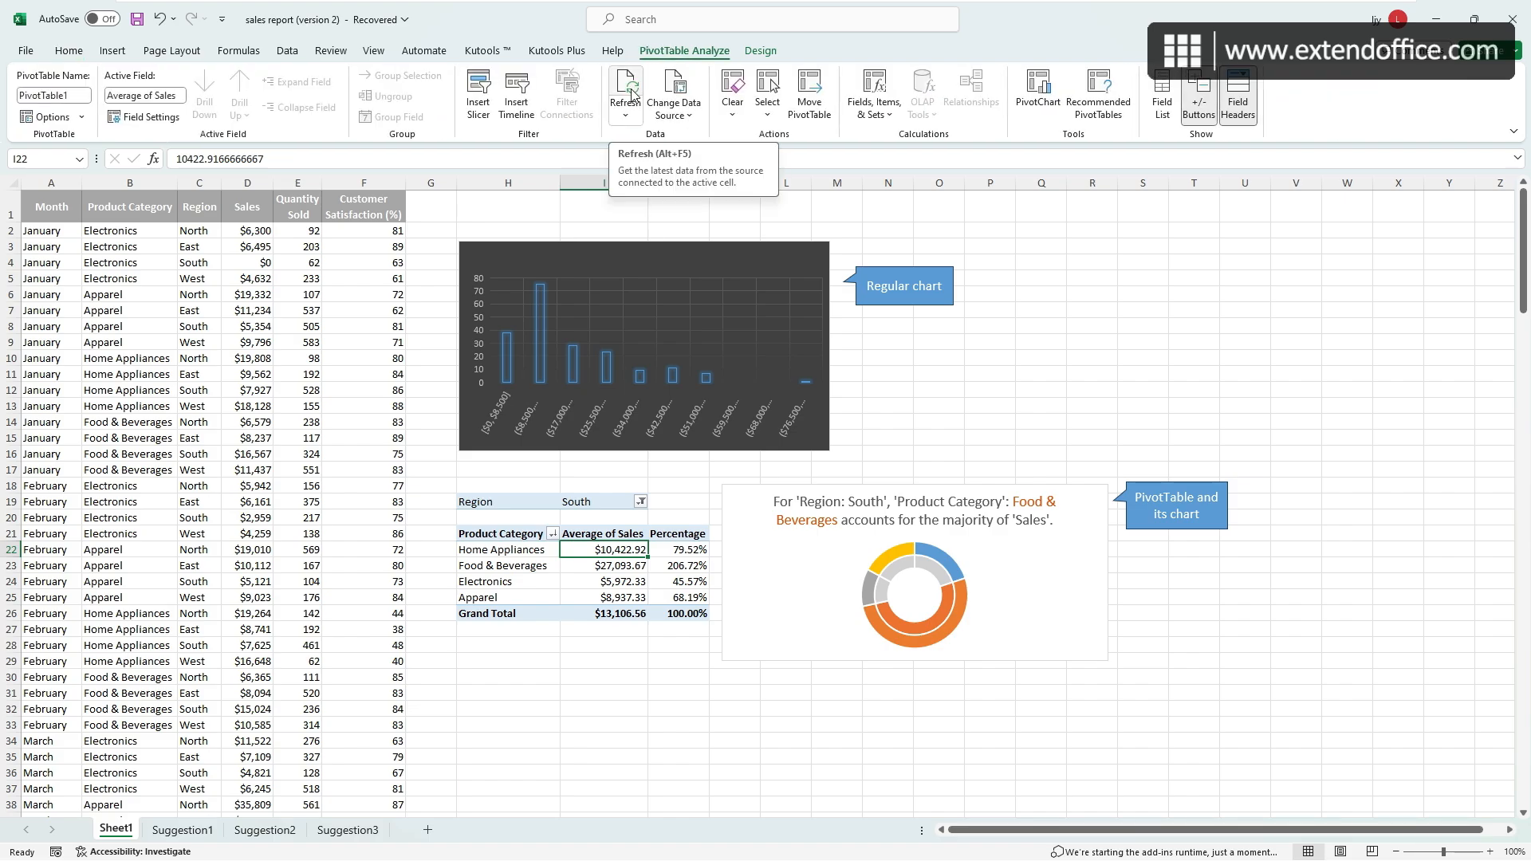